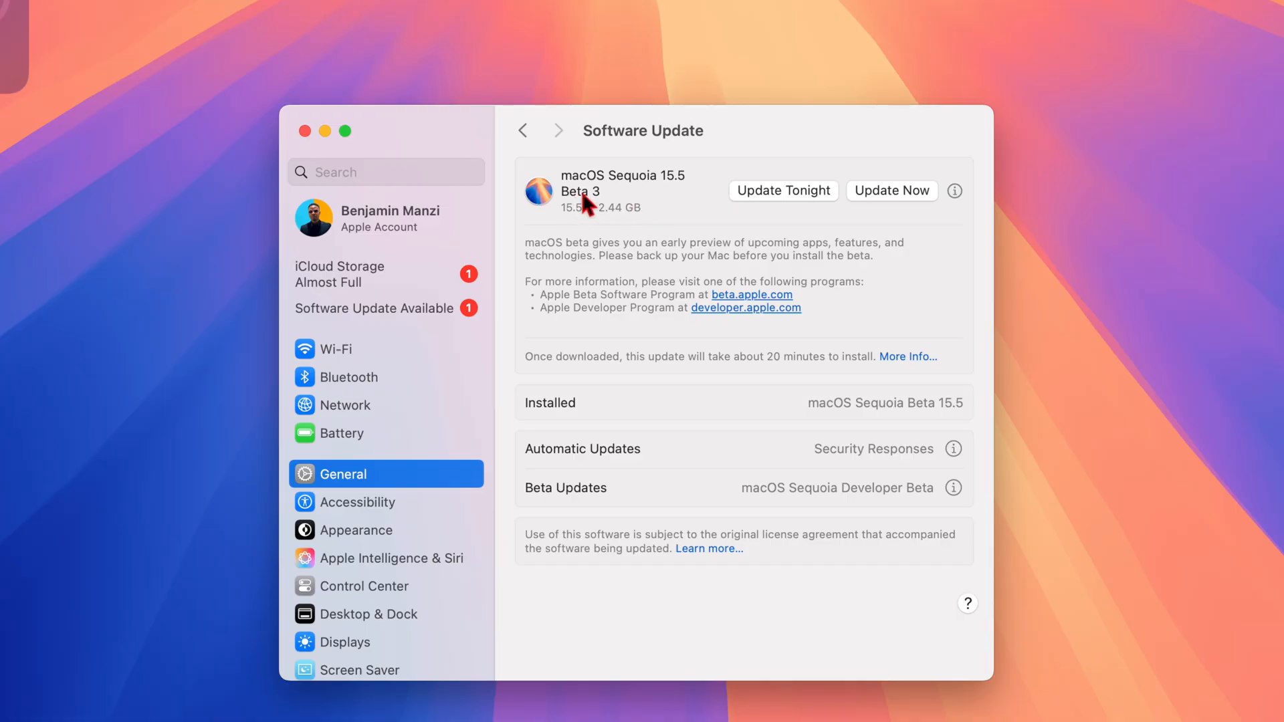
mouse_move(586, 209)
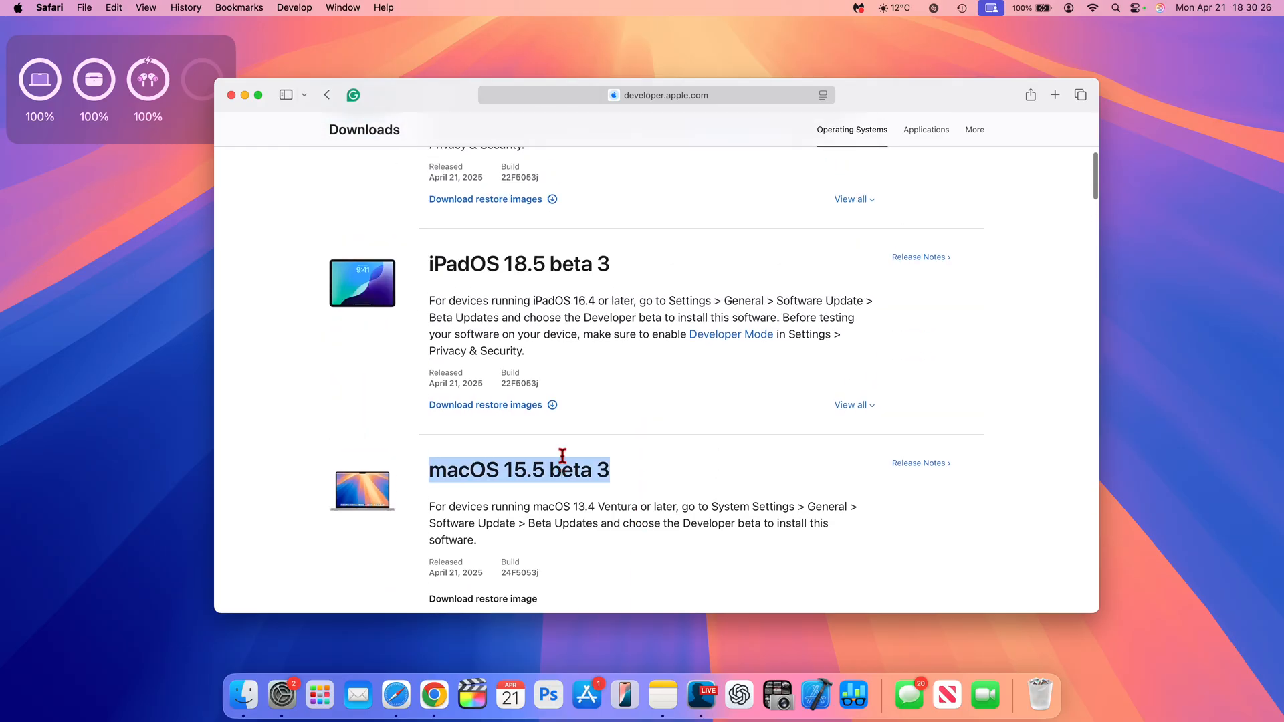
Scroll the Apple Developer downloads page through the iOS, iPadOS and macOS 15.5 beta 3 listings.
scroll(up, 3)
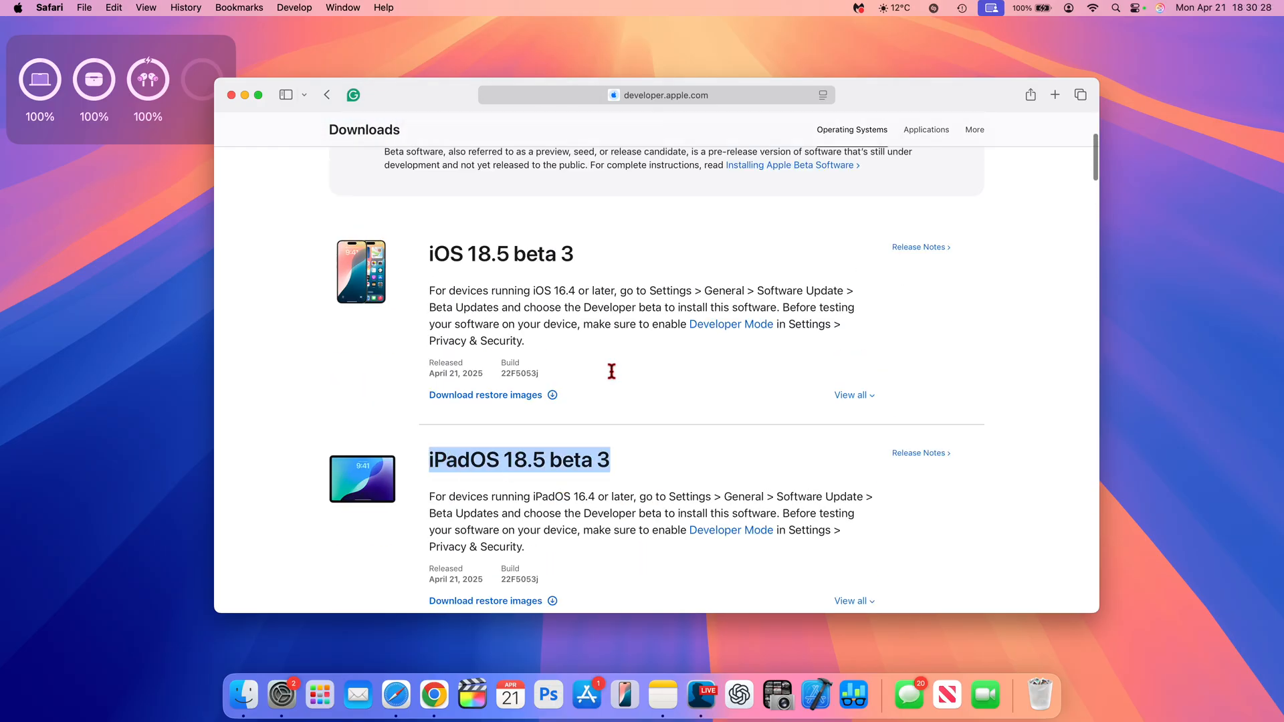
mouse_move(639, 290)
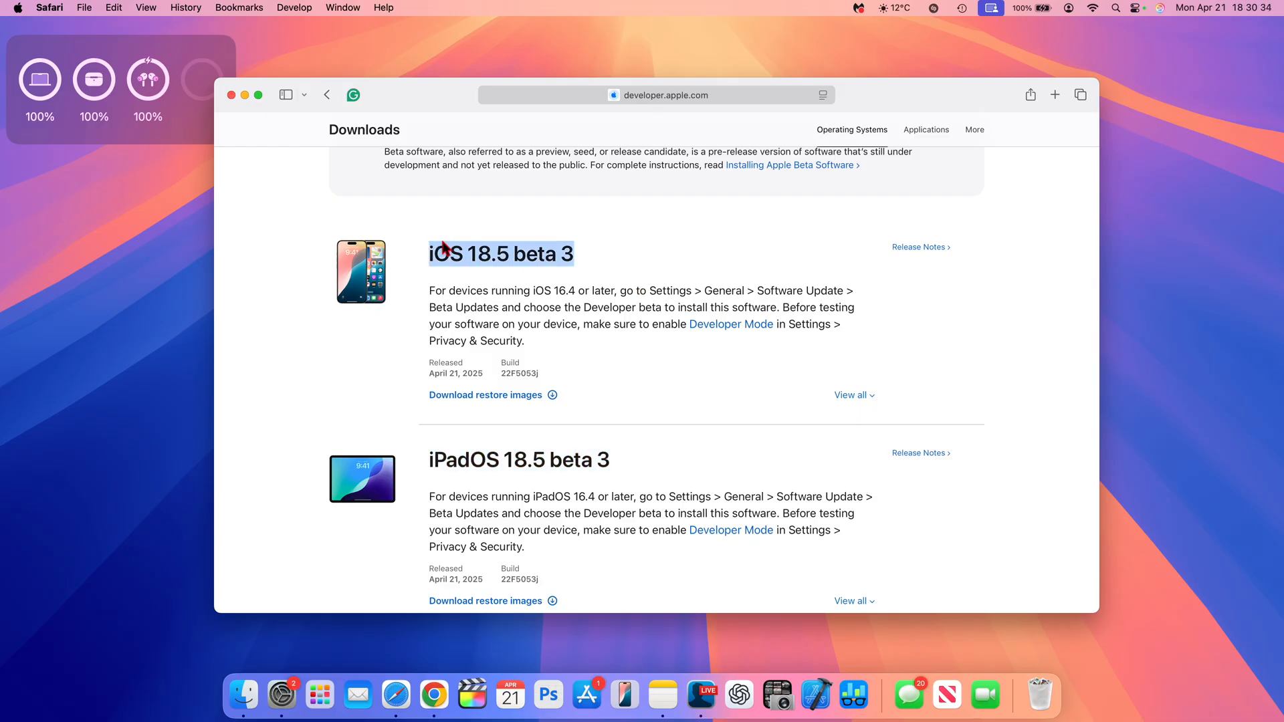
scroll(down, 3)
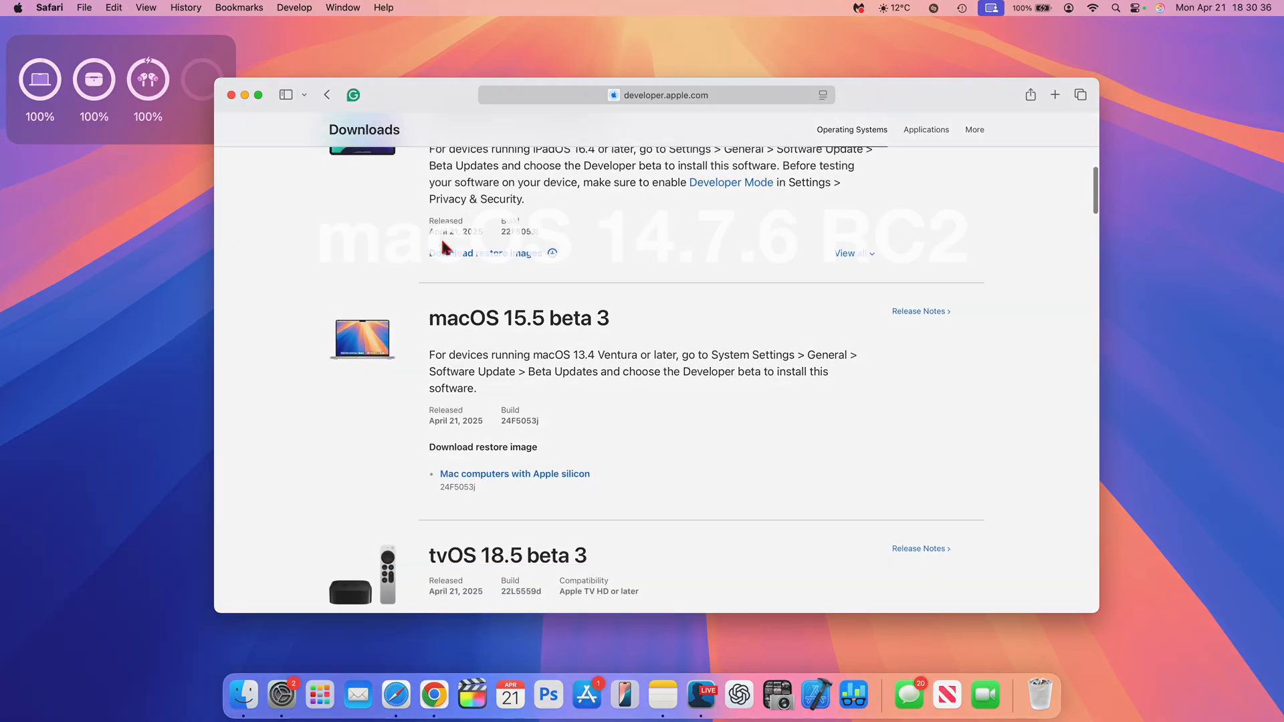
scroll(down, 3)
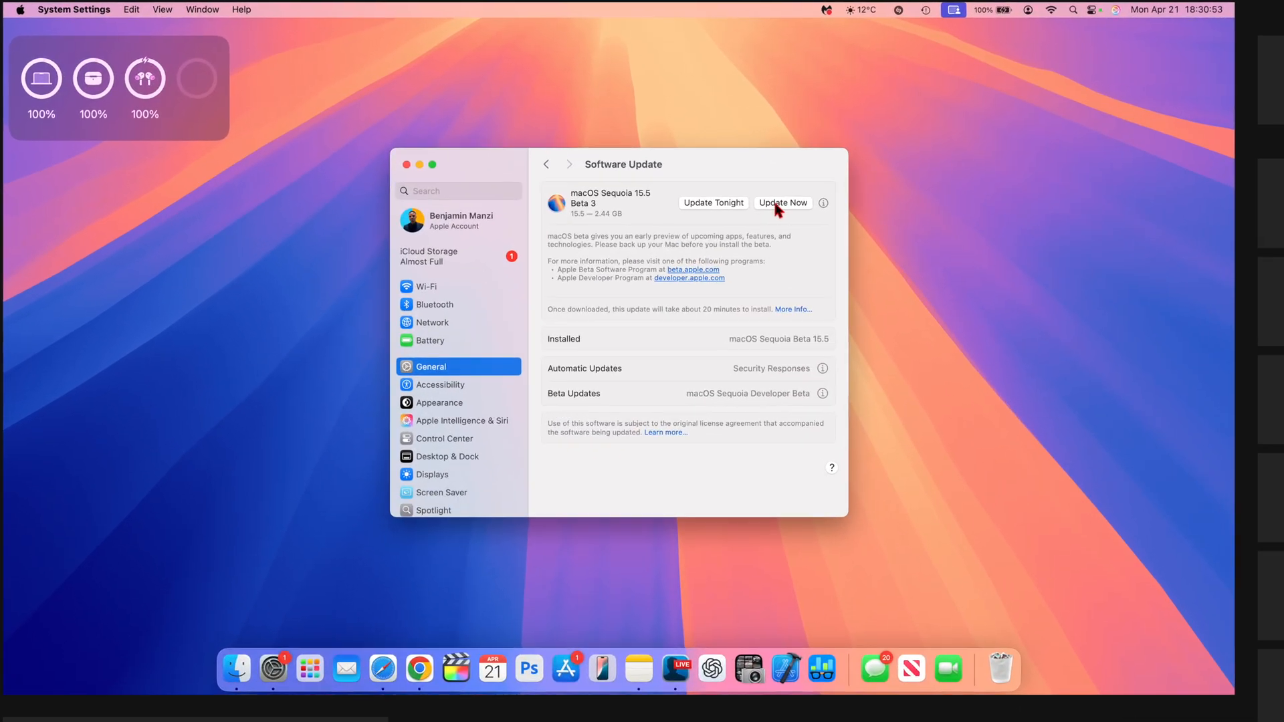
Install macOS Sequoia 15.5 Beta 3 now, agree to the license, then recheck Software Update from General.
click(782, 203)
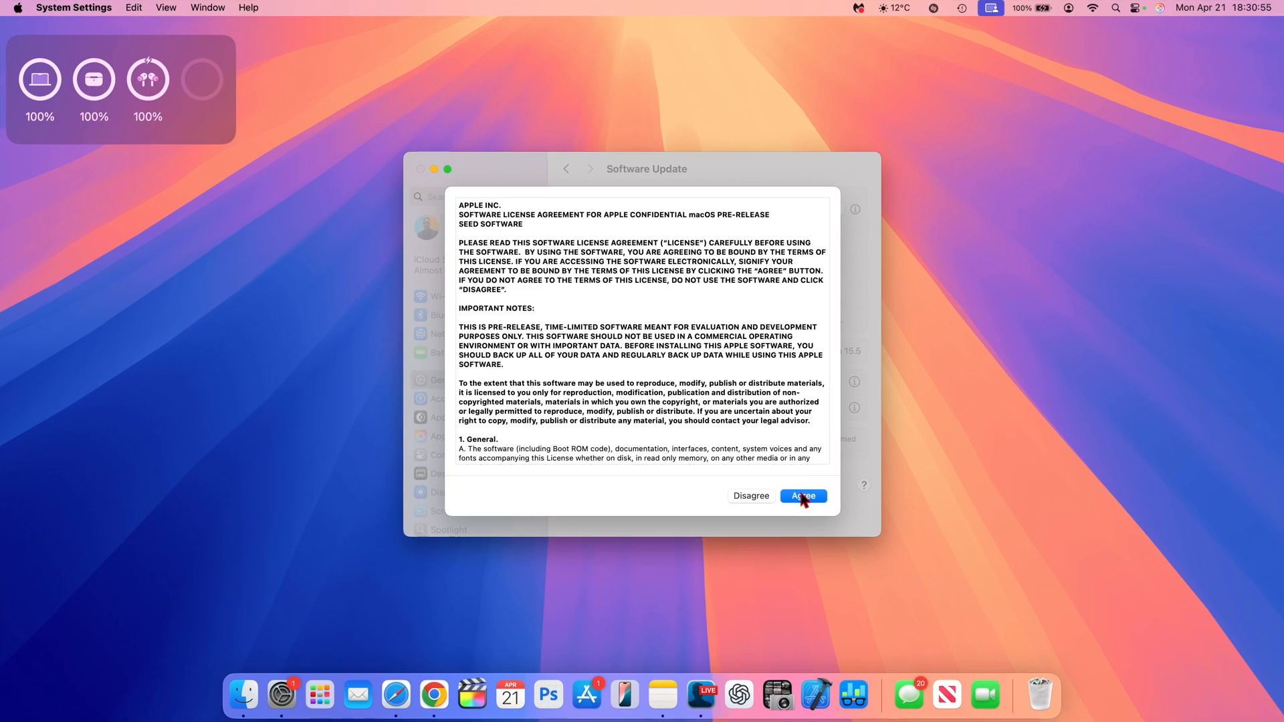
click(802, 495)
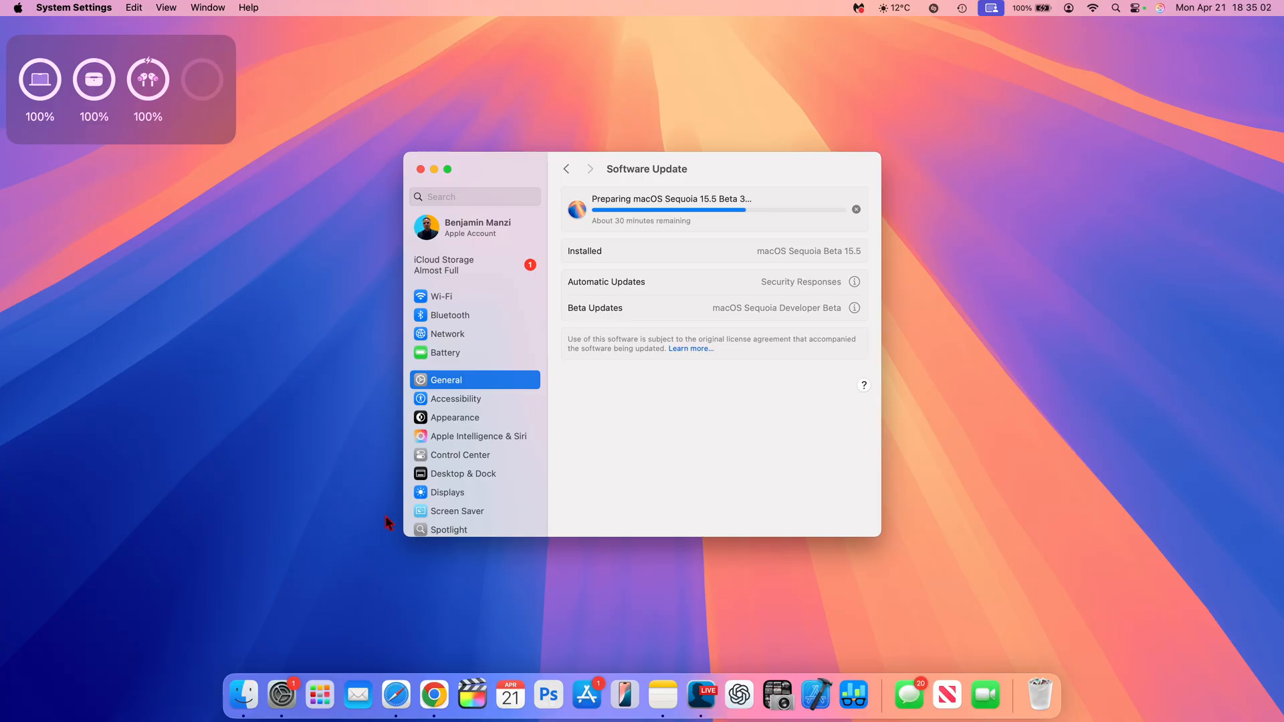
click(567, 168)
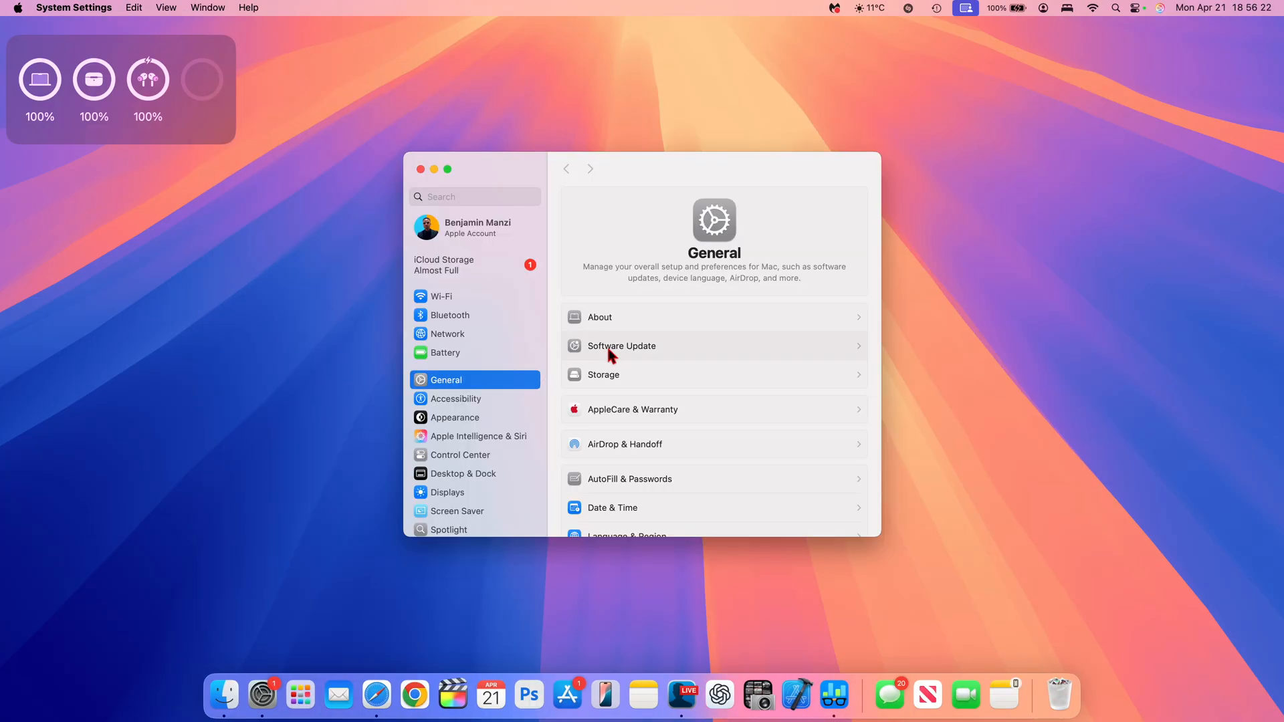
click(620, 345)
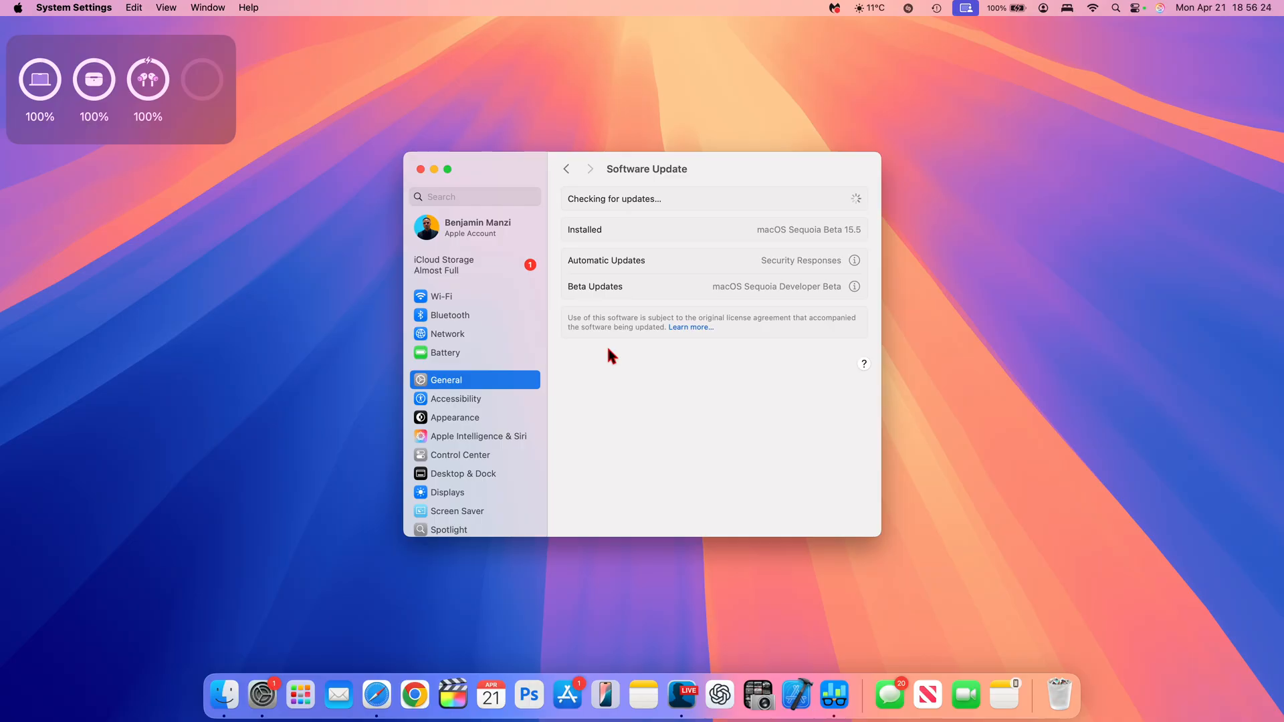
mouse_move(608, 238)
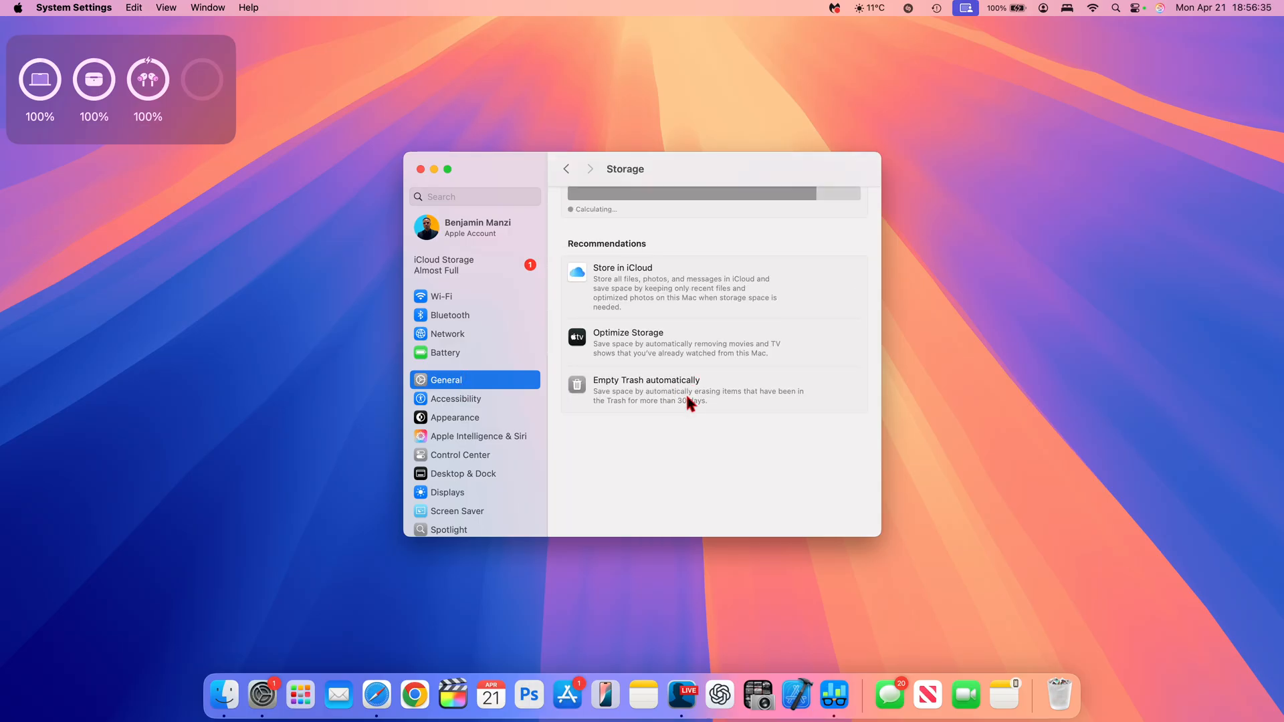
scroll(down, 3)
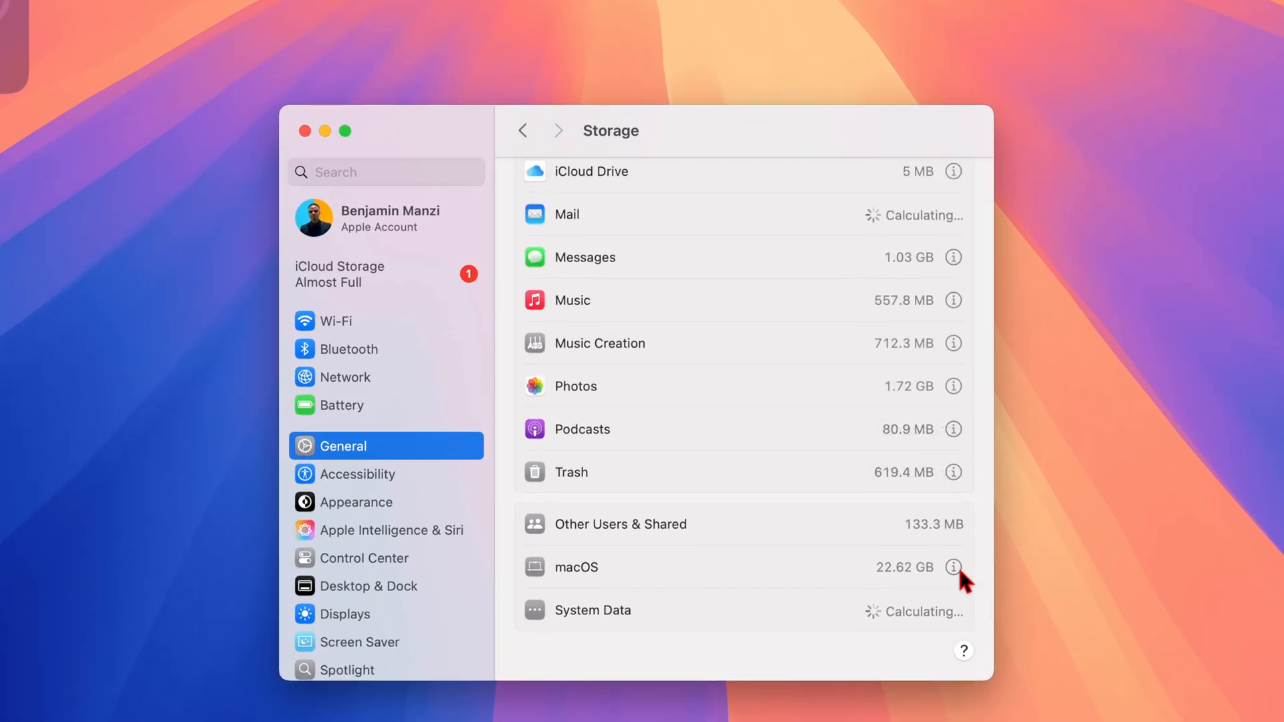
click(954, 567)
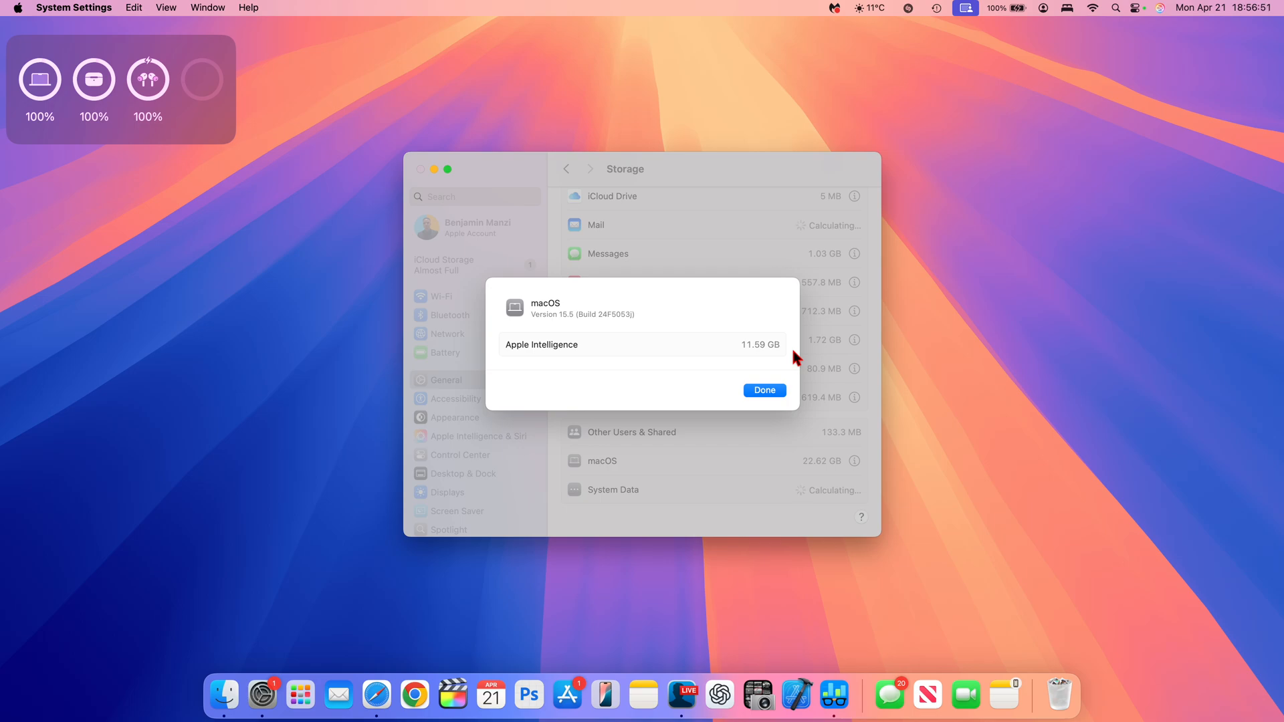
mouse_move(567, 327)
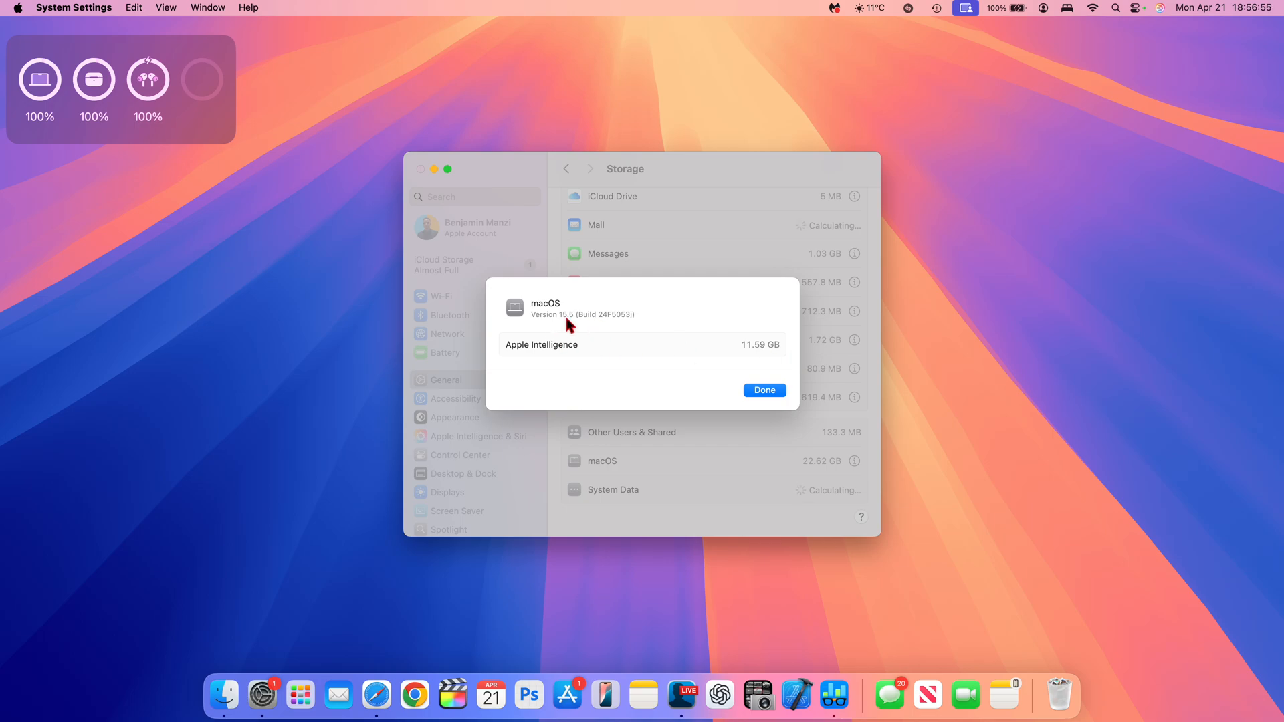
mouse_move(610, 345)
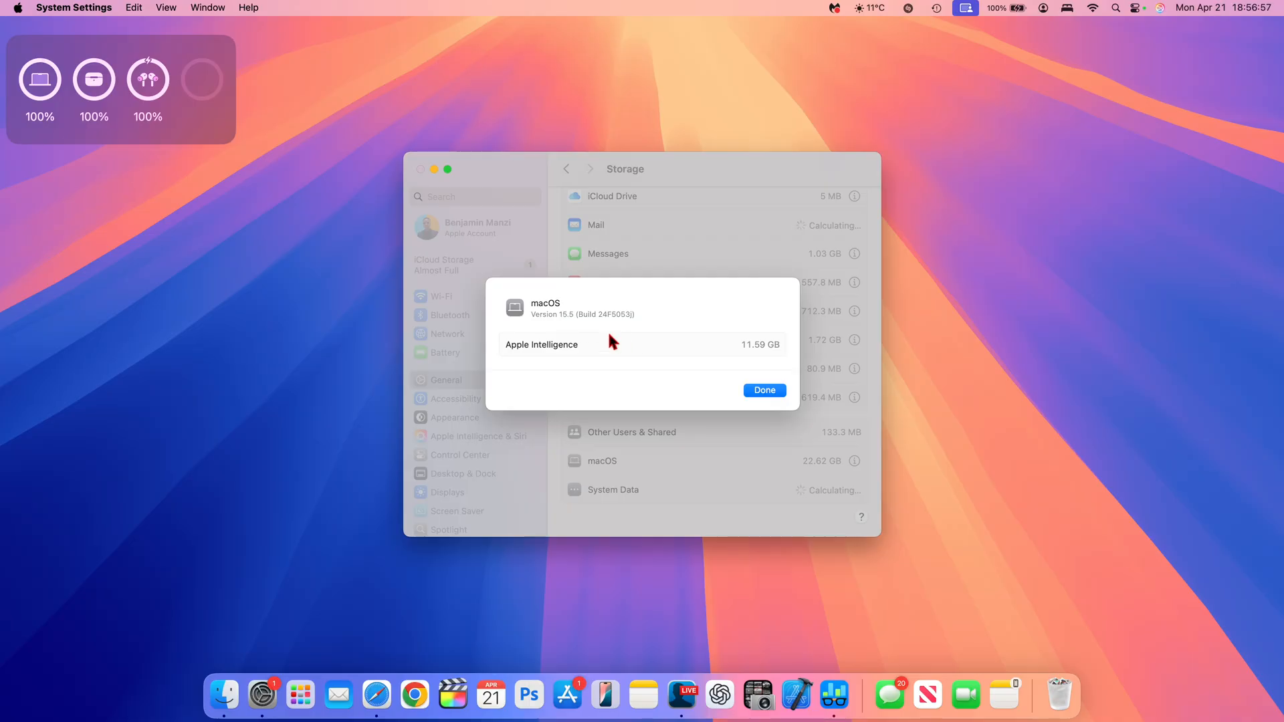
mouse_move(674, 357)
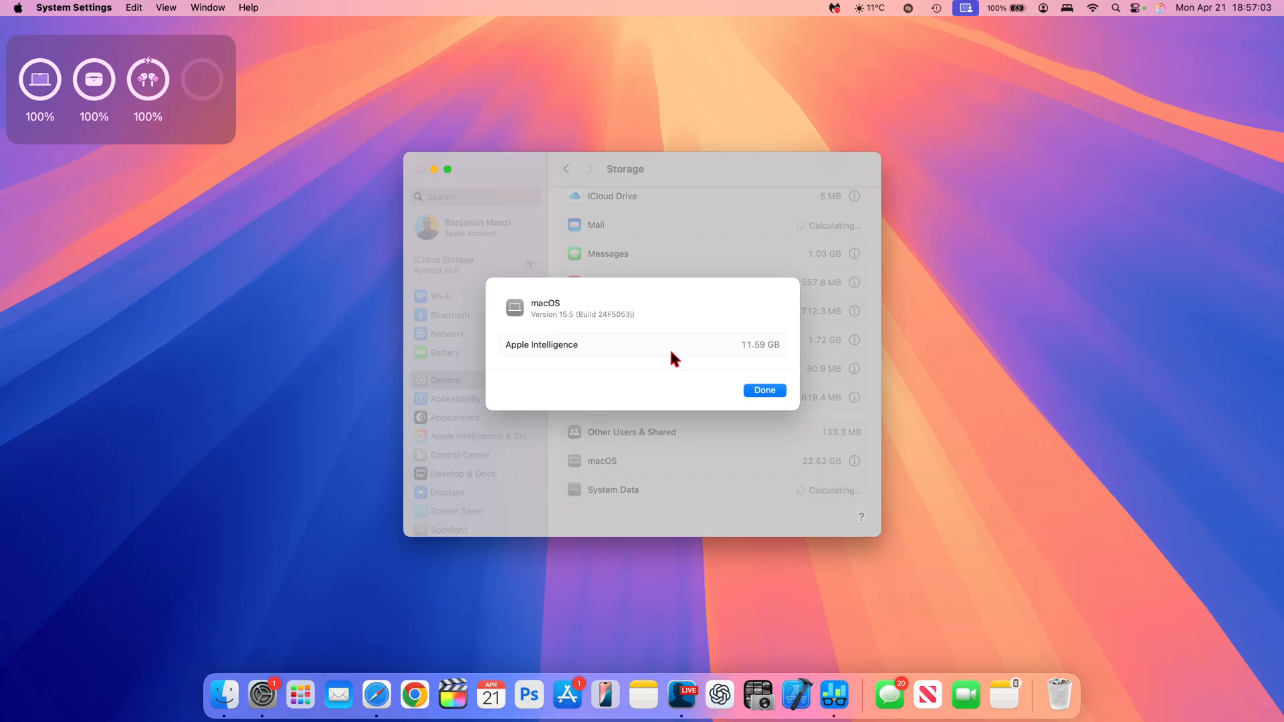
mouse_move(643, 305)
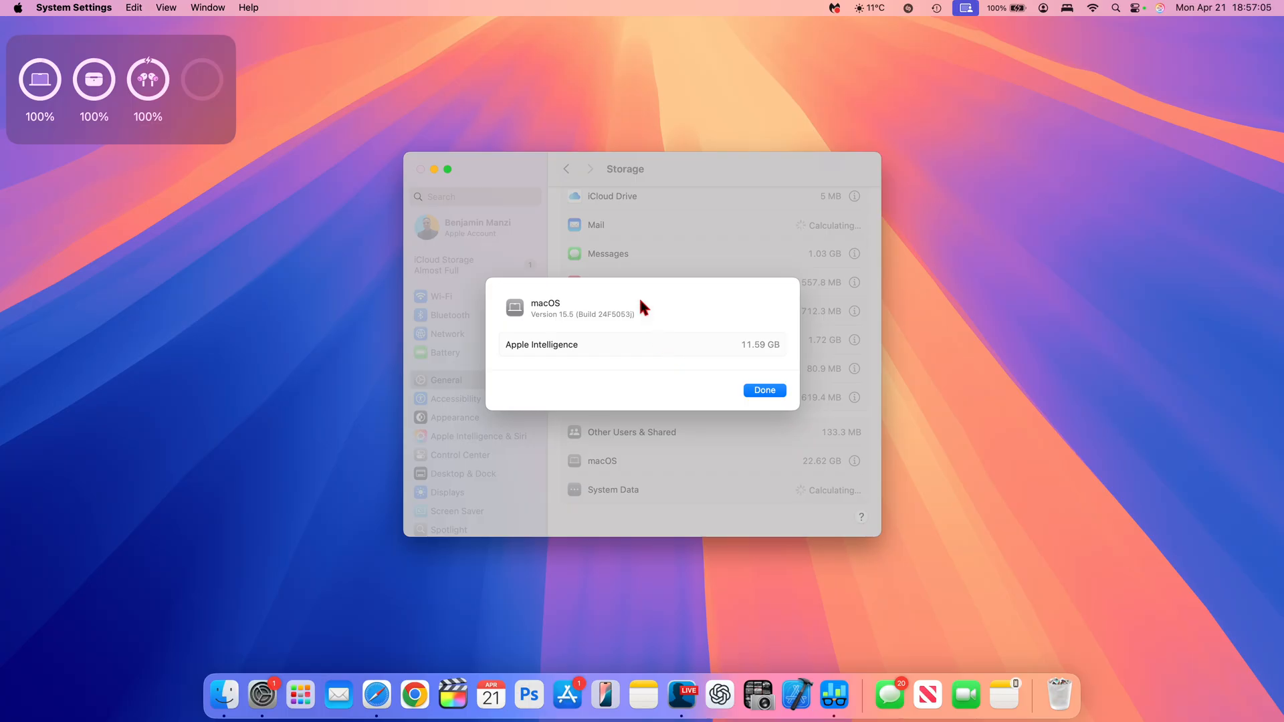
mouse_move(666, 358)
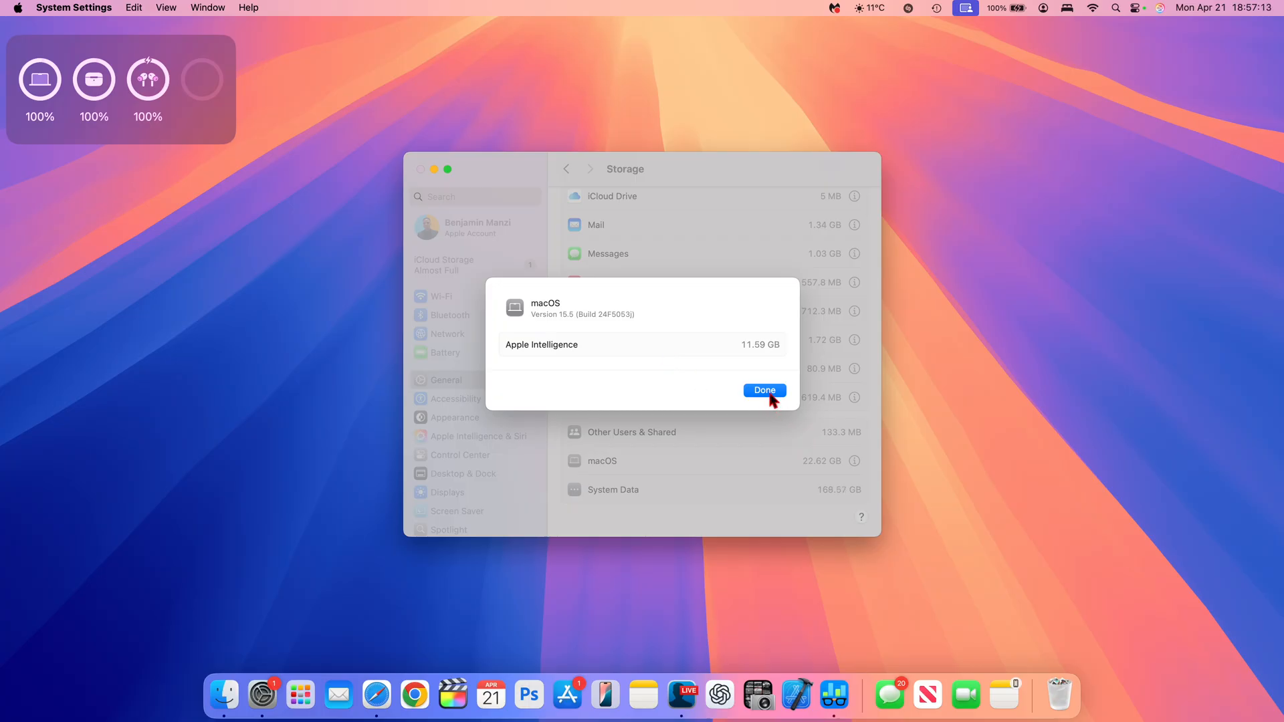
click(763, 391)
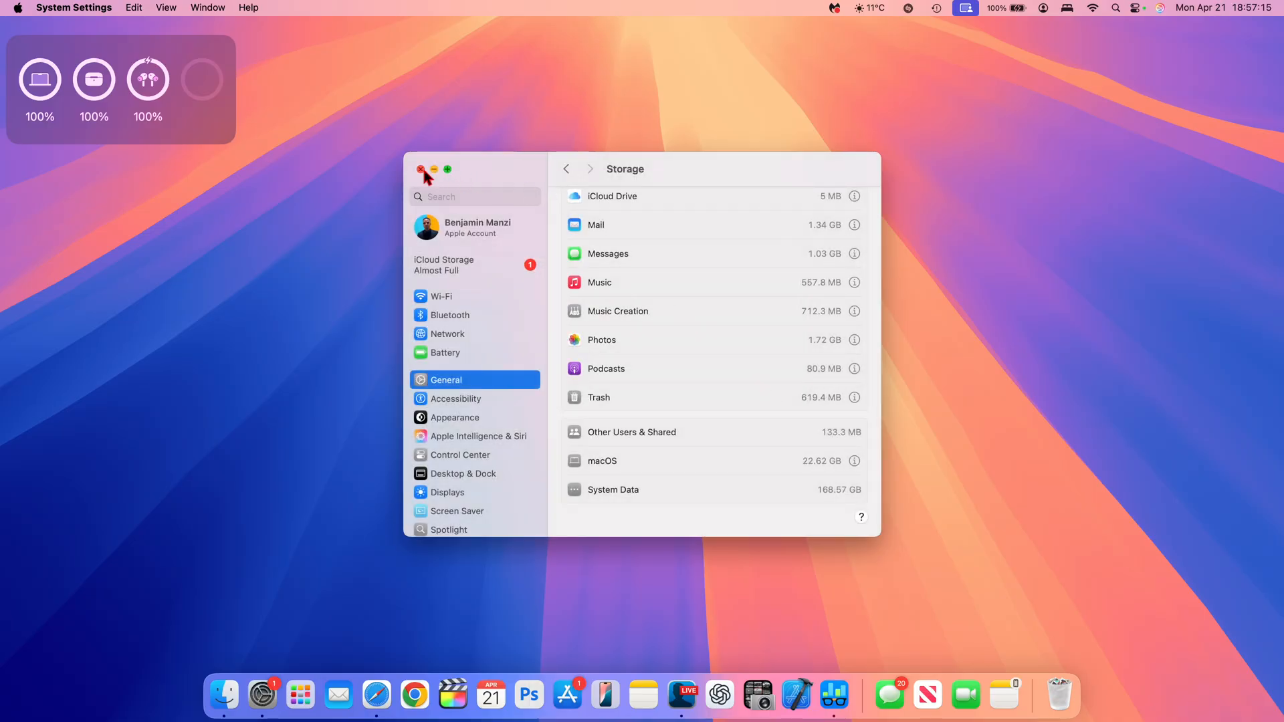
Close the System Settings window and bring up a Finder window on Recents.
click(420, 170)
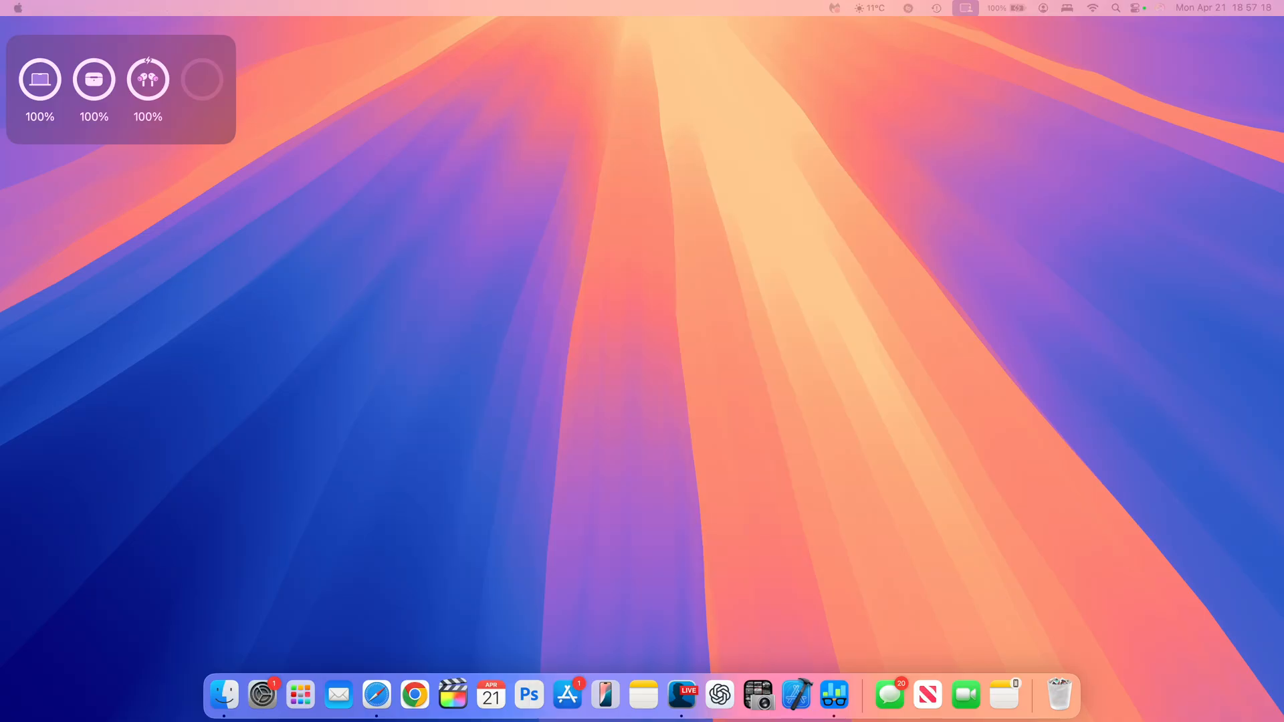
click(225, 674)
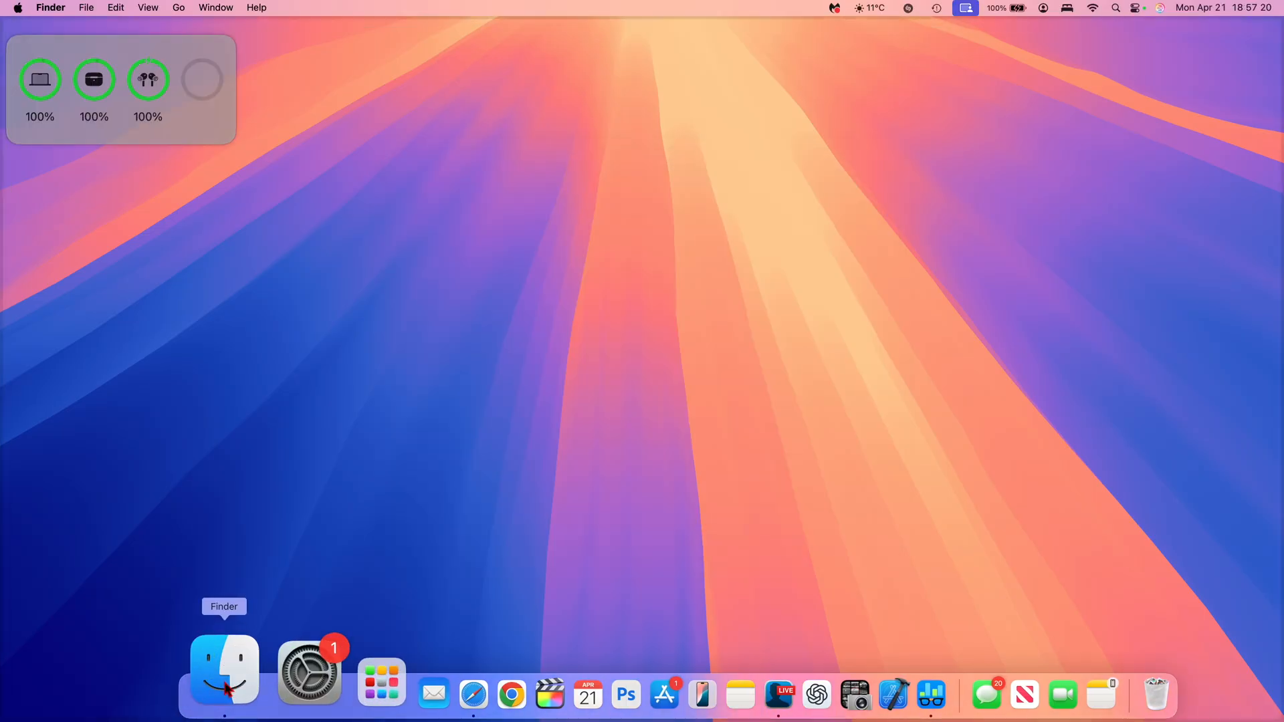
click(225, 671)
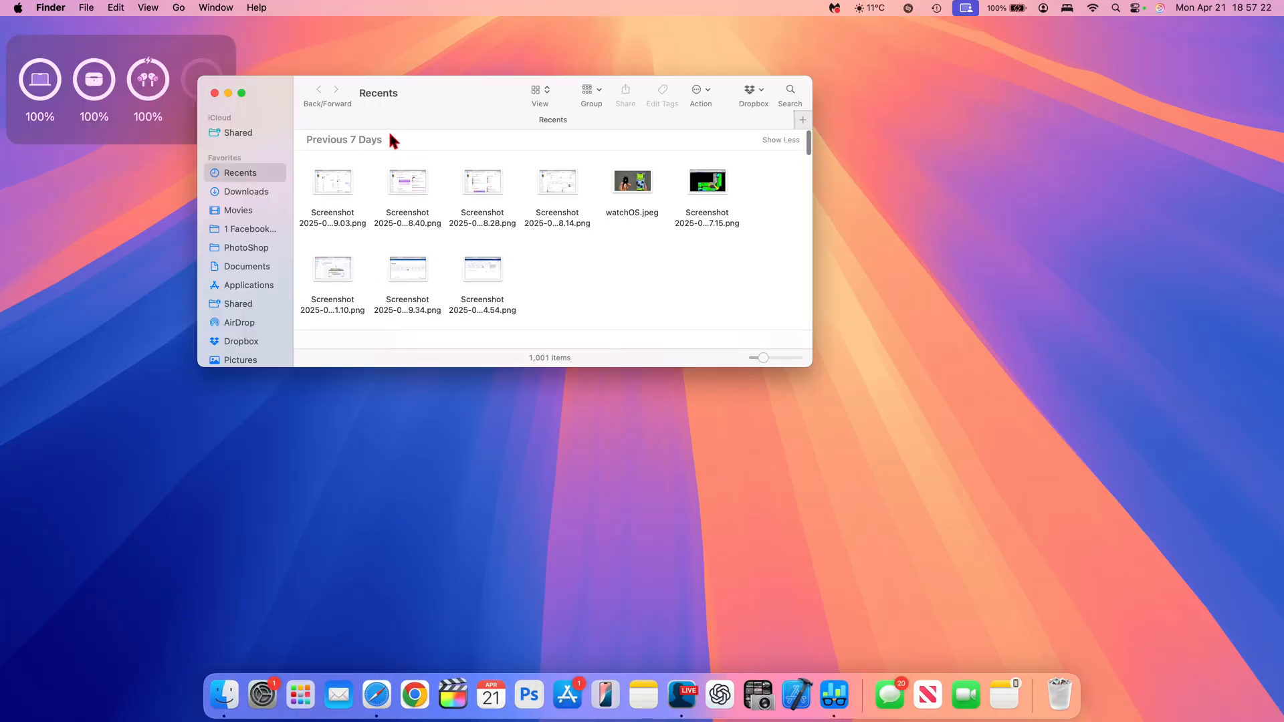
mouse_move(238, 321)
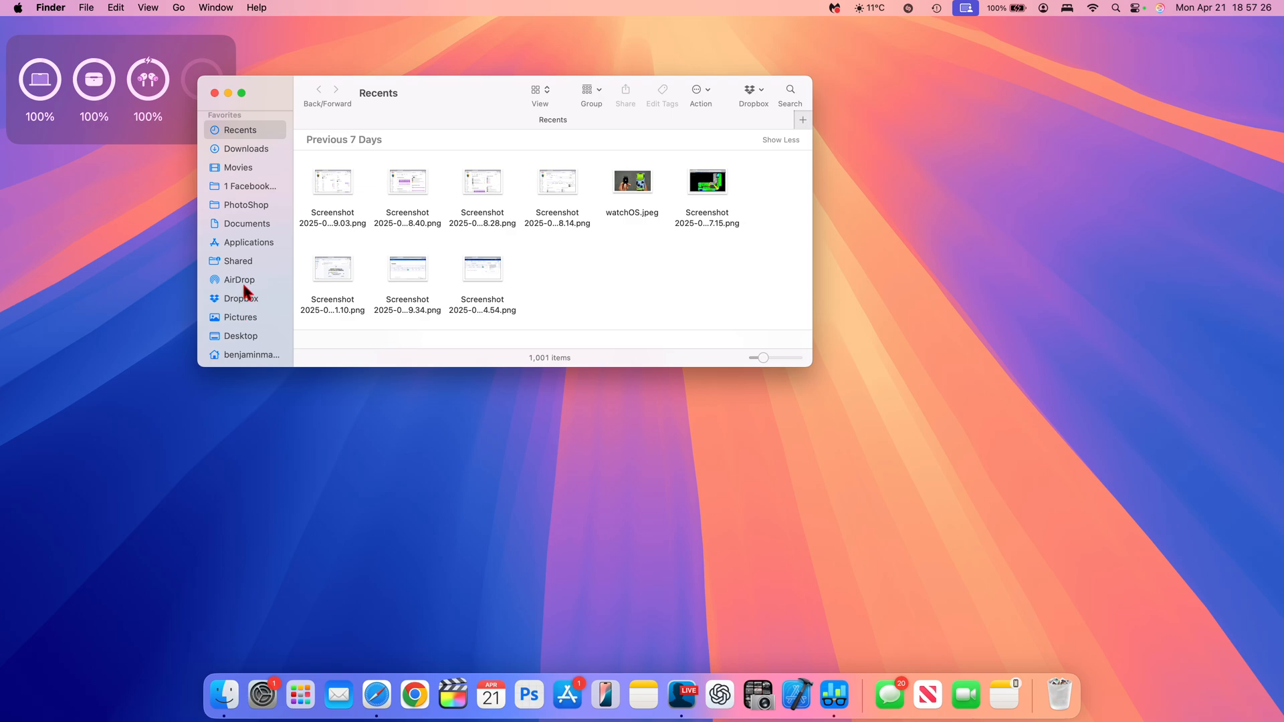
mouse_move(281, 281)
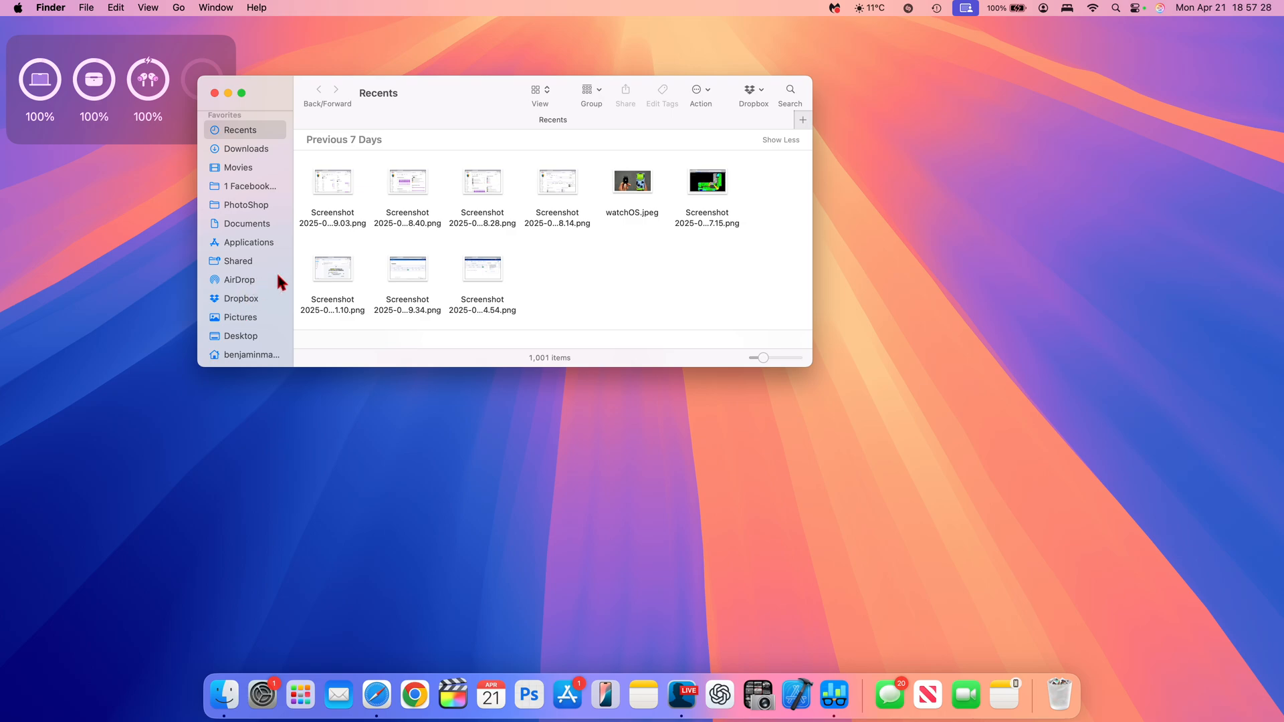
mouse_move(311, 271)
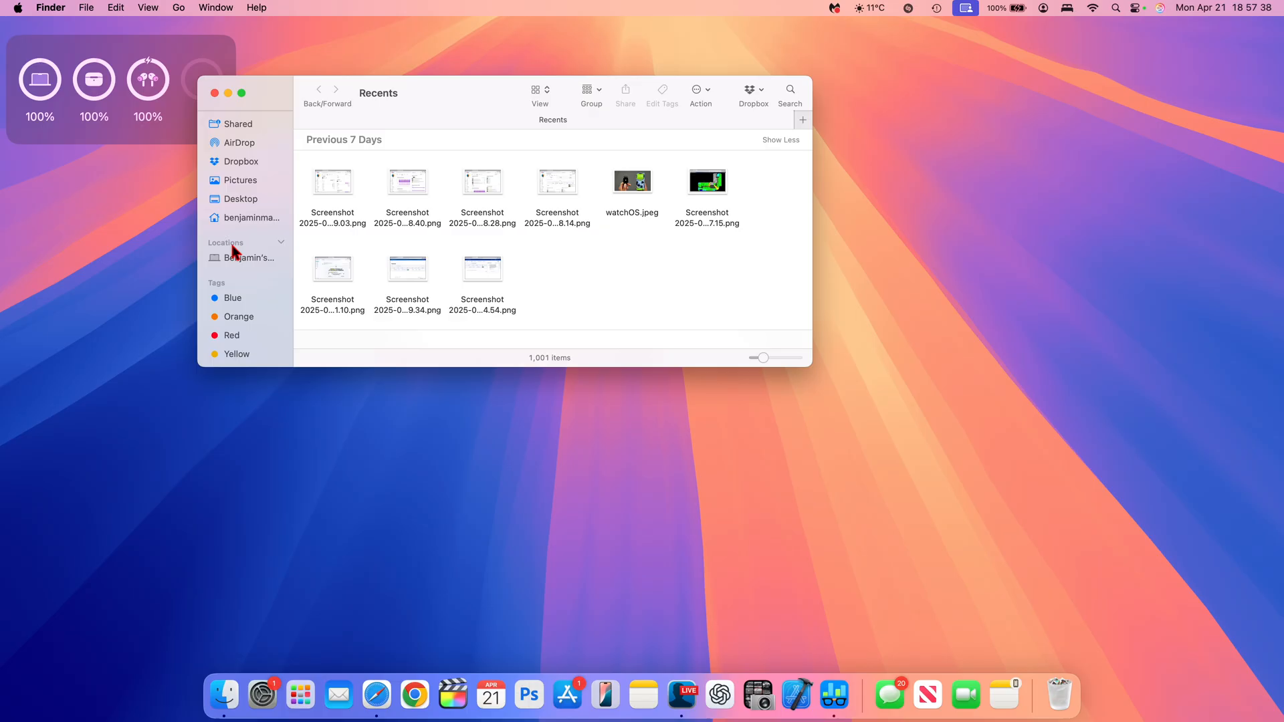
mouse_move(259, 249)
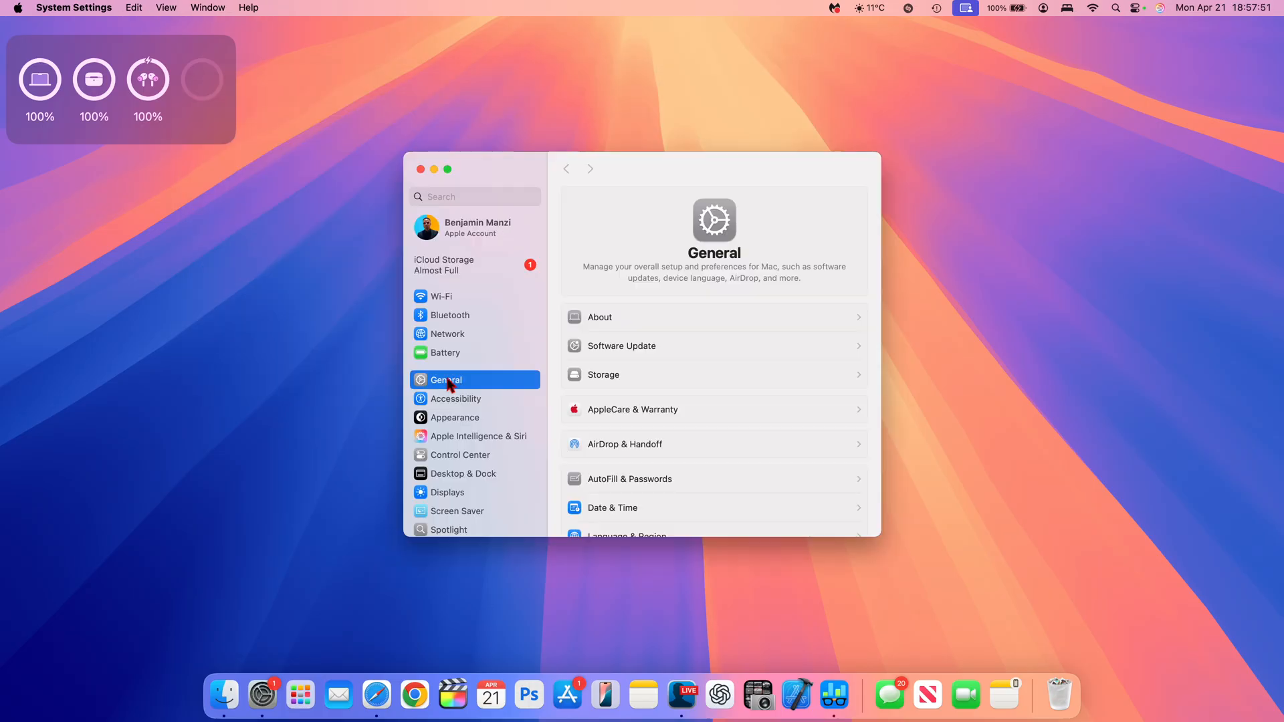
View AppleCare & Warranty coverage for the MacBook Pro and the 16 Pro, dismissing each details sheet with Done.
click(632, 409)
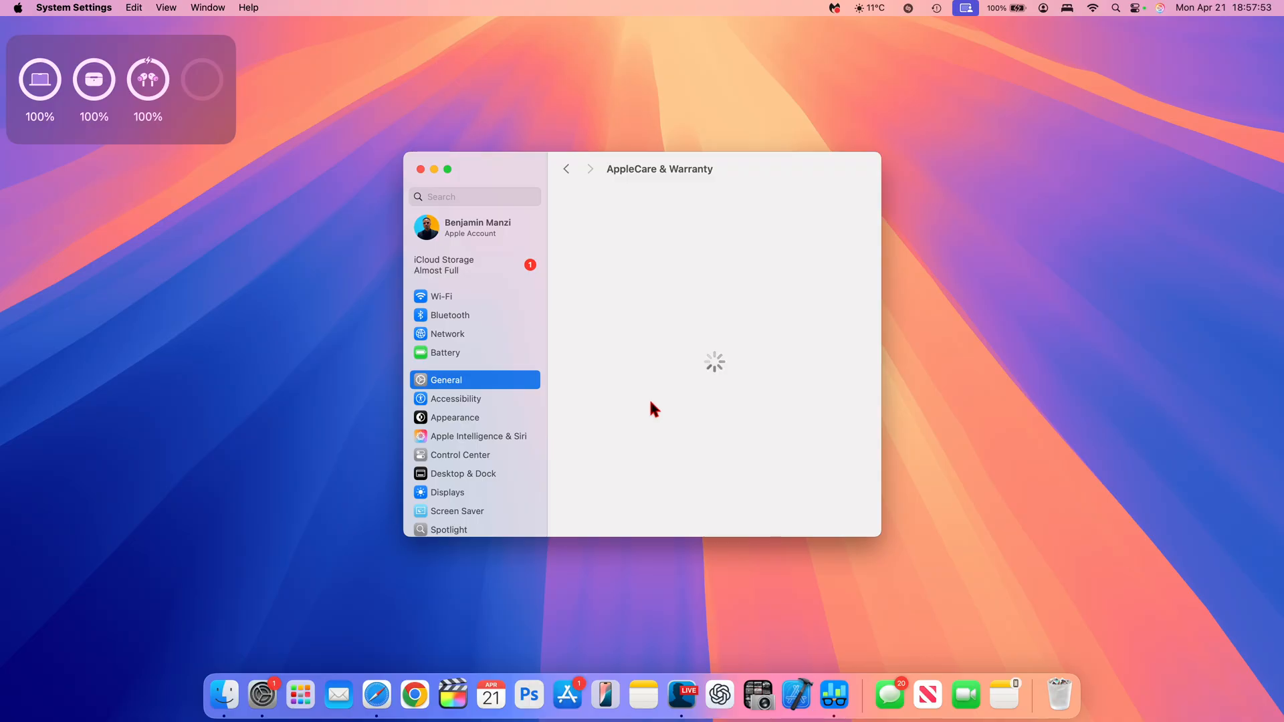
mouse_move(740, 305)
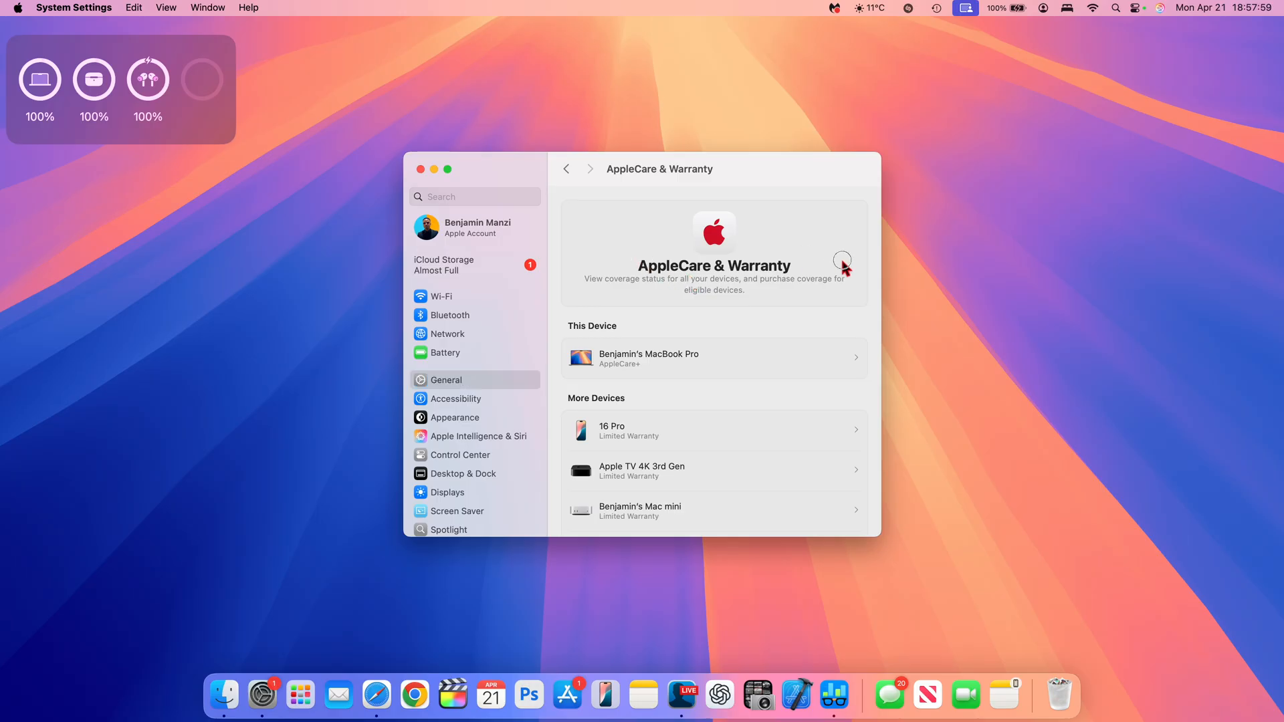
mouse_move(709, 280)
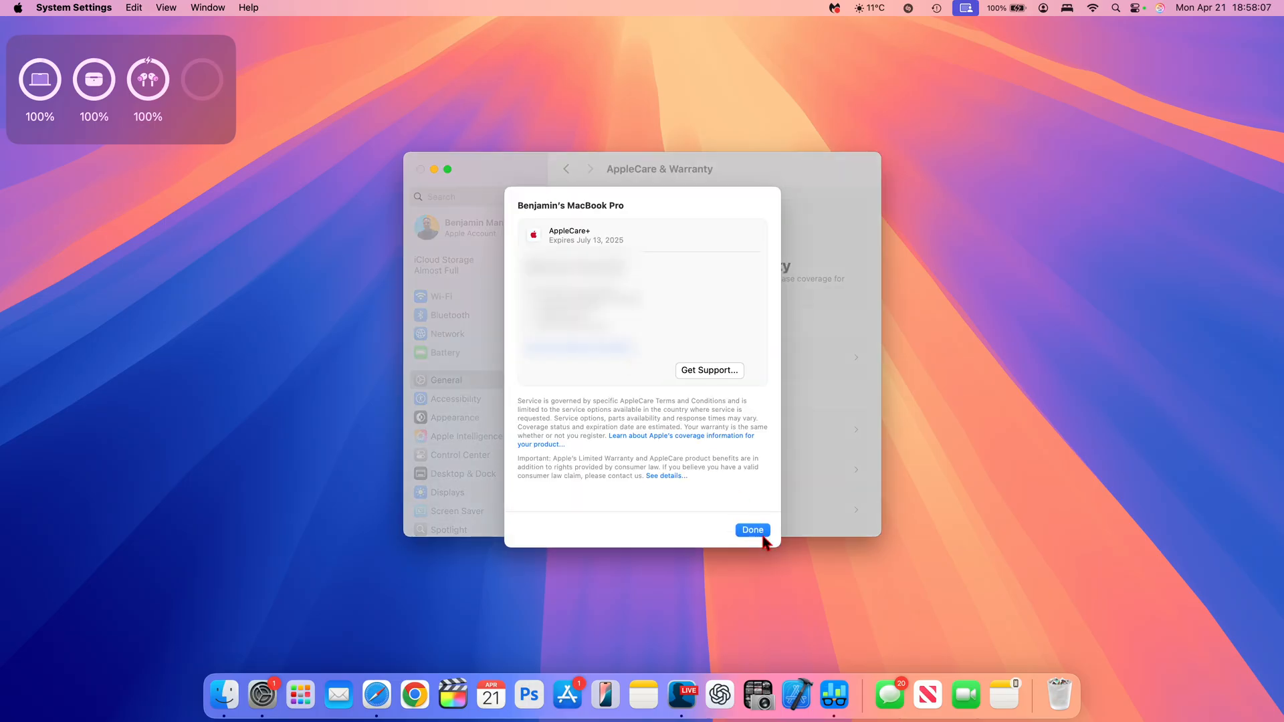
click(751, 530)
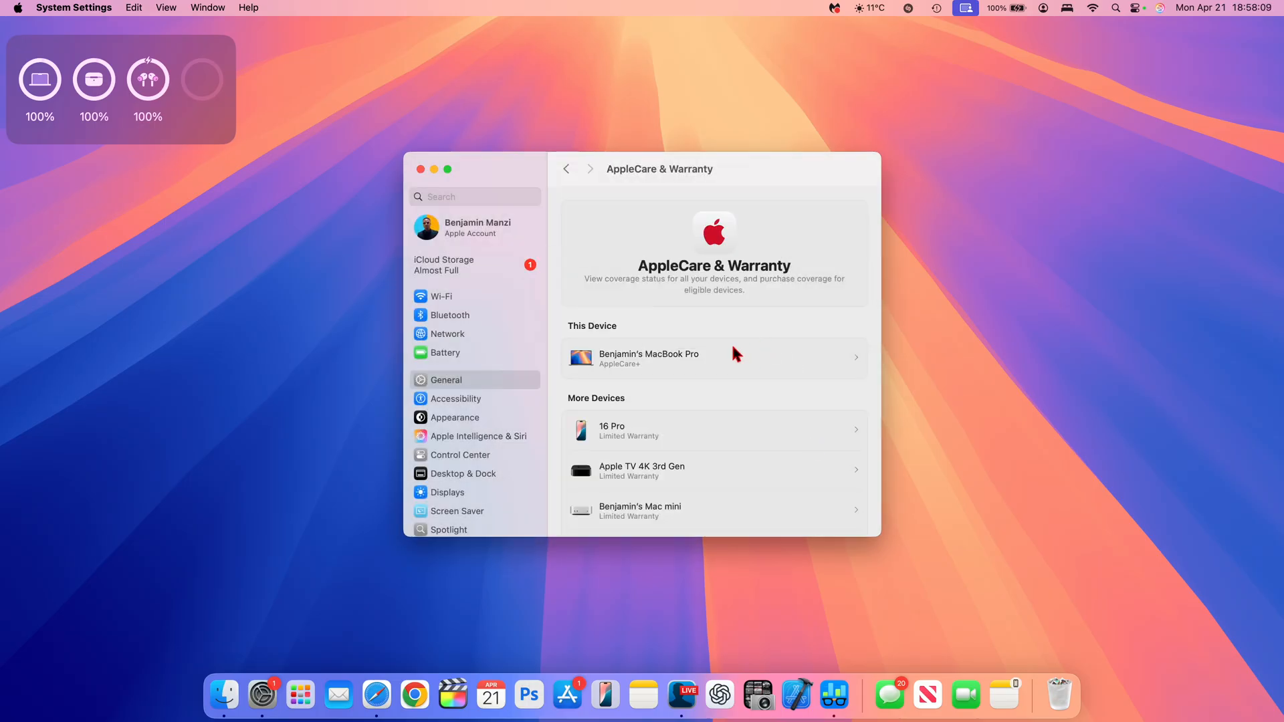
click(712, 431)
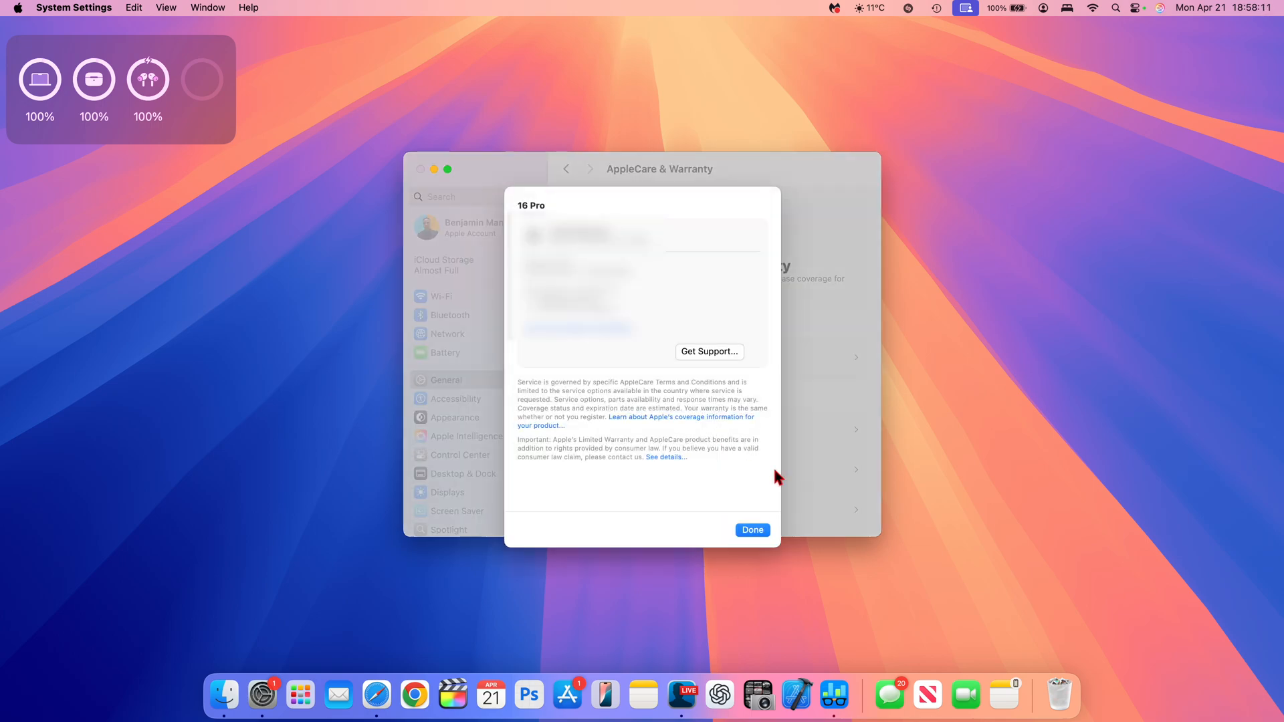
click(752, 530)
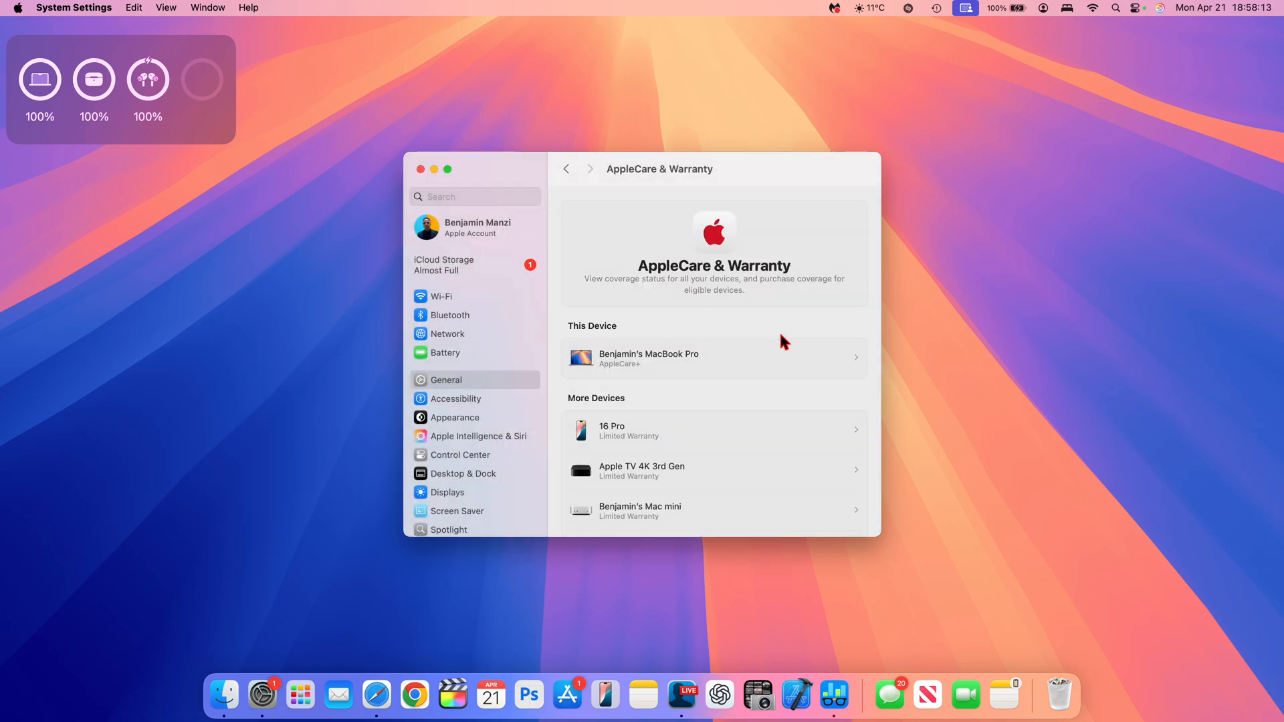
click(714, 359)
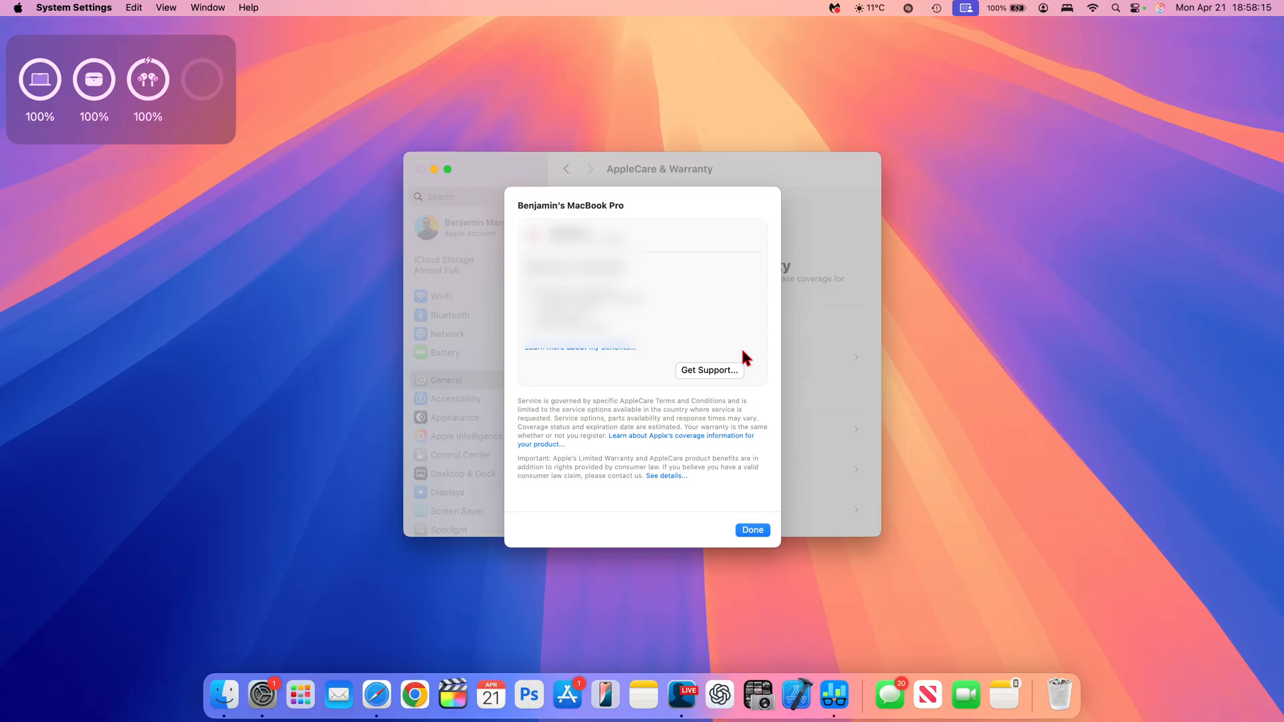
click(752, 530)
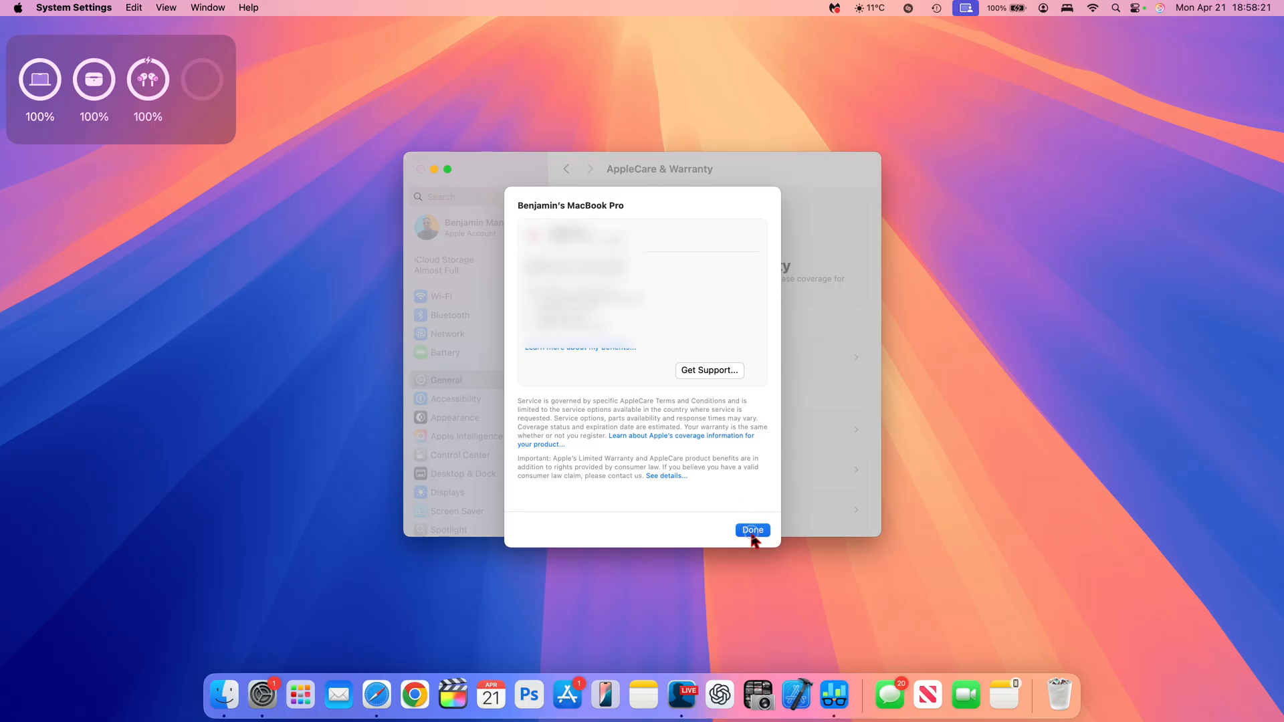
click(752, 529)
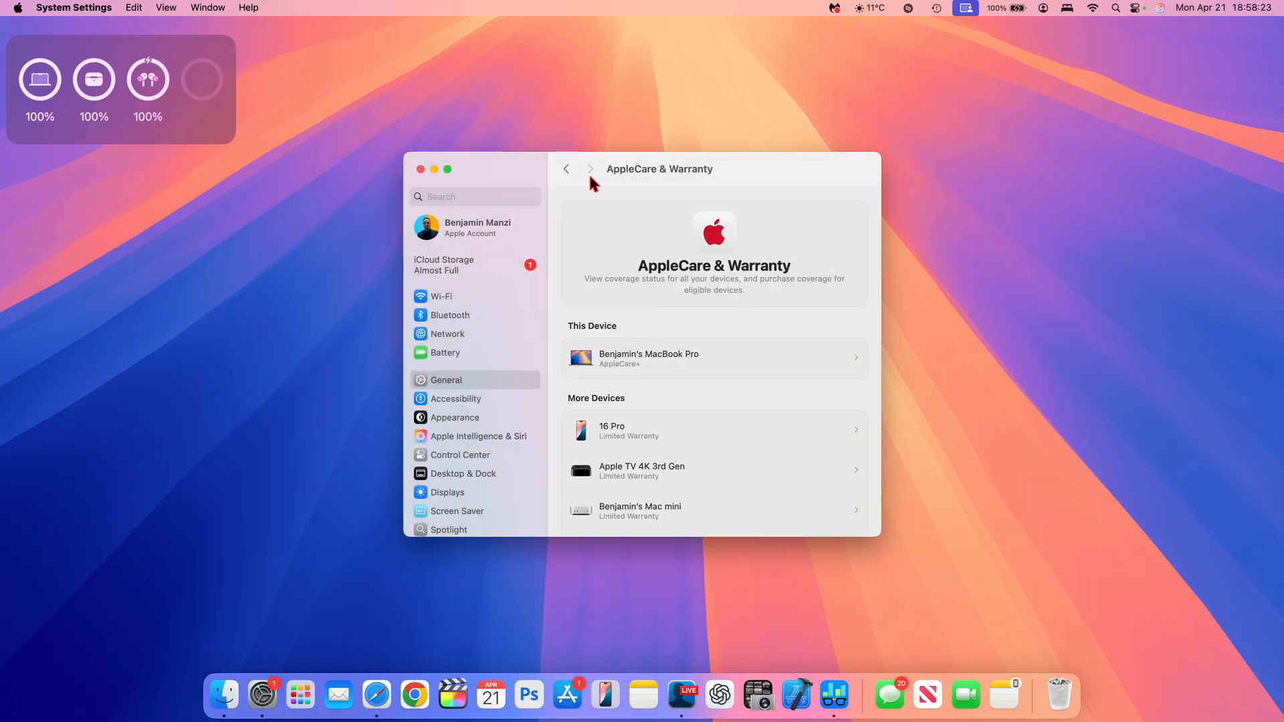
mouse_move(675, 371)
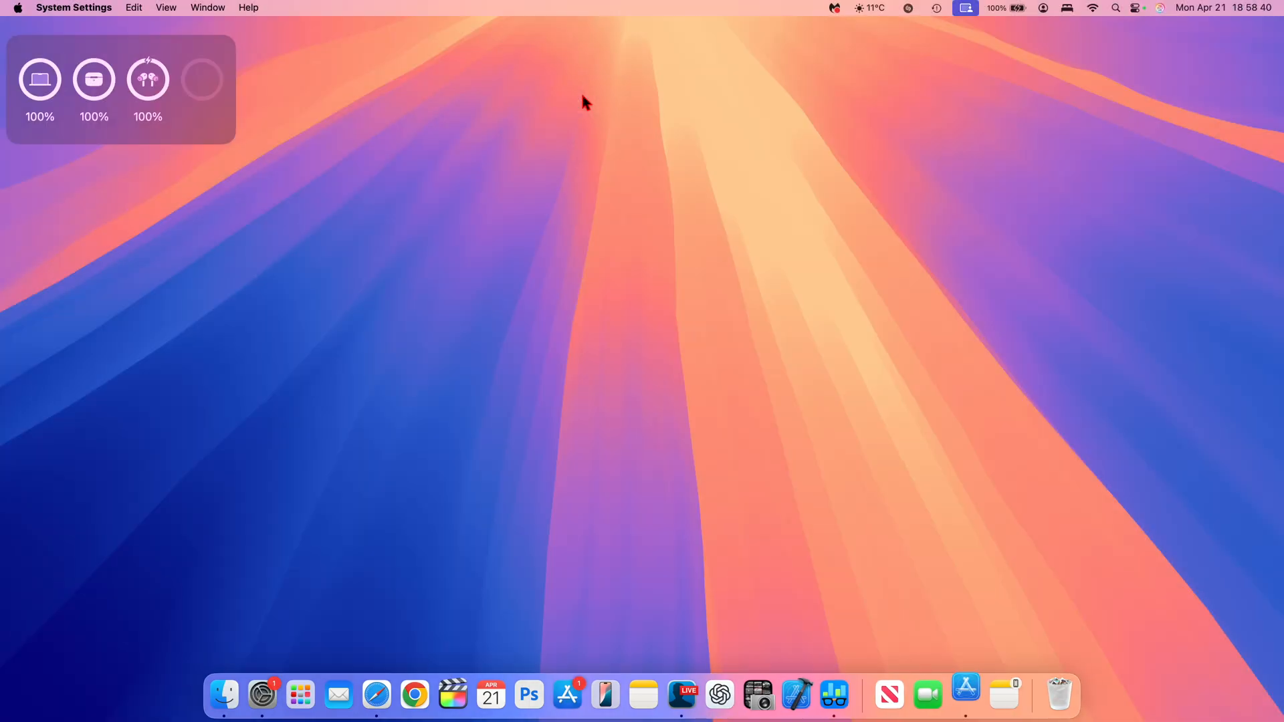
Launch the Developer app past its welcome sheet, then open the macOS 15.5 beta 3 release notes from the downloads page.
click(966, 696)
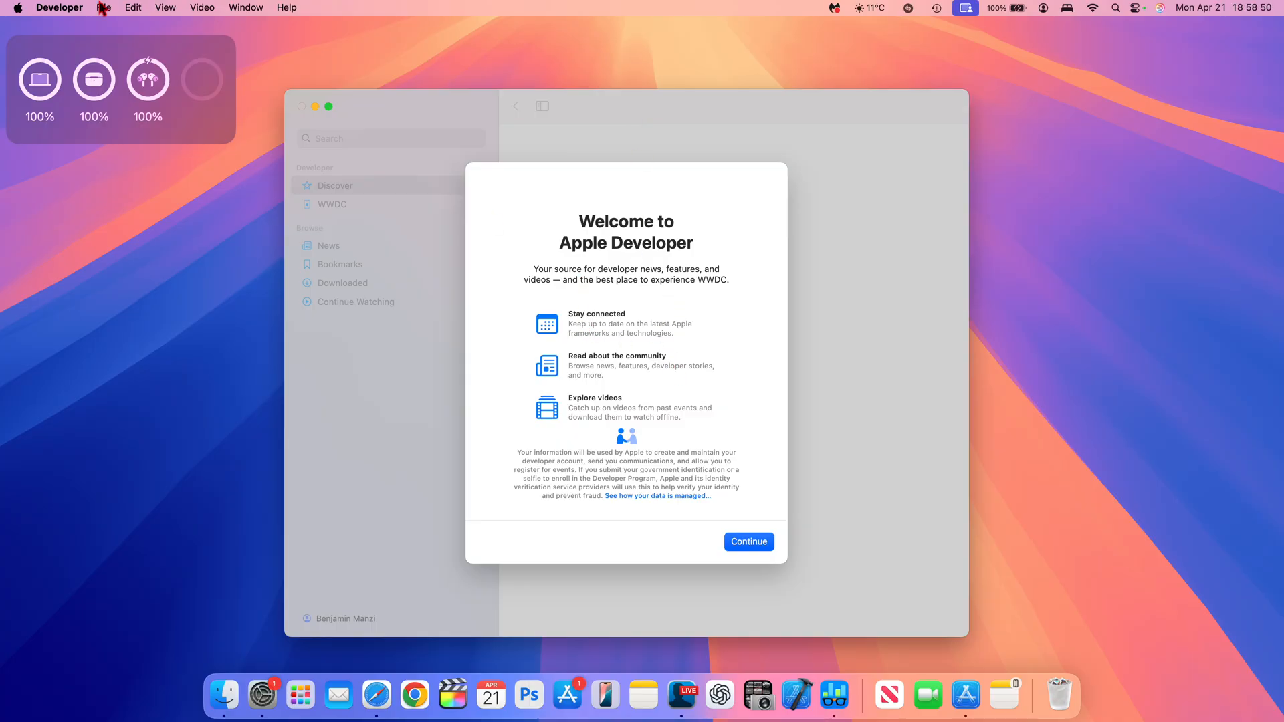
mouse_move(474, 151)
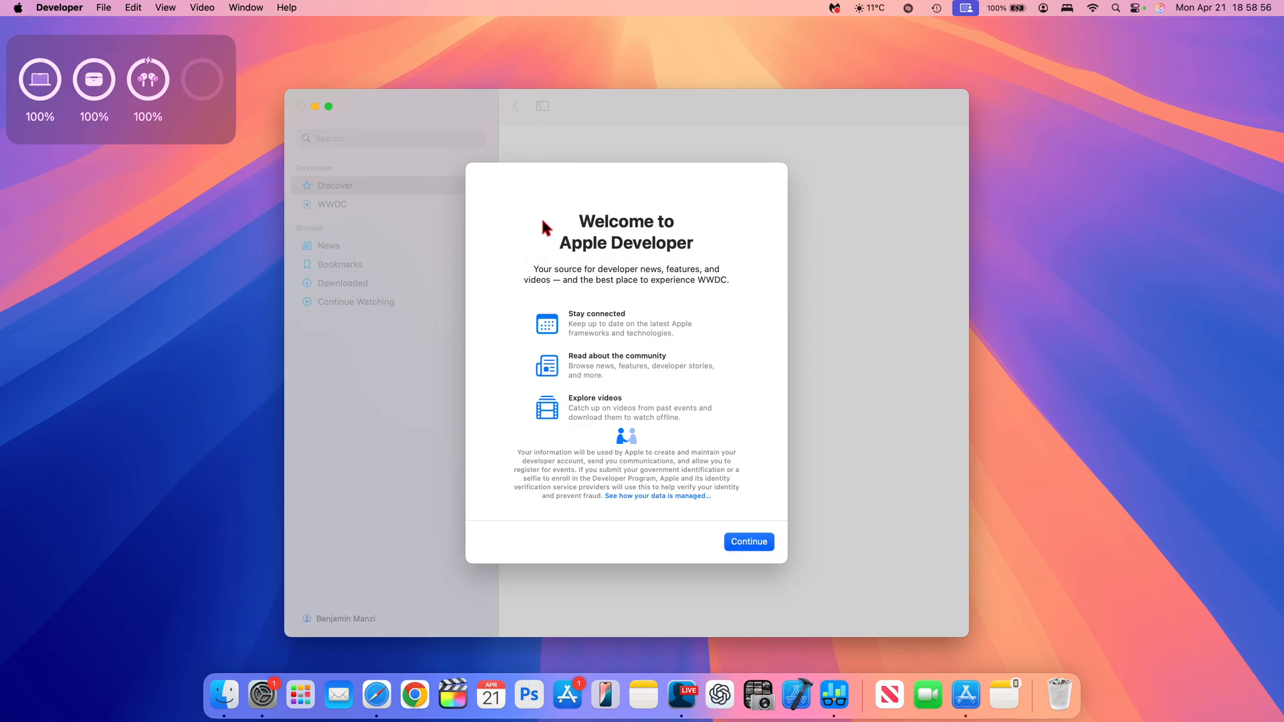
mouse_move(621, 332)
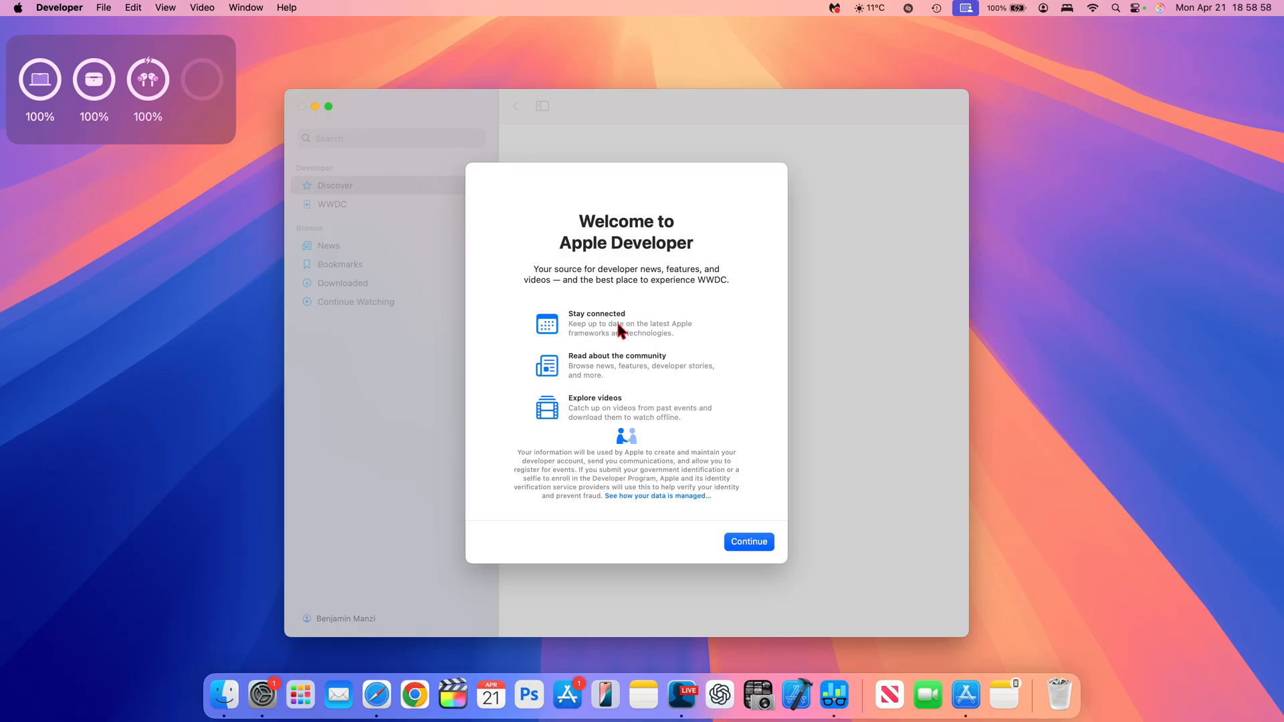
mouse_move(594, 373)
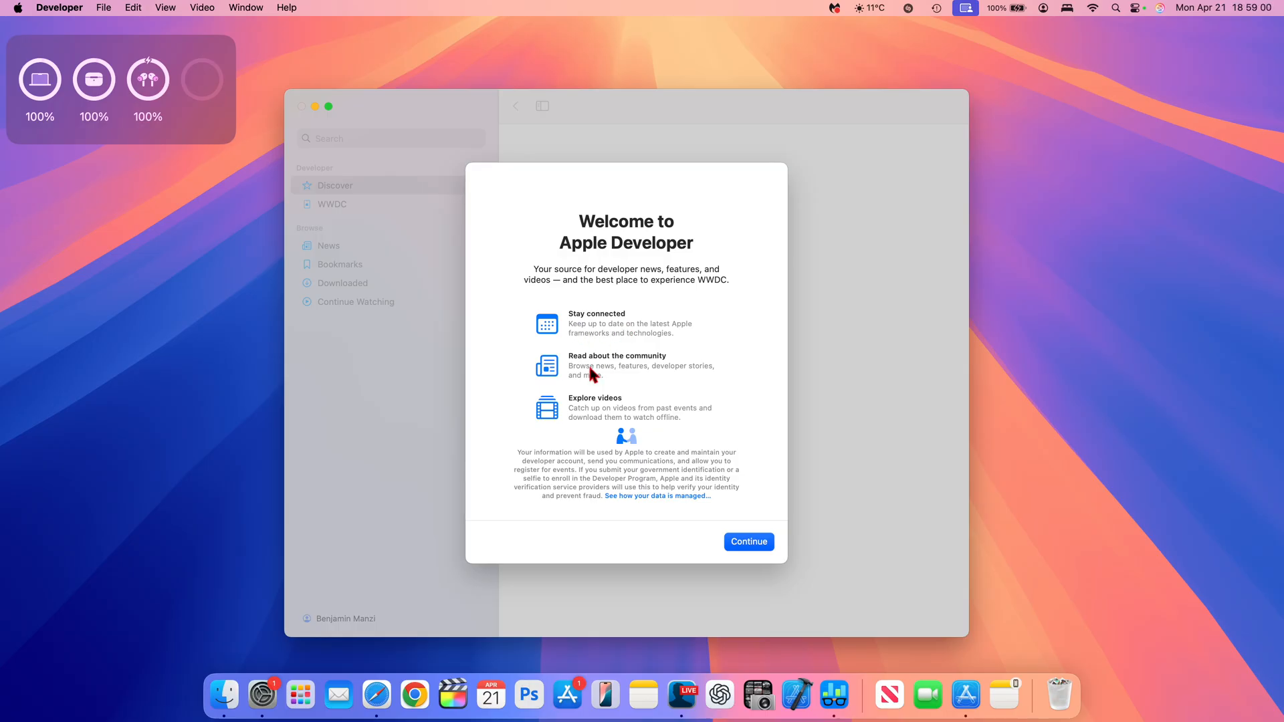
mouse_move(615, 417)
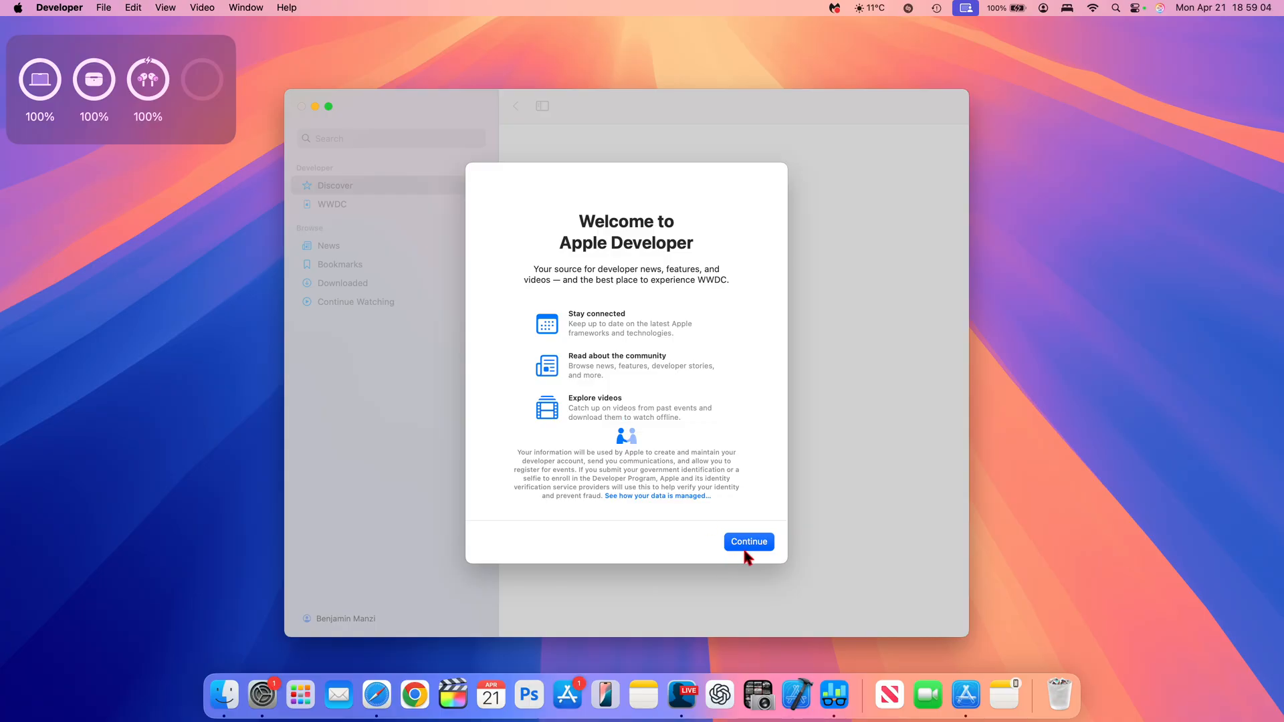
click(749, 542)
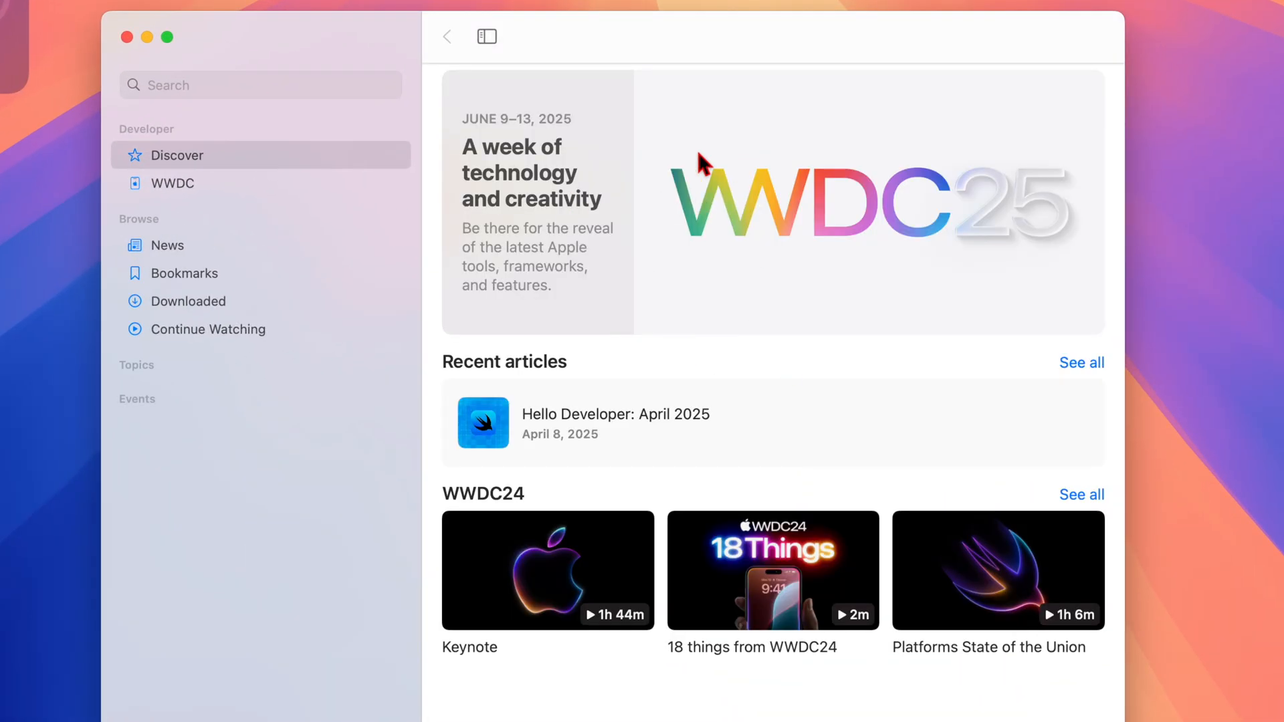
mouse_move(869, 279)
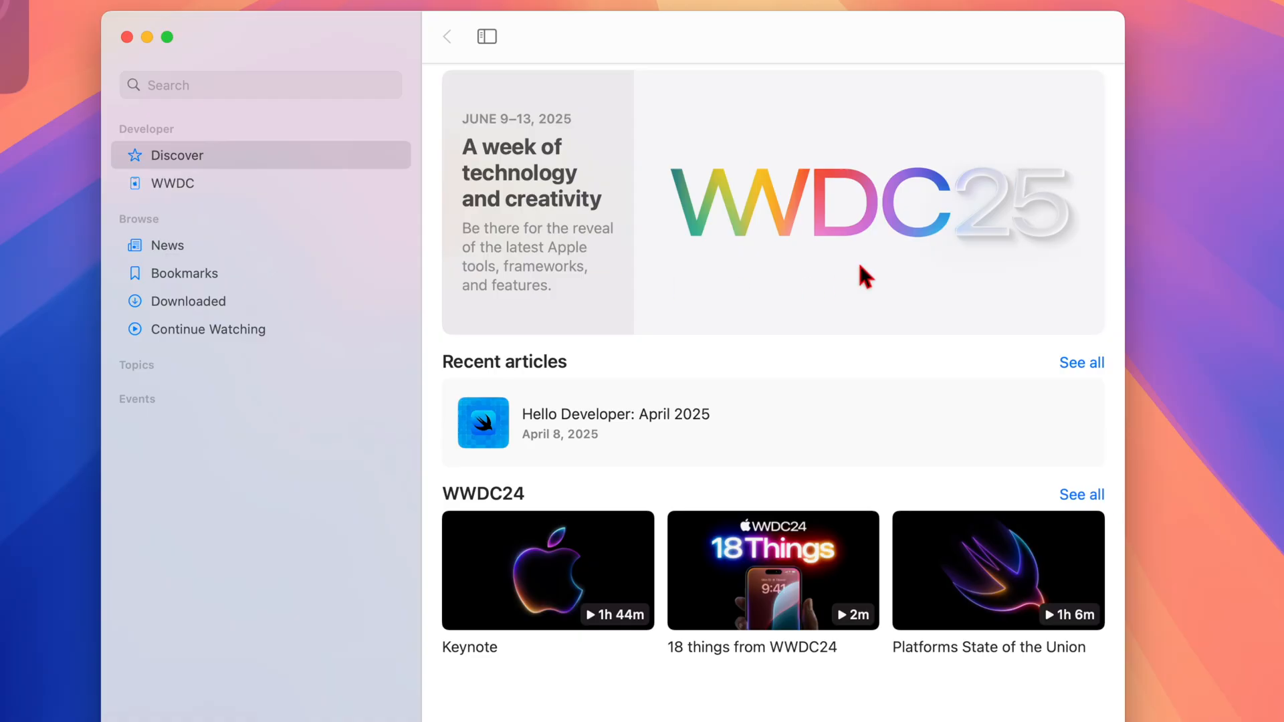
mouse_move(360, 203)
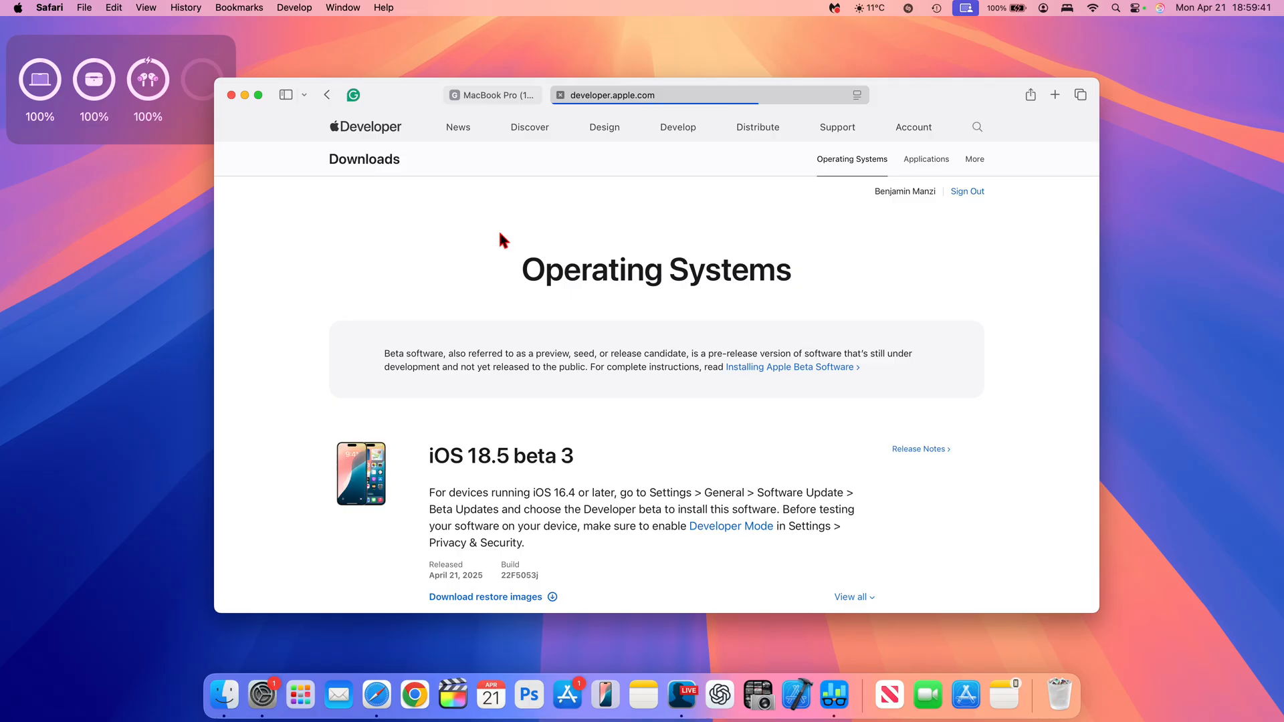
scroll(down, 3)
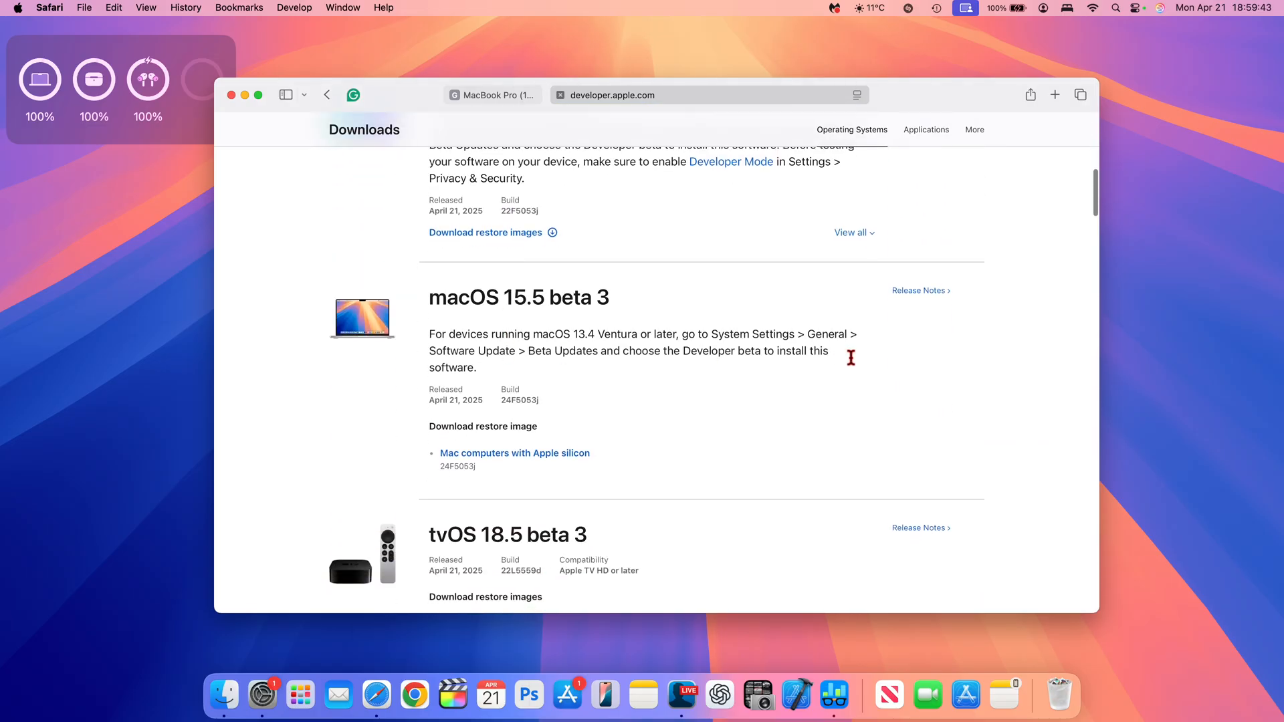
click(918, 290)
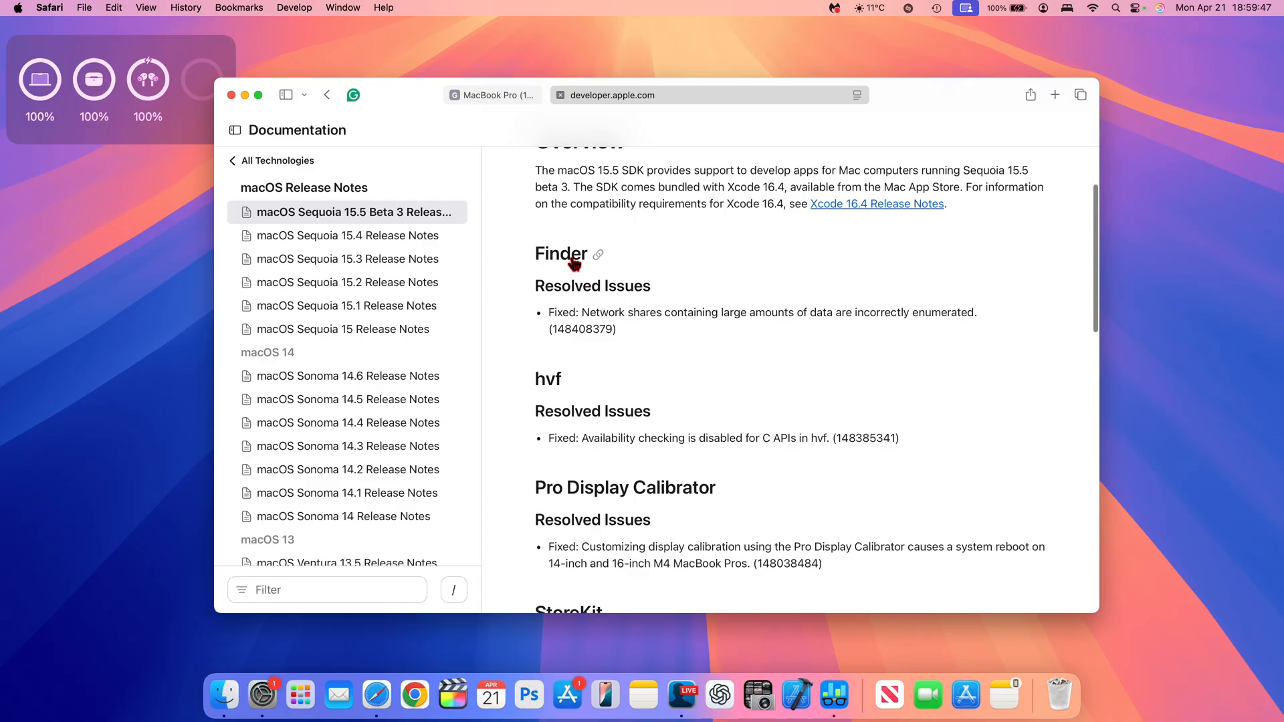
Scroll the macOS Sequoia 15.5 Beta 3 release notes past hvf, Pro Display Calibrator and StoreKit to See Also.
scroll(down, 3)
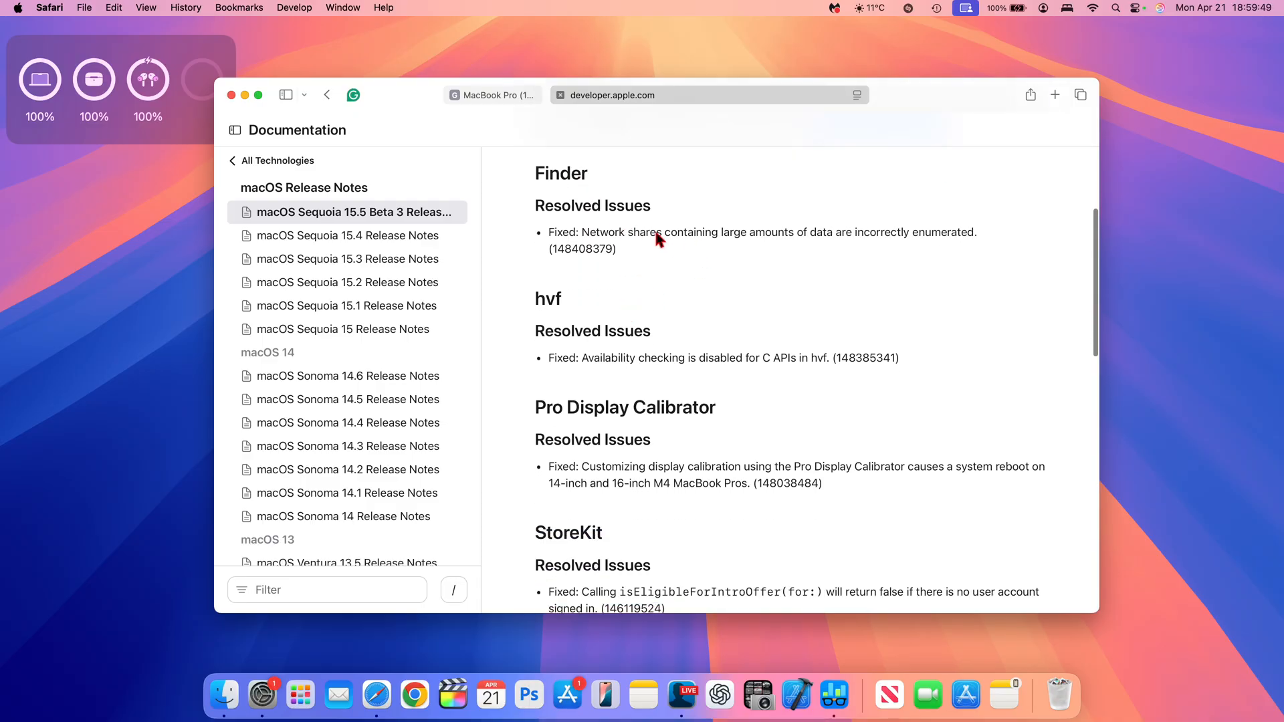
mouse_move(683, 240)
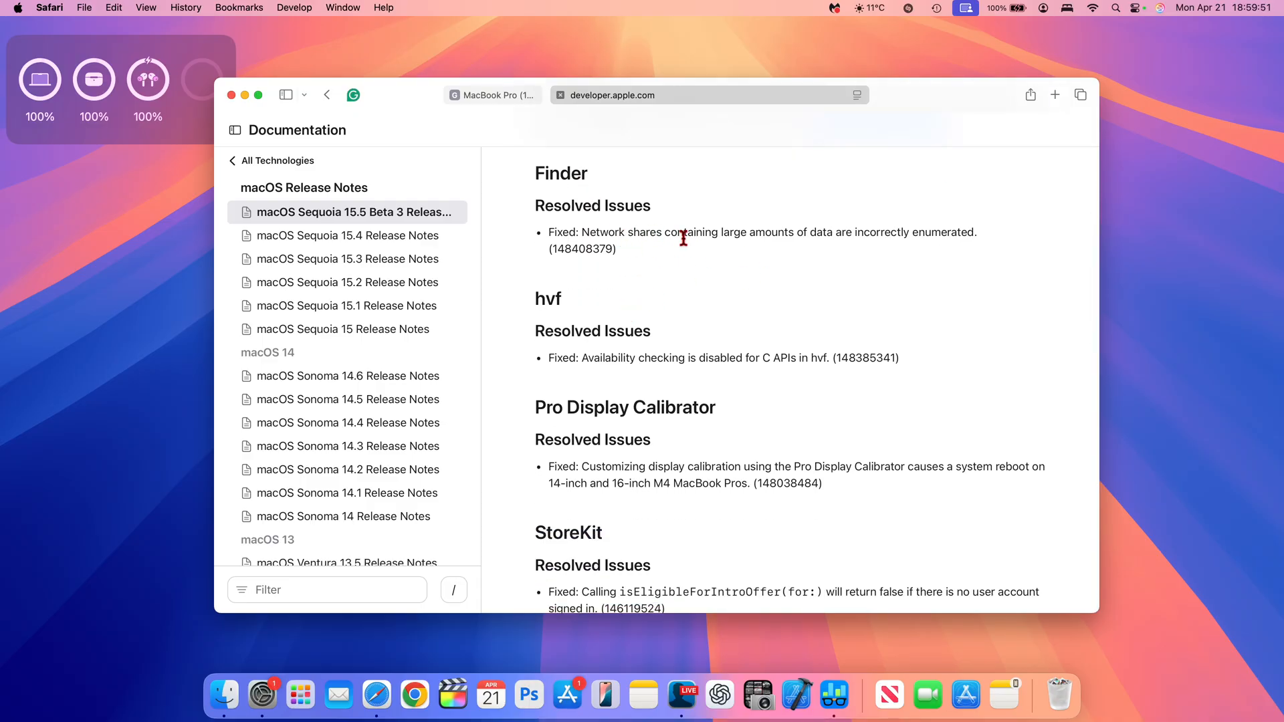
mouse_move(673, 321)
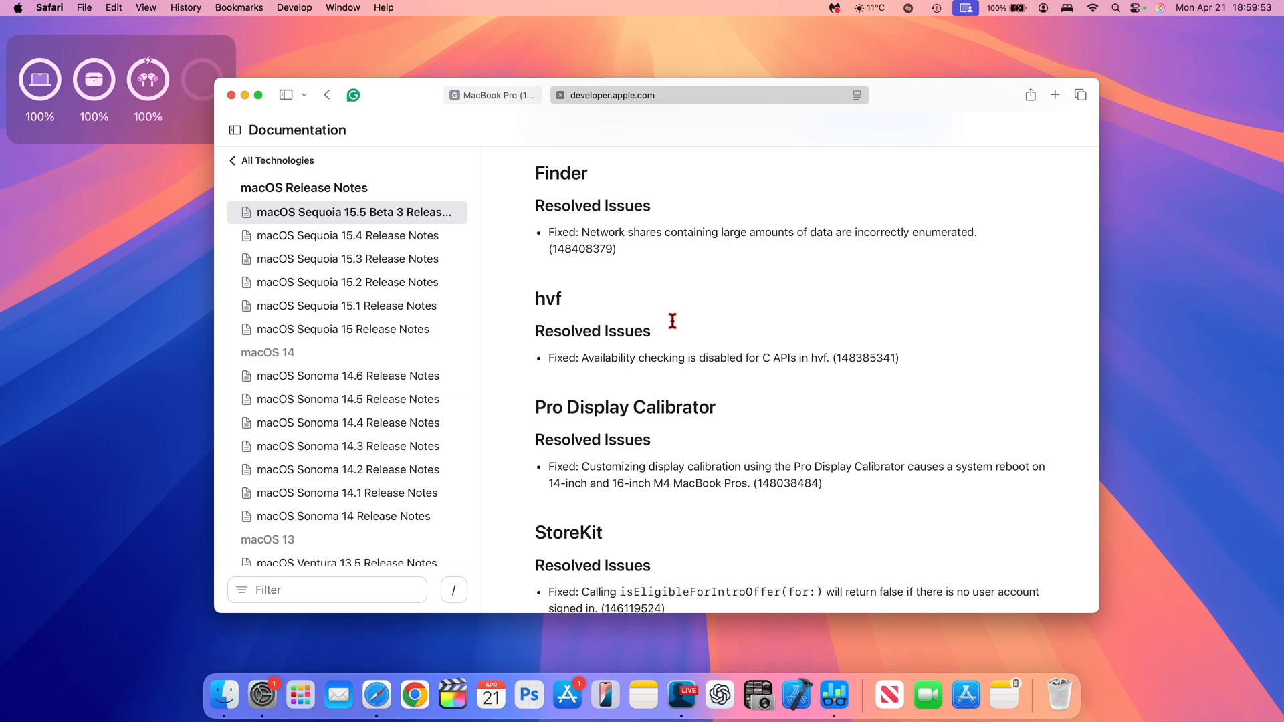
scroll(down, 3)
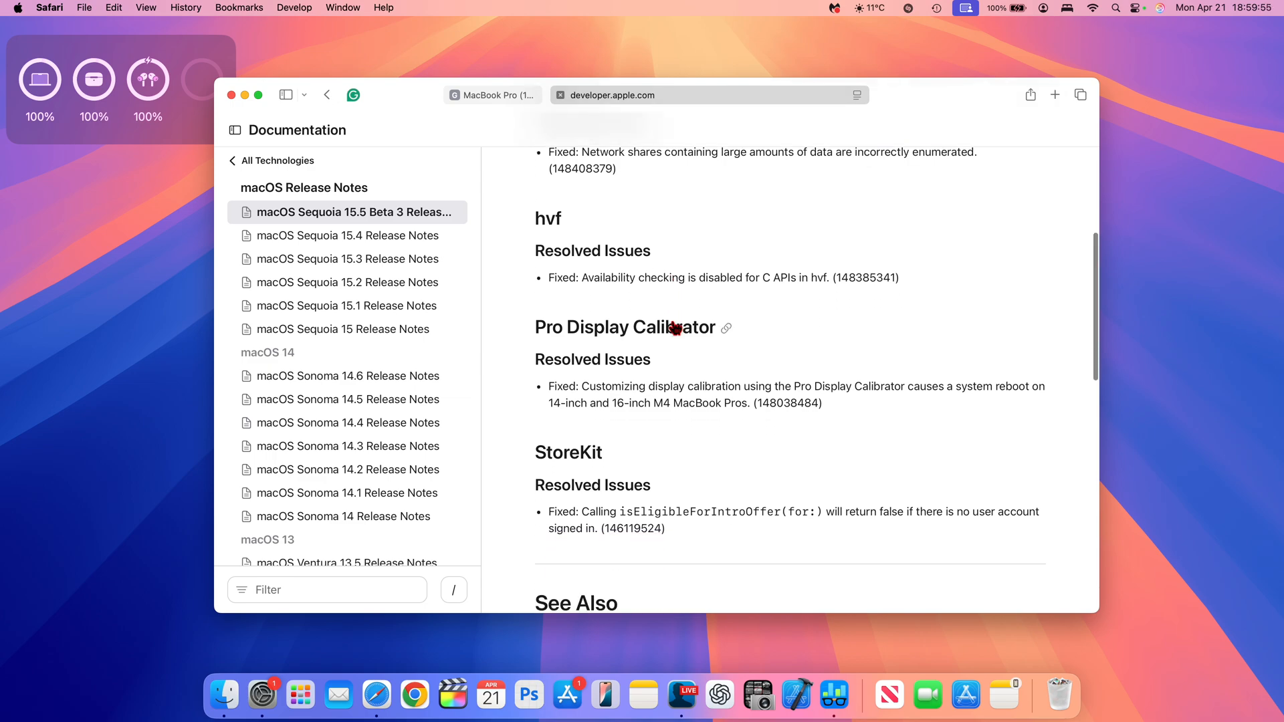
scroll(down, 3)
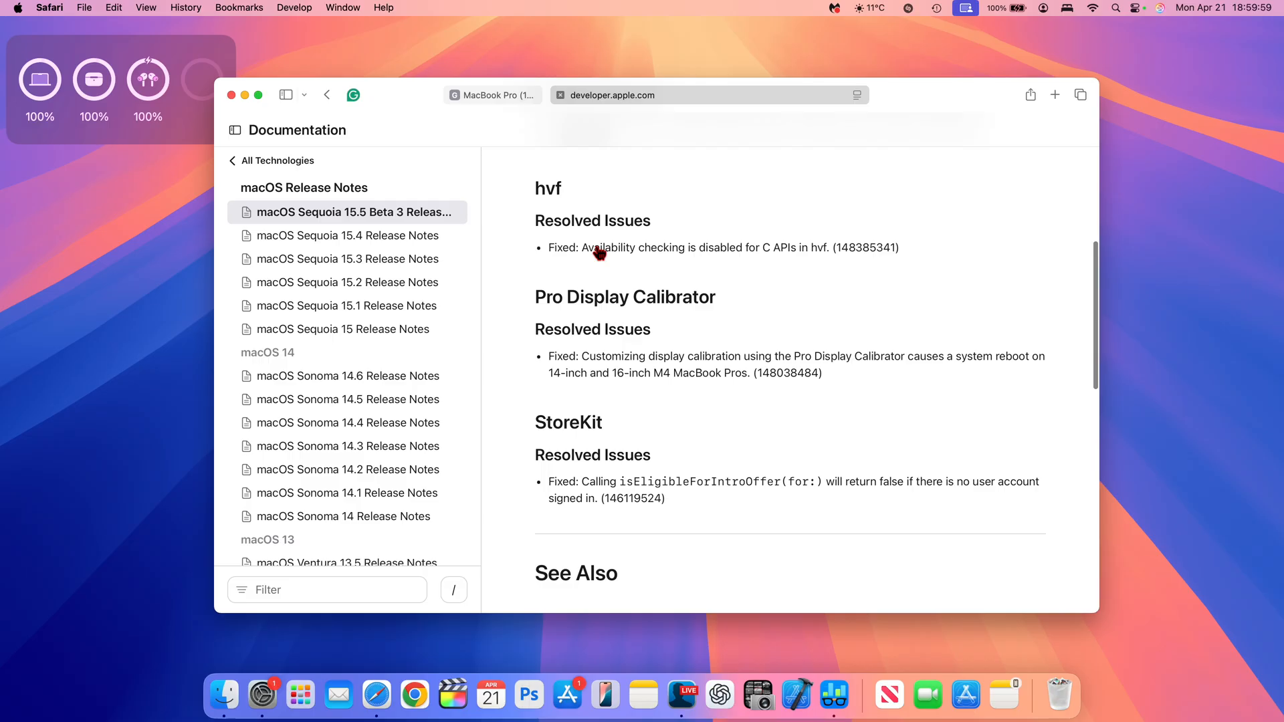
mouse_move(757, 277)
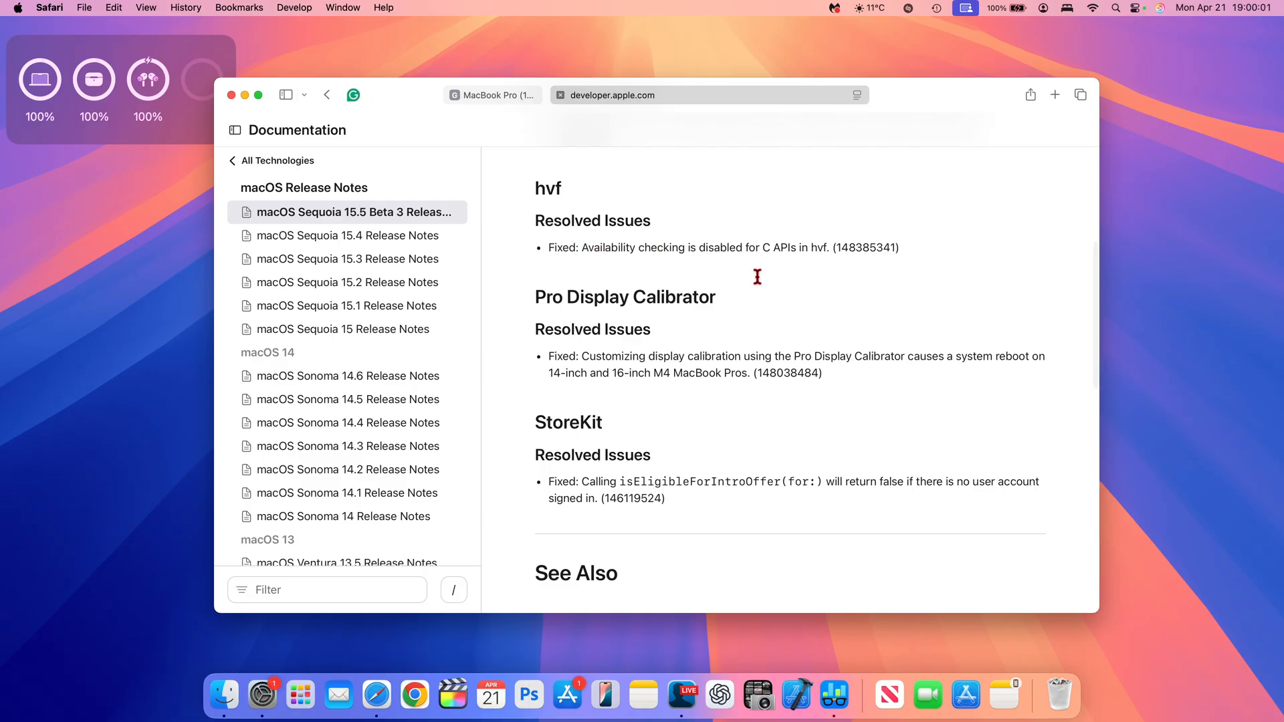
mouse_move(776, 287)
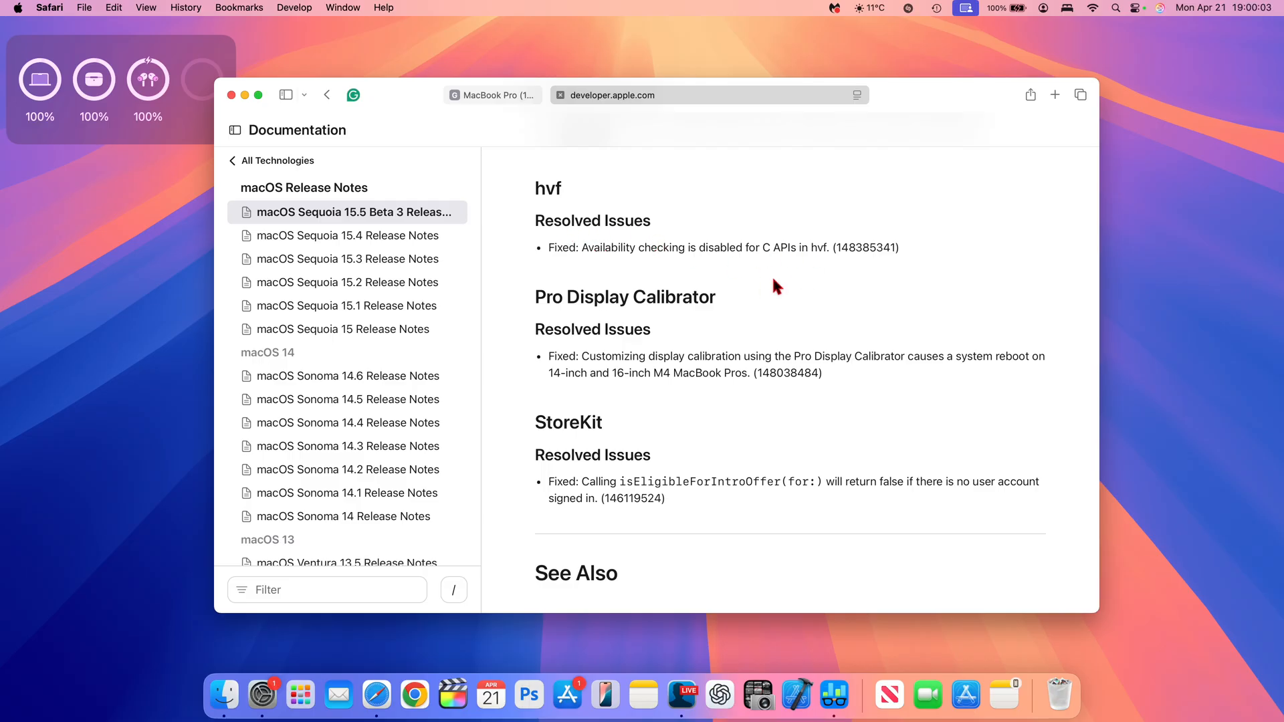
scroll(down, 3)
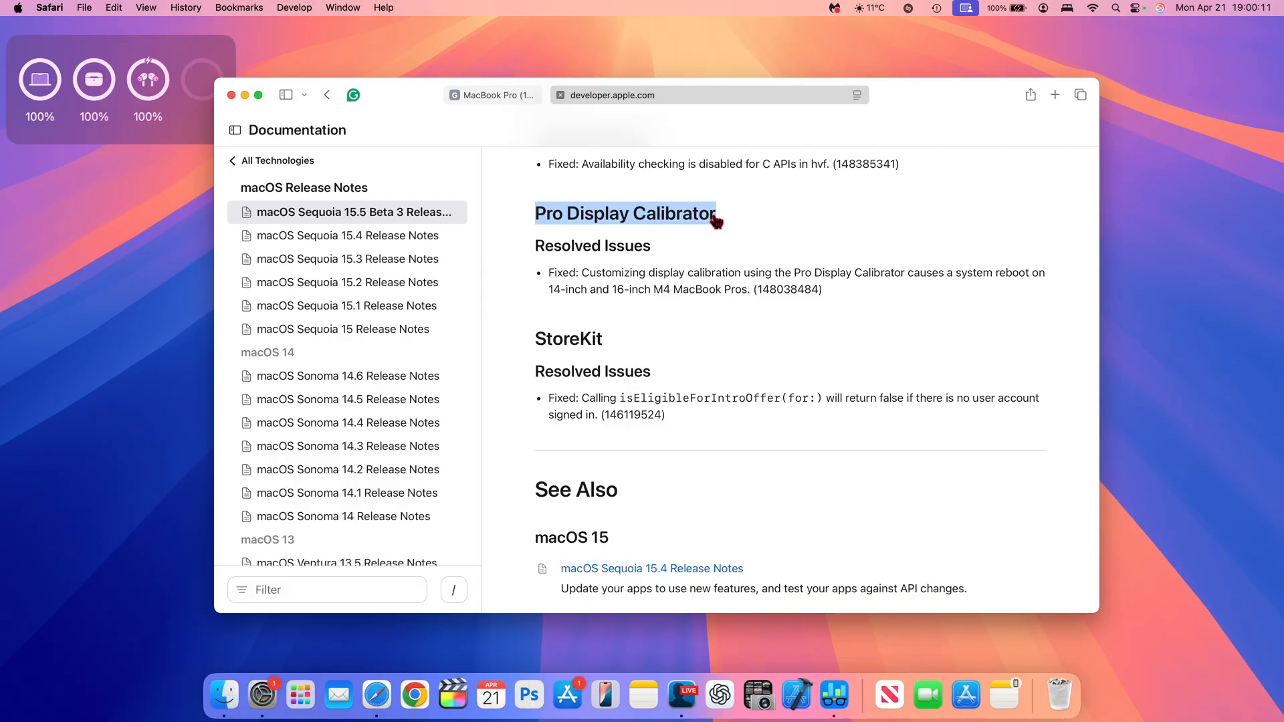
scroll(down, 3)
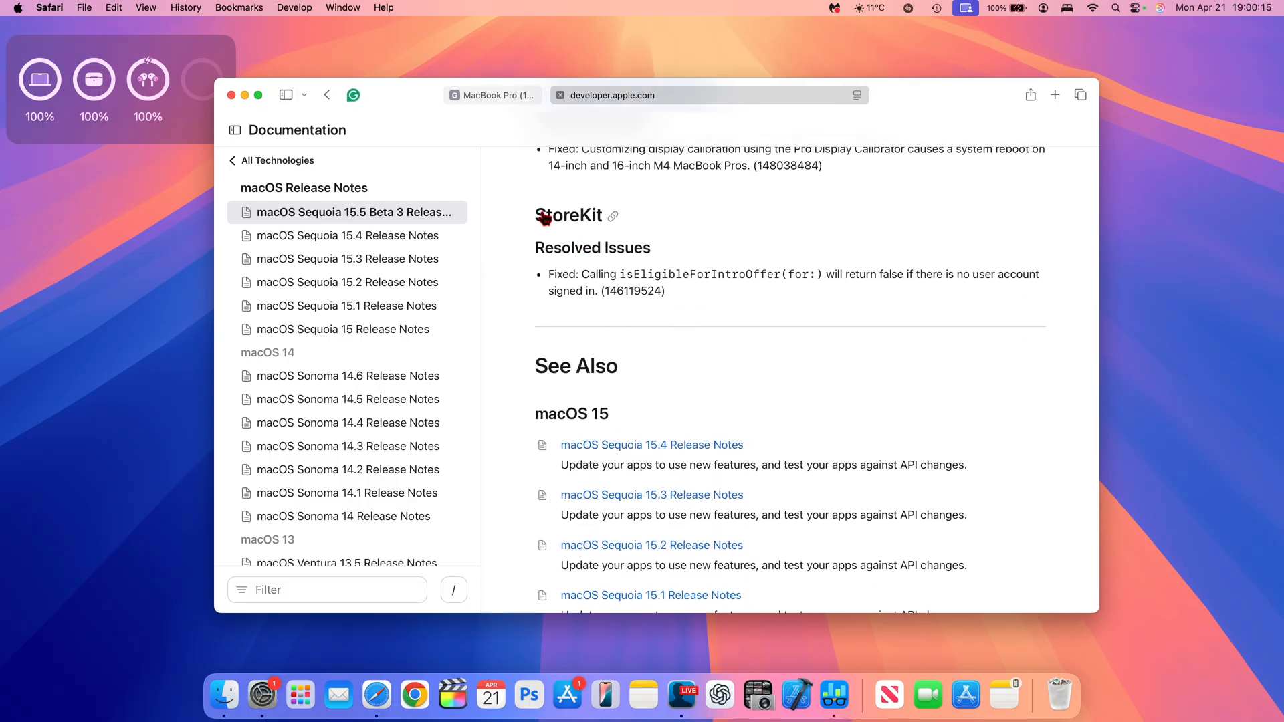
scroll(down, 3)
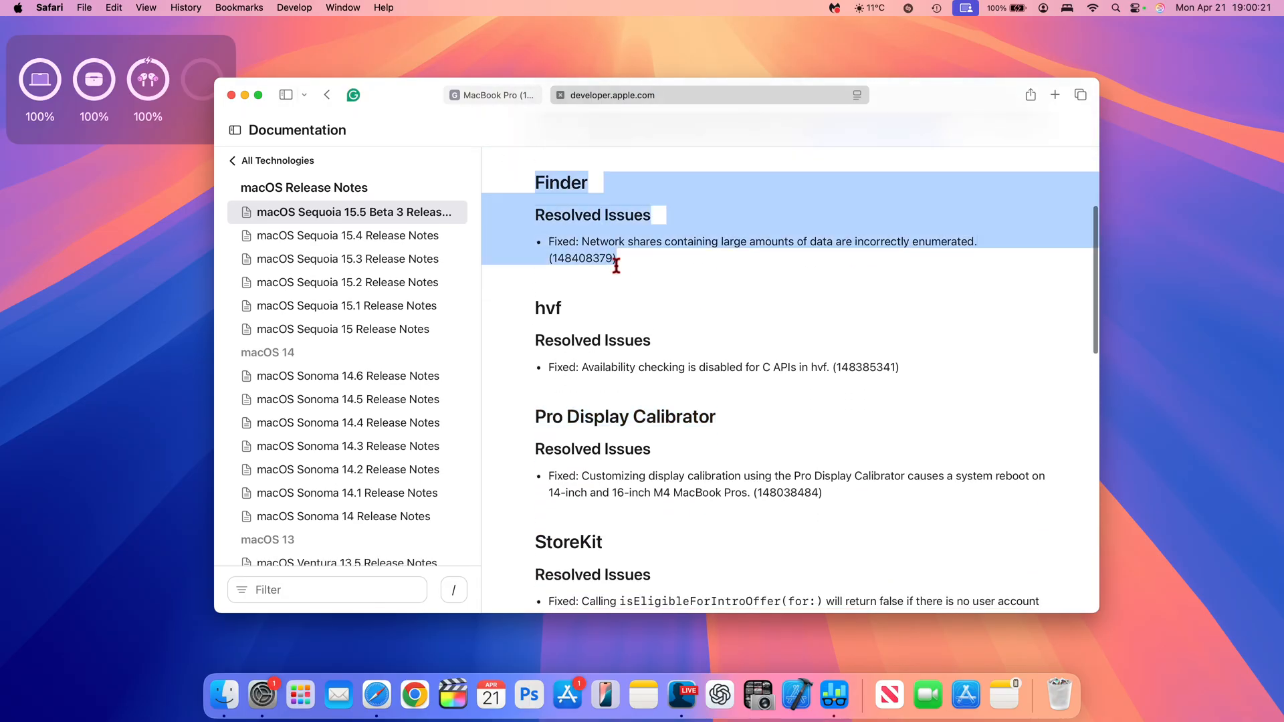
scroll(down, 3)
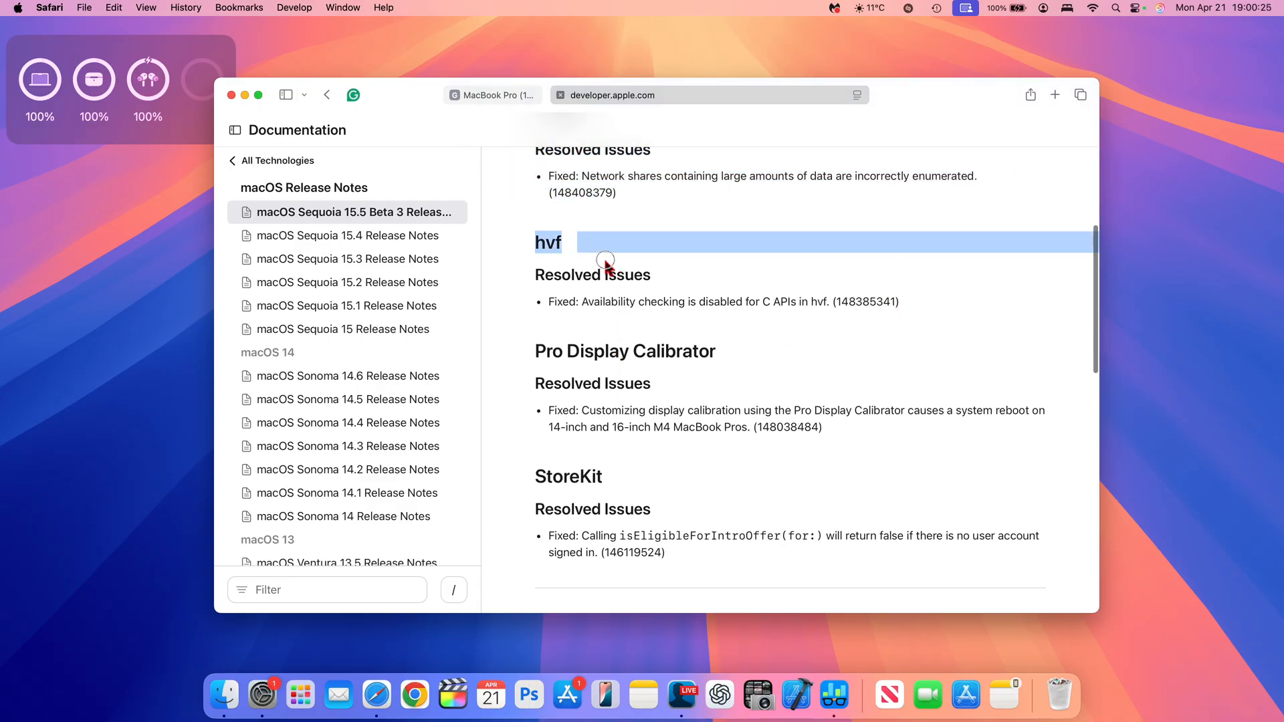
scroll(down, 3)
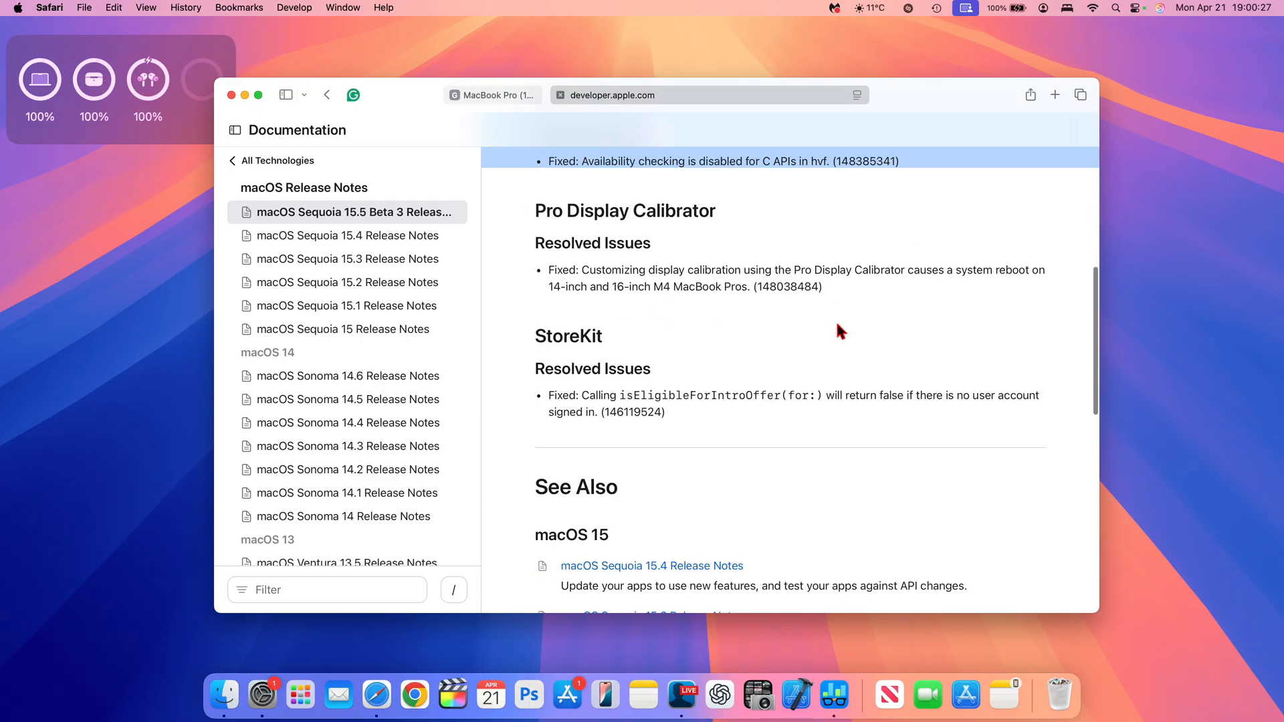
scroll(down, 3)
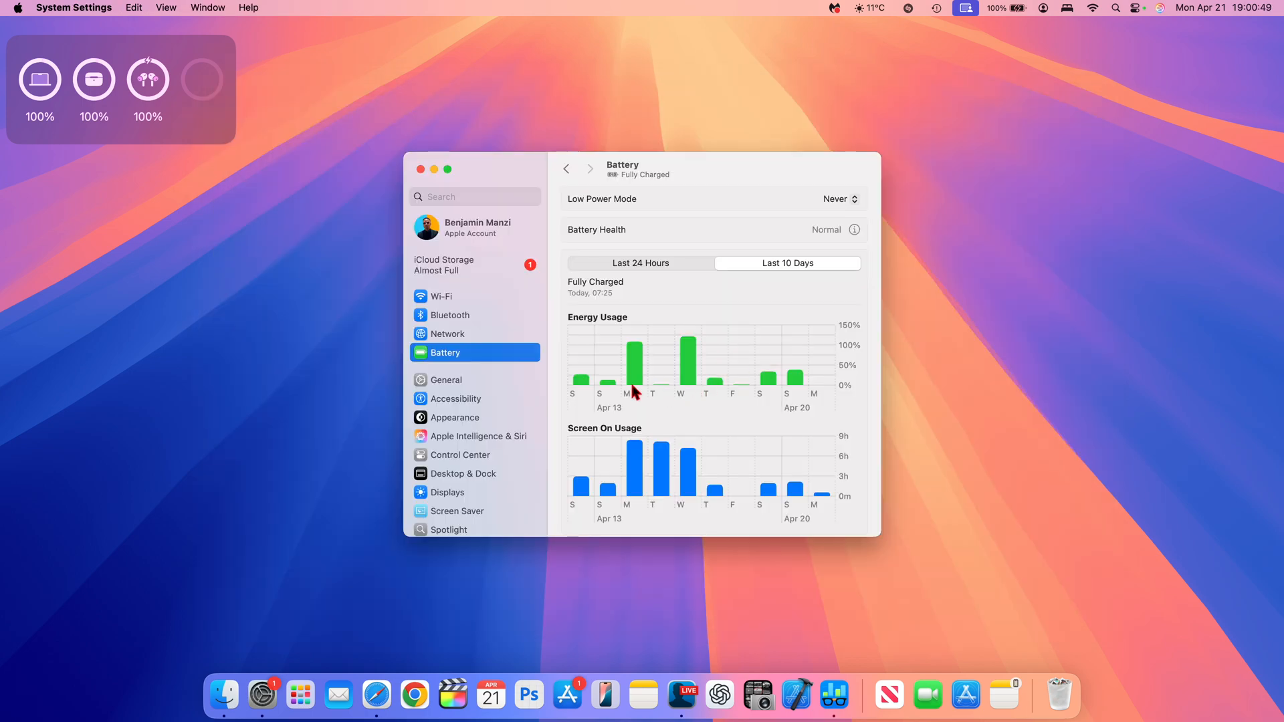
mouse_move(636, 362)
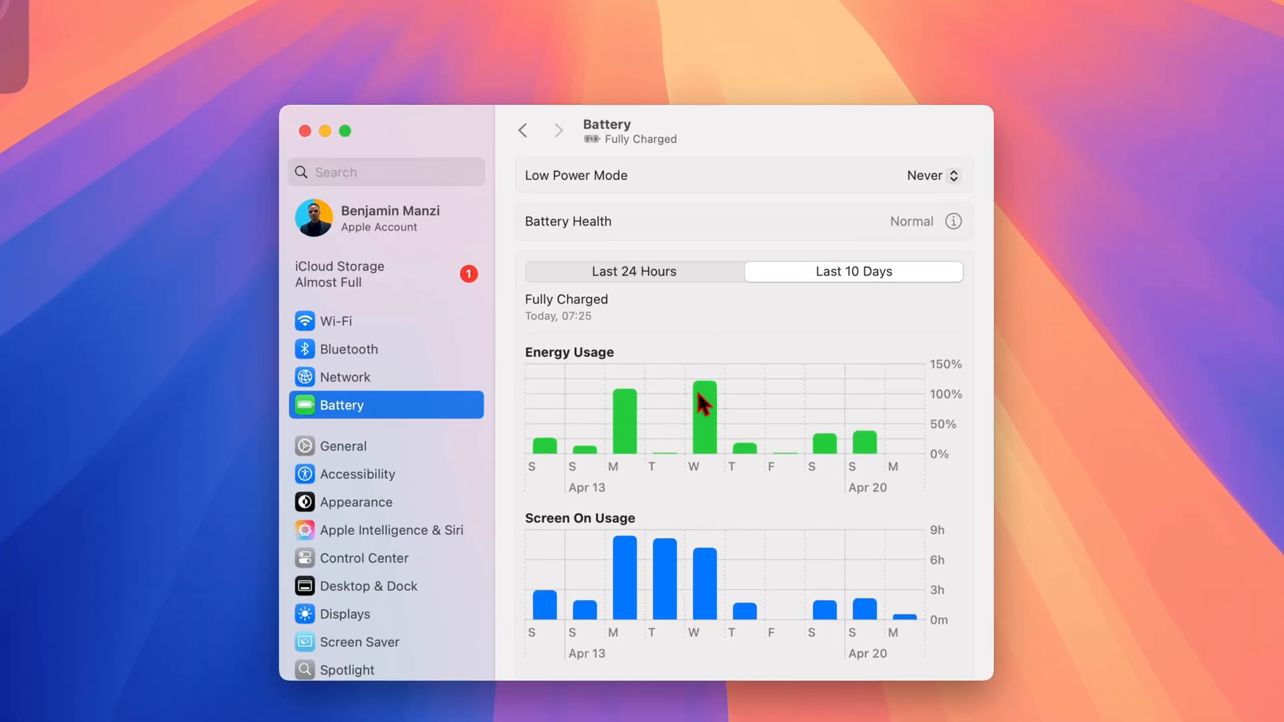
mouse_move(806, 402)
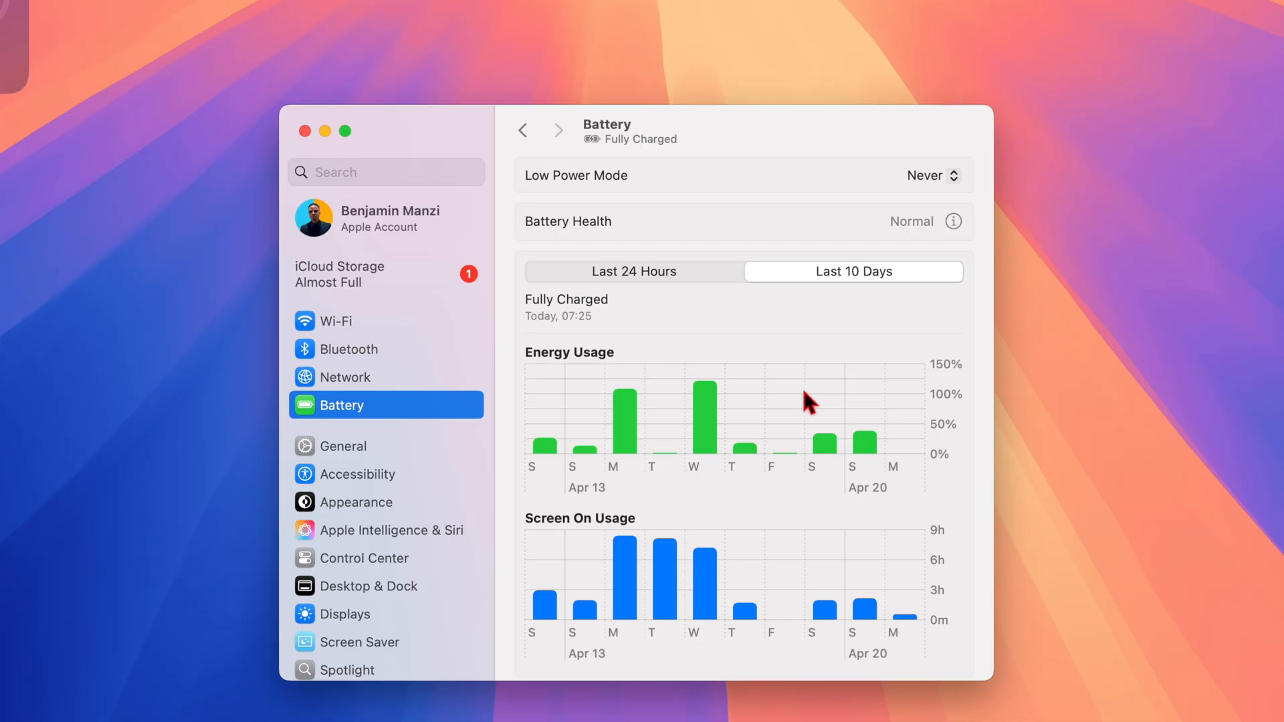
mouse_move(717, 398)
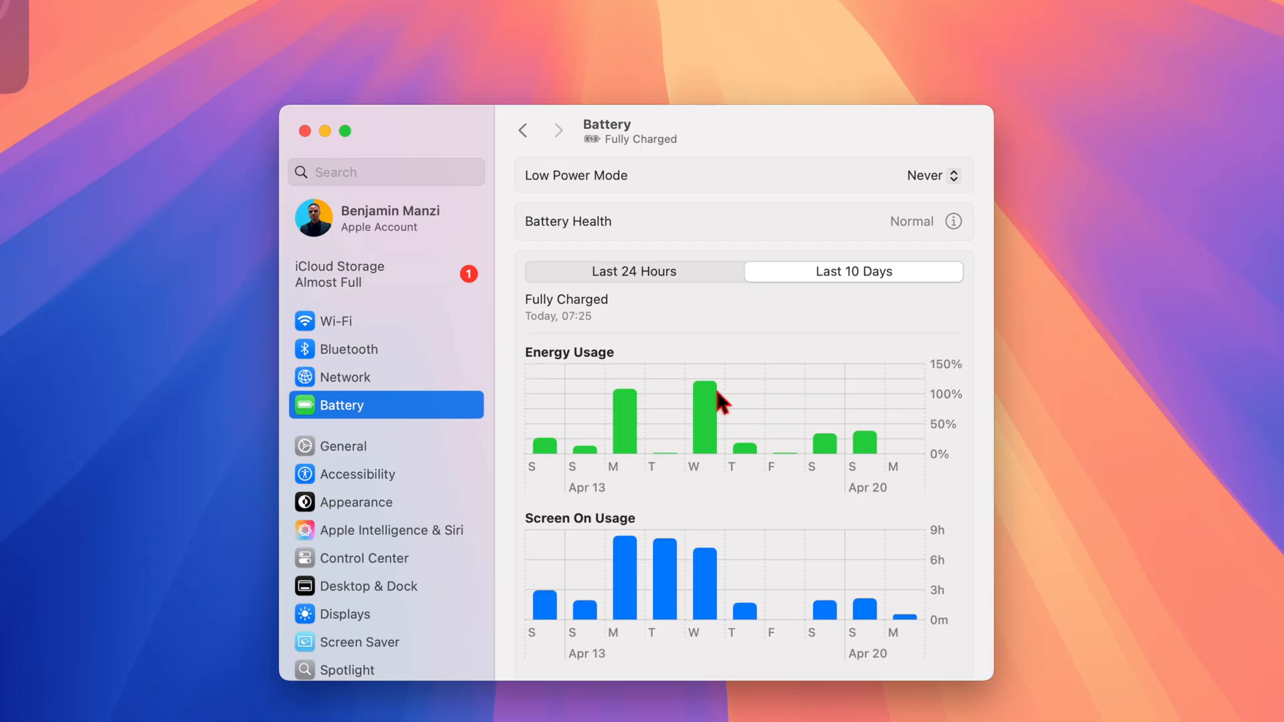
mouse_move(693, 607)
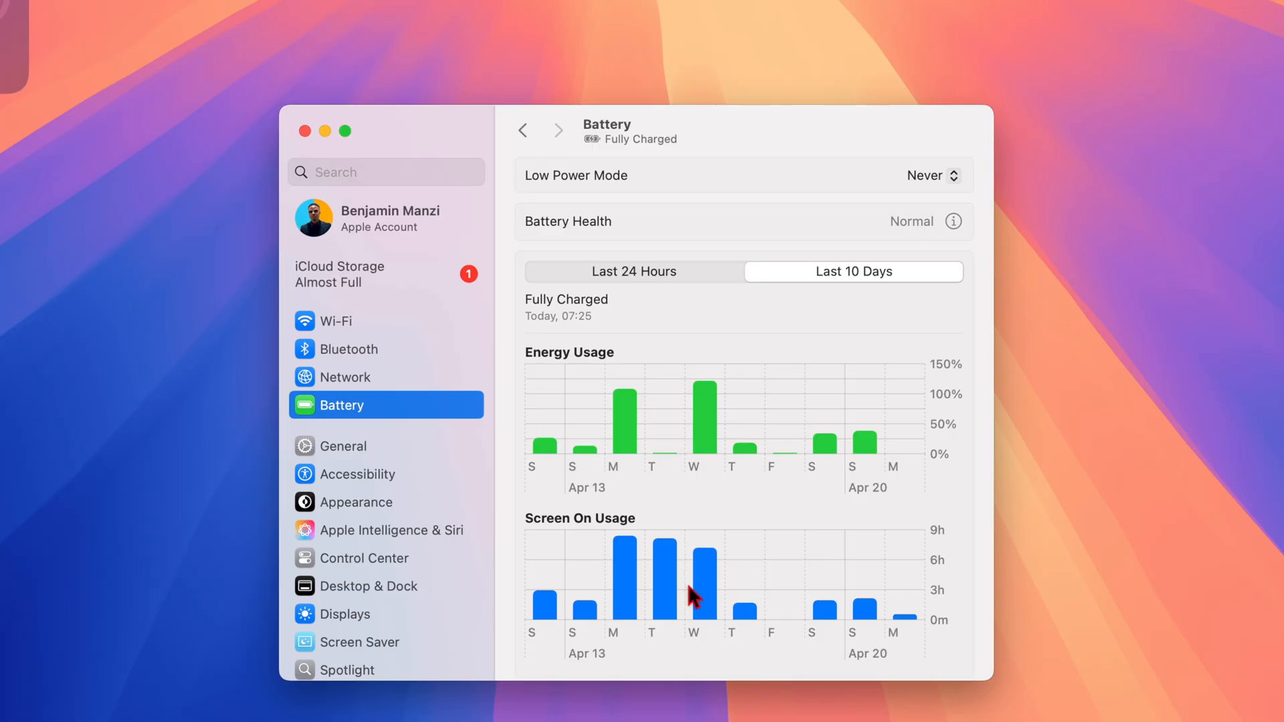
mouse_move(710, 584)
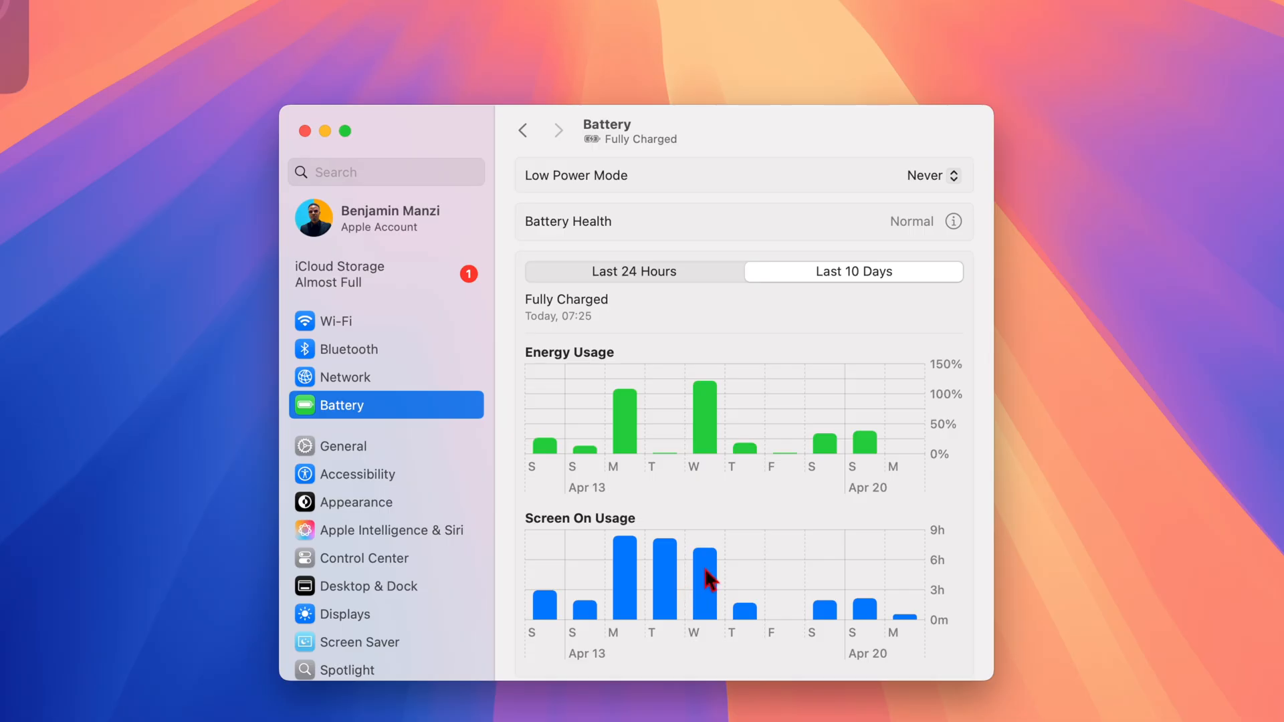
mouse_move(762, 647)
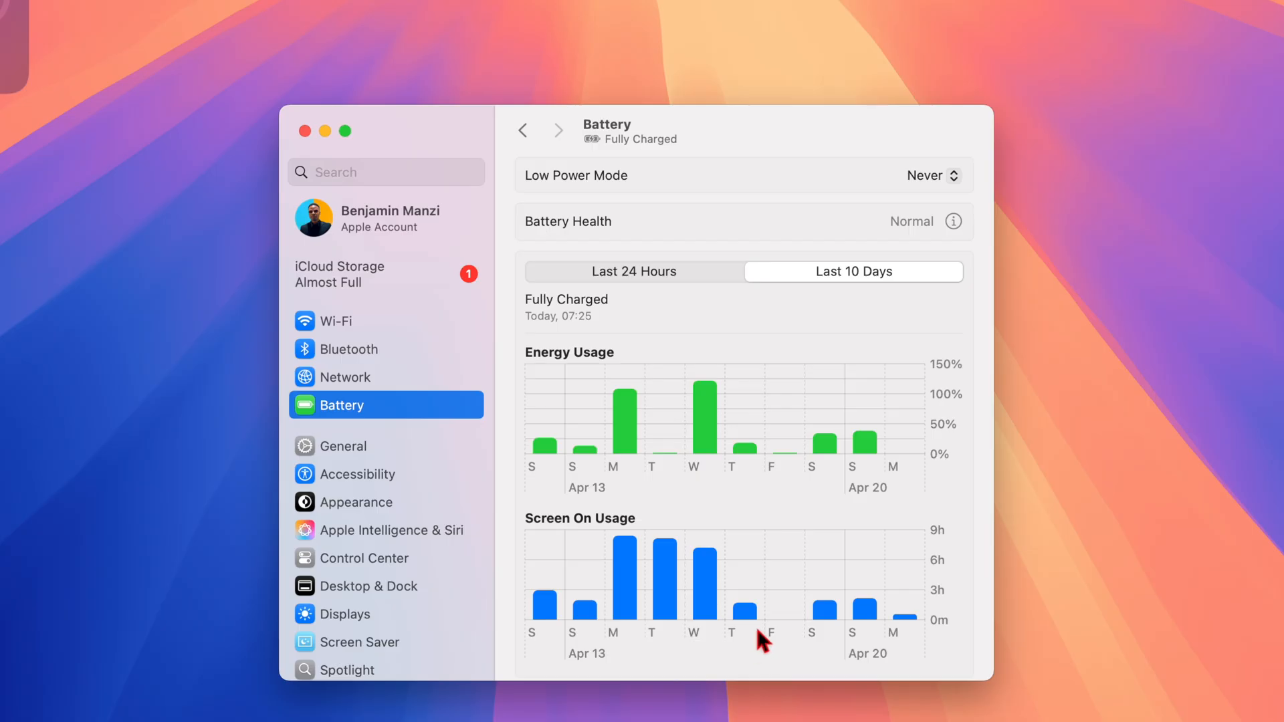
mouse_move(745, 618)
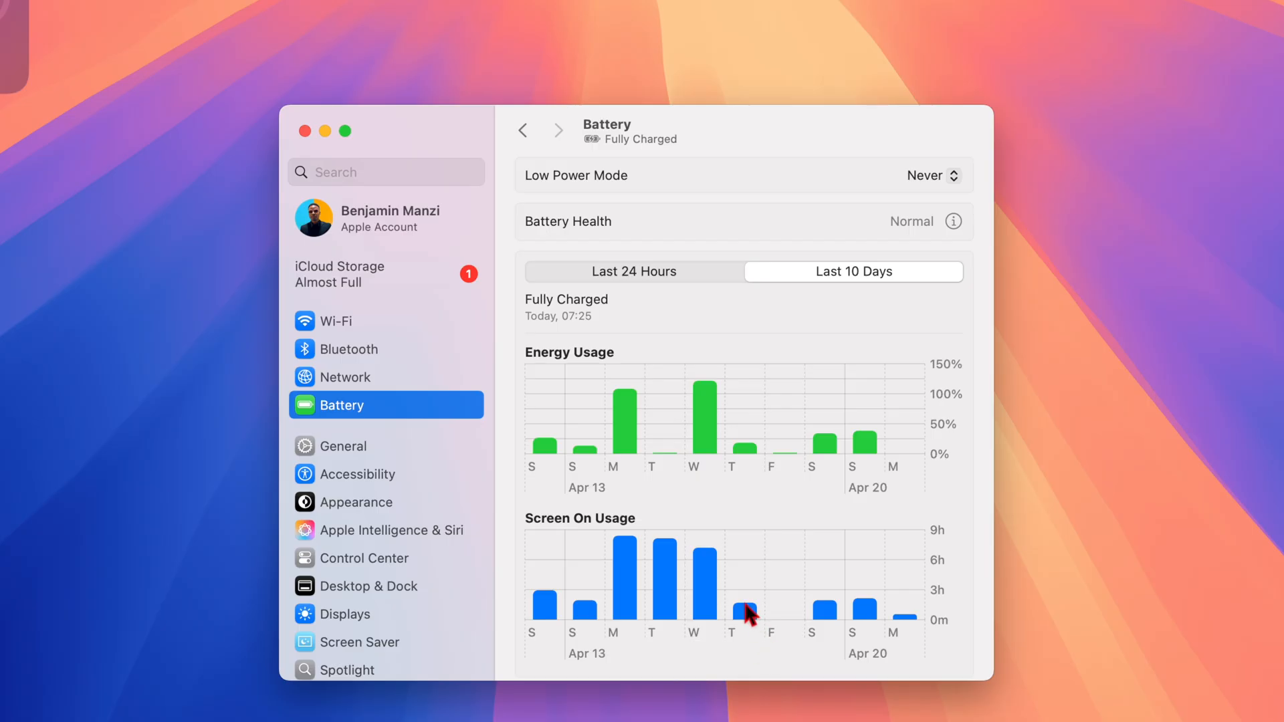
mouse_move(755, 629)
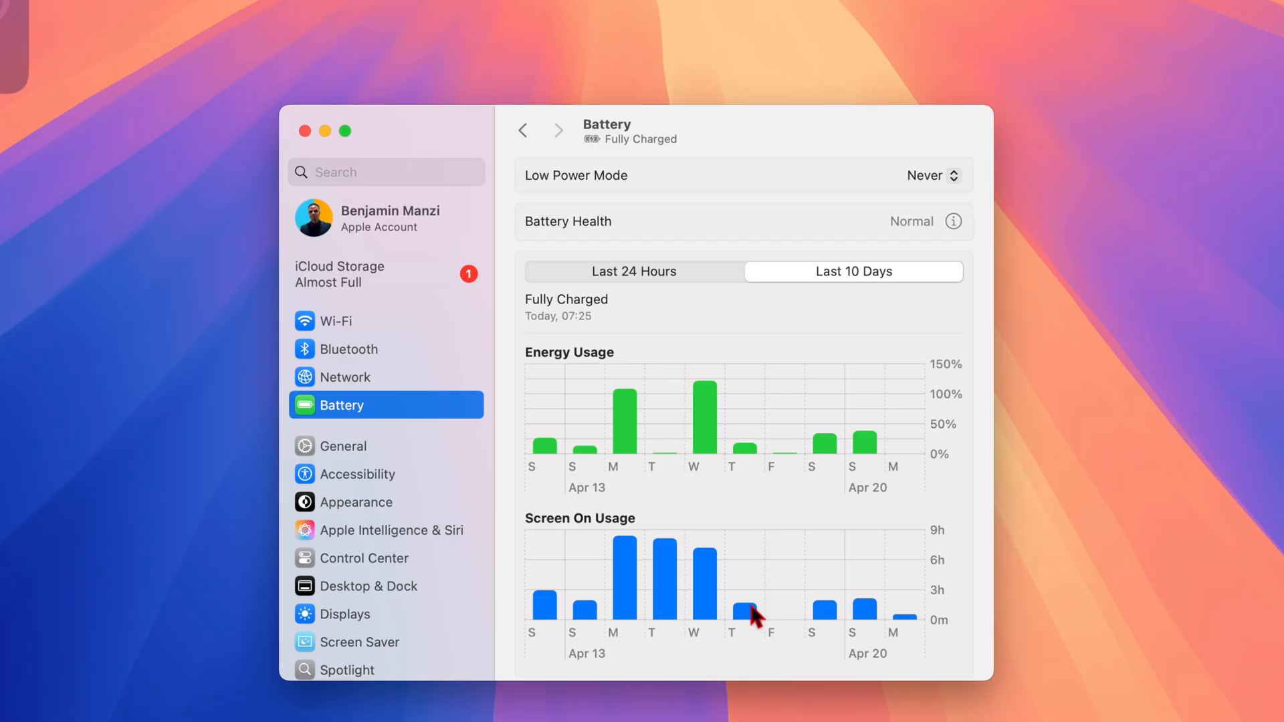
mouse_move(756, 615)
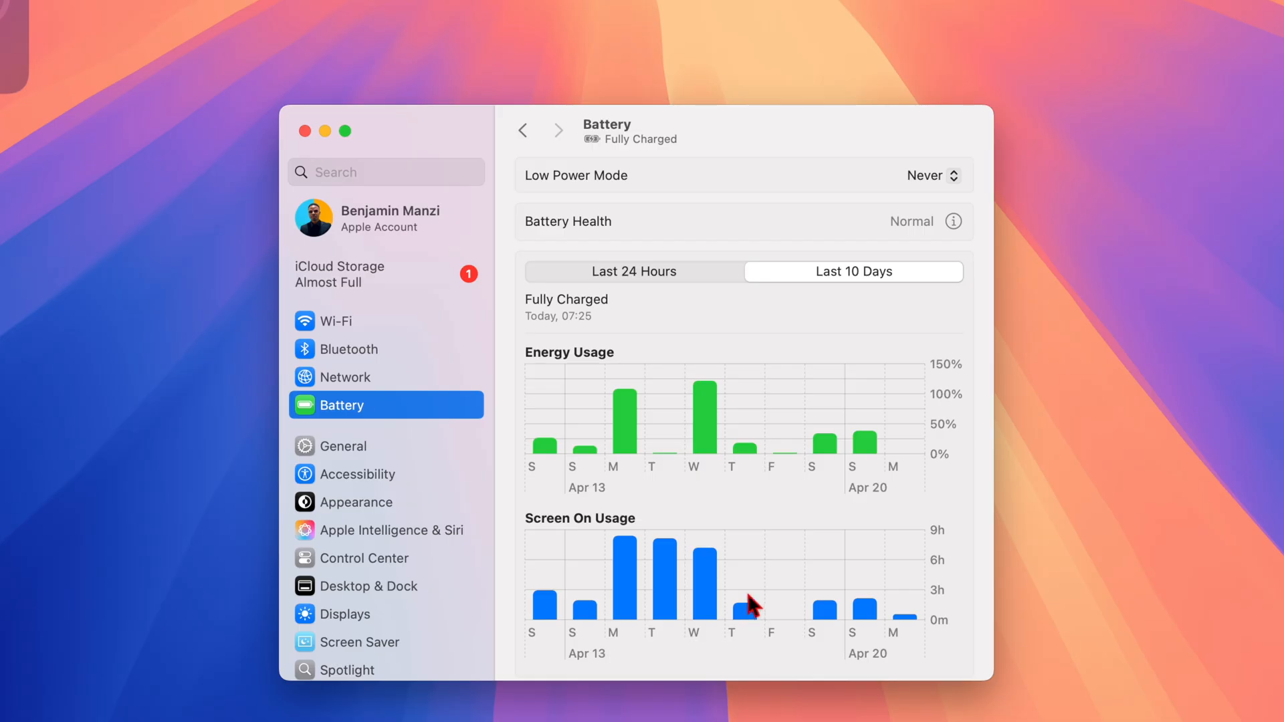
mouse_move(765, 448)
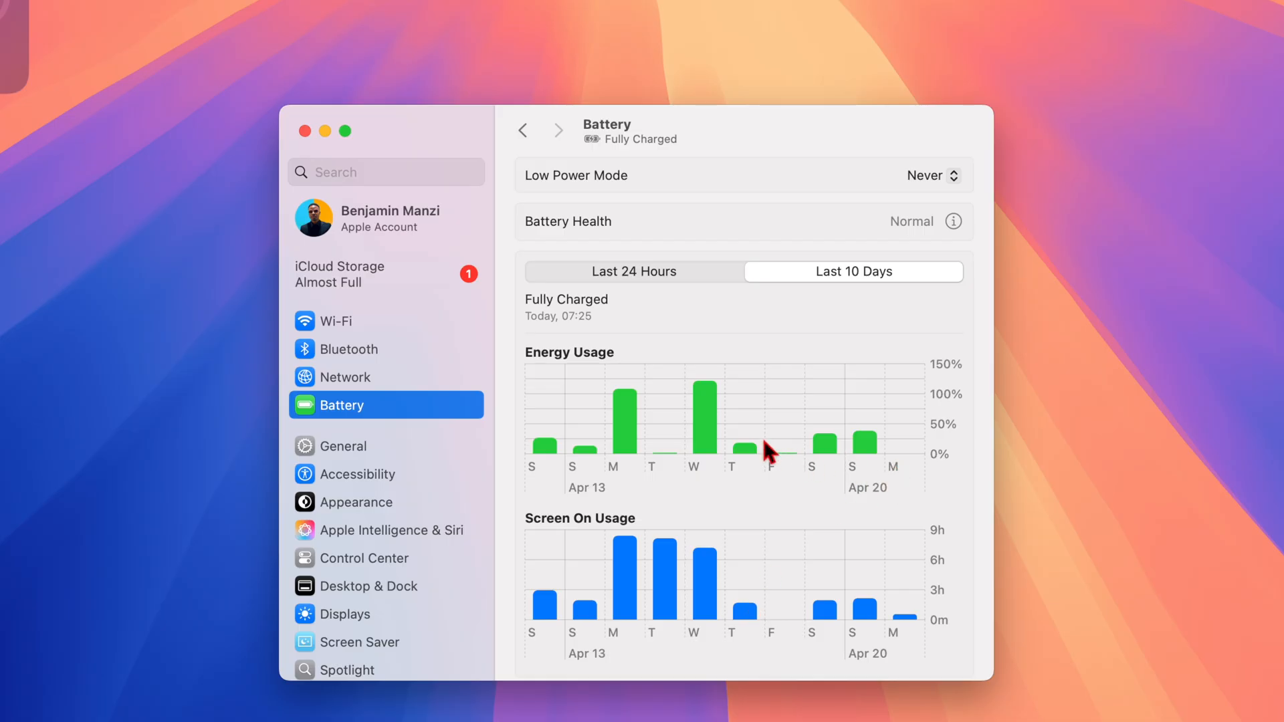
mouse_move(752, 466)
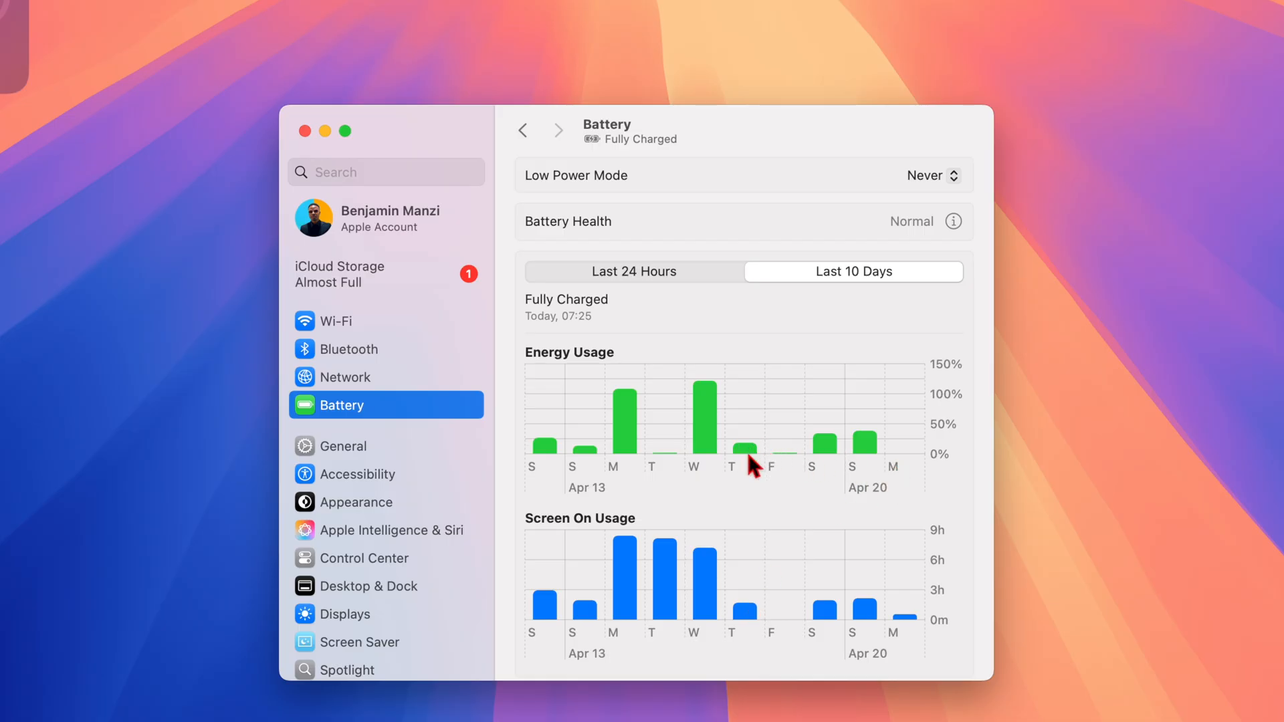
mouse_move(704, 598)
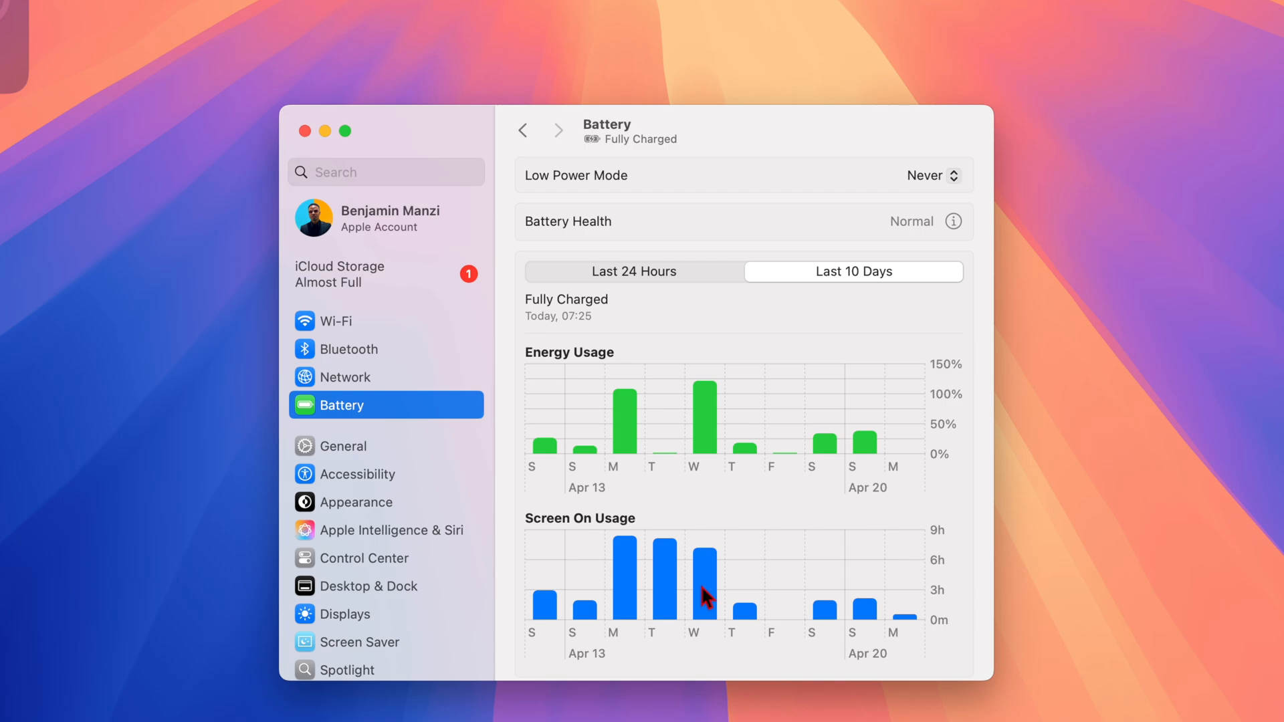
mouse_move(773, 336)
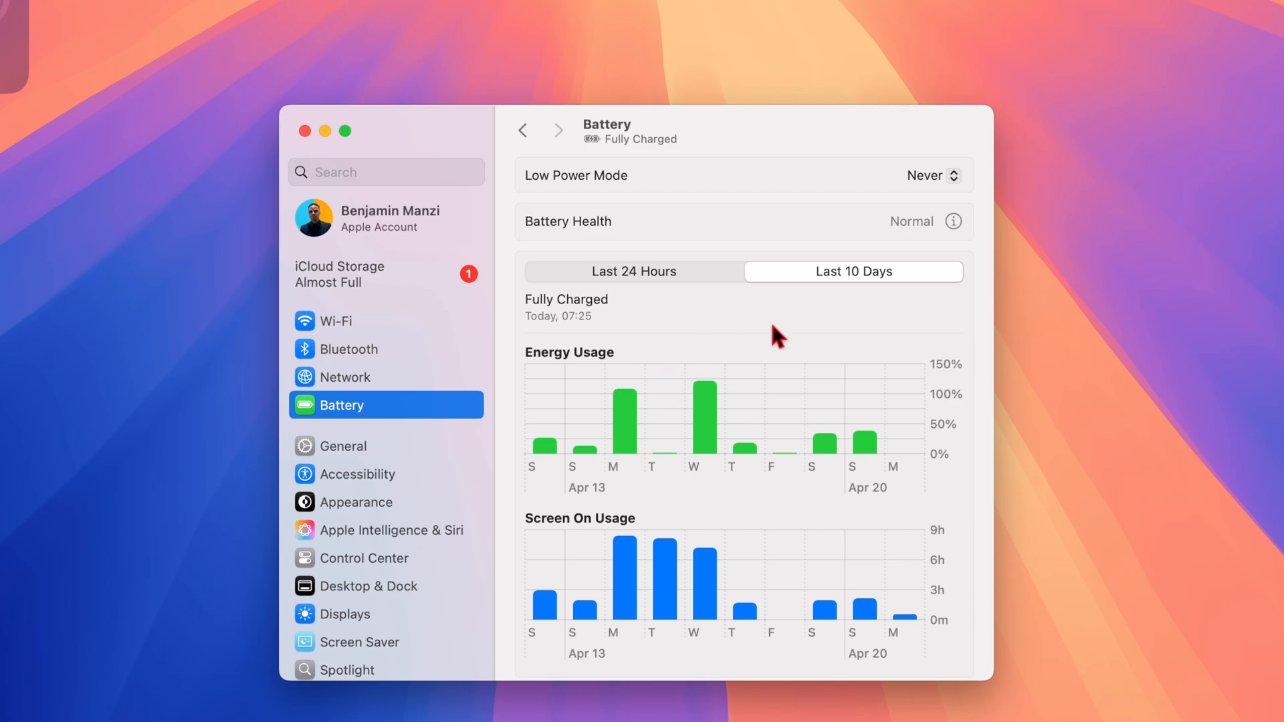
mouse_move(955, 225)
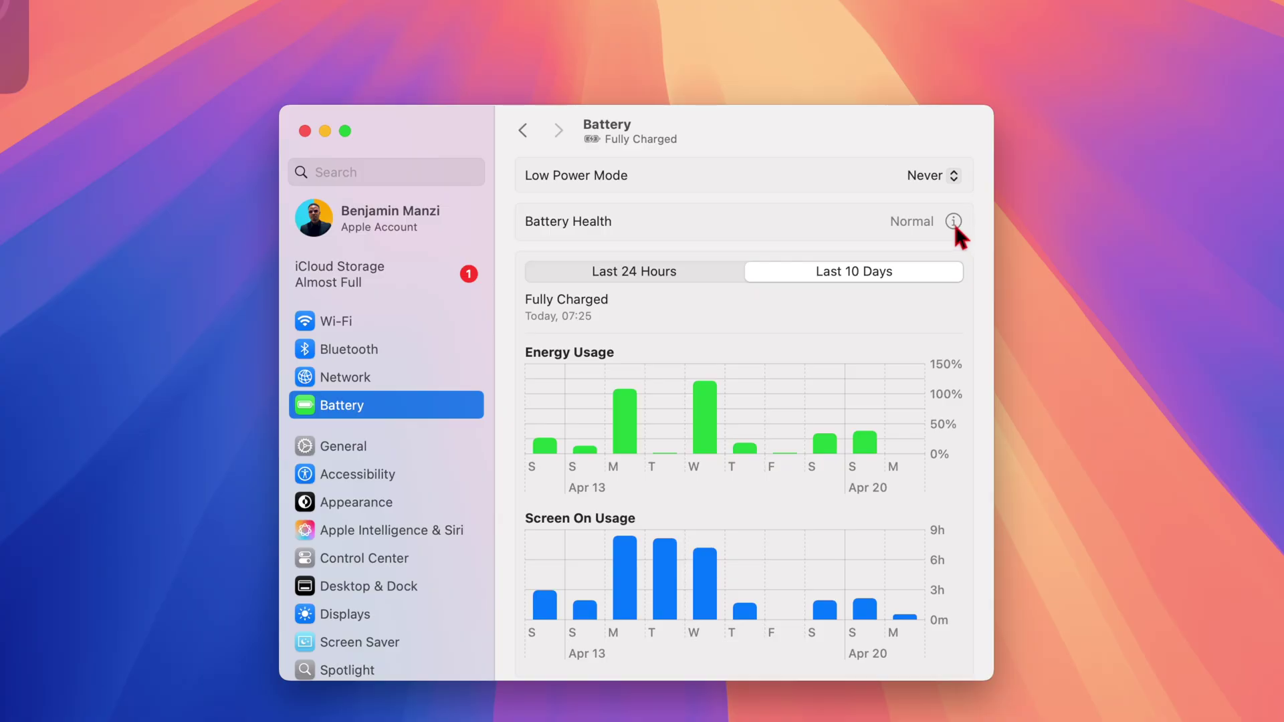
View the Battery Health sheet showing Normal condition and 86% maximum capacity, then dismiss it.
click(954, 221)
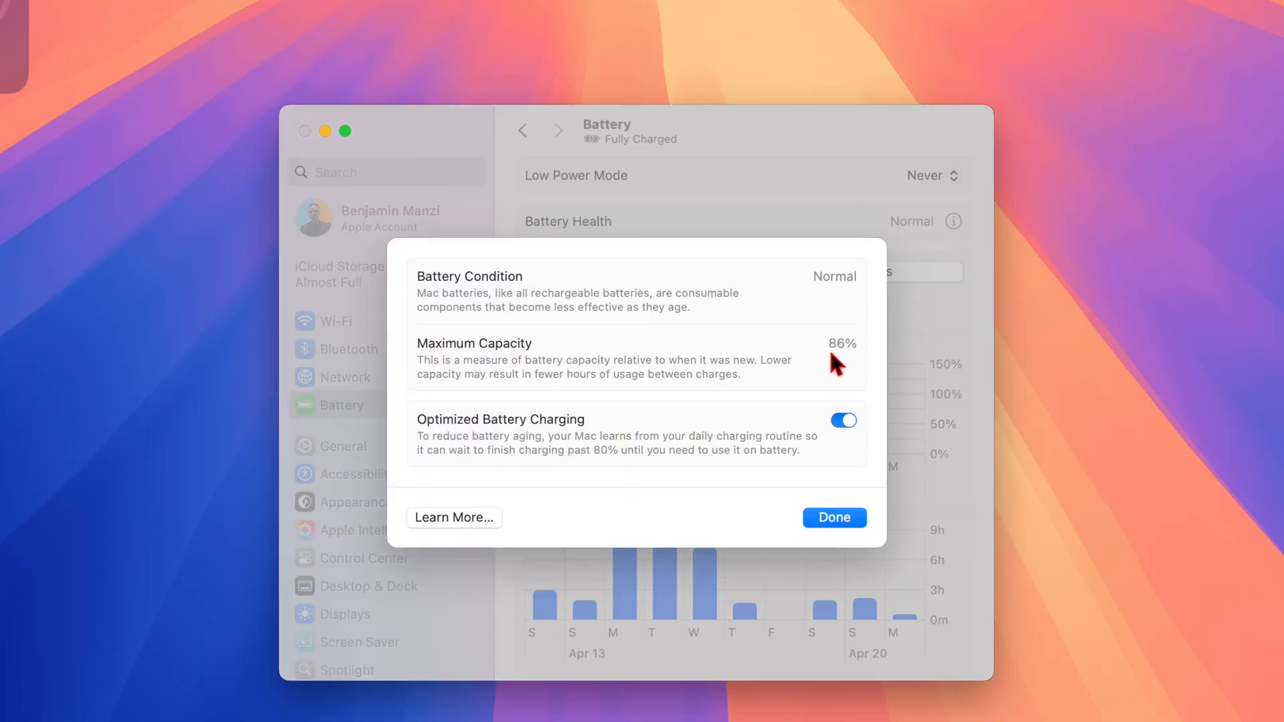
mouse_move(848, 359)
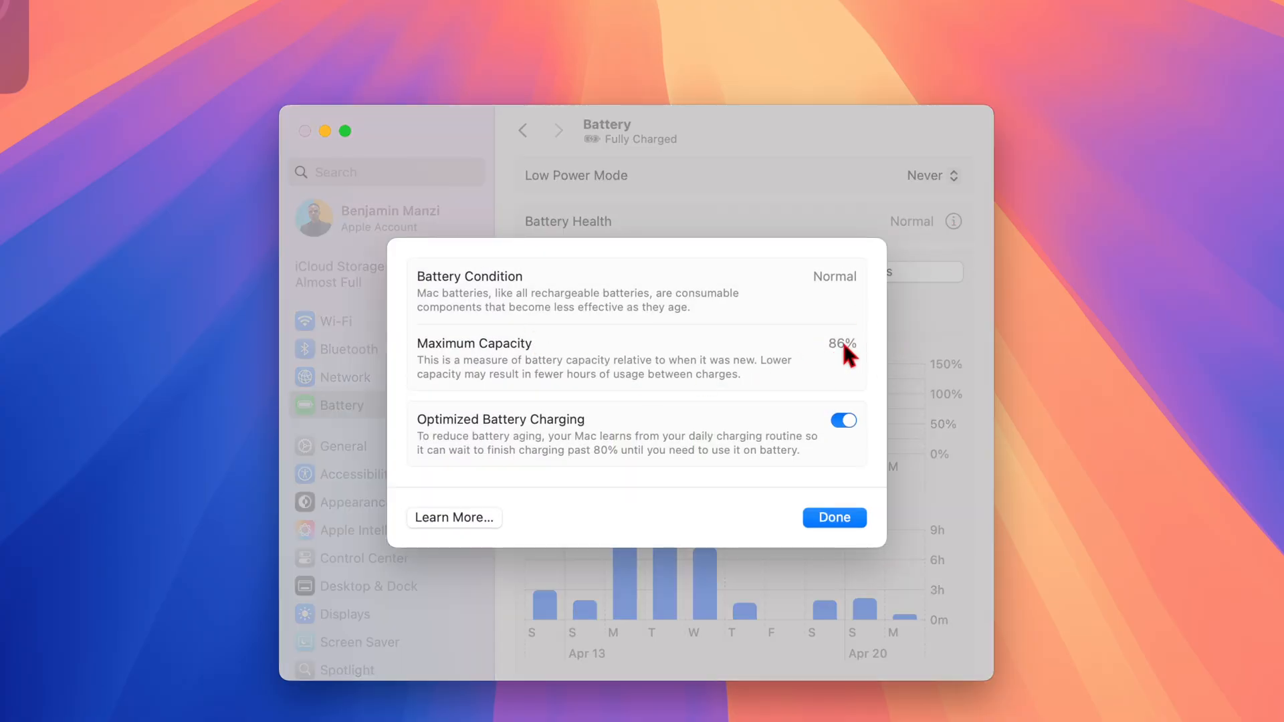
mouse_move(551, 242)
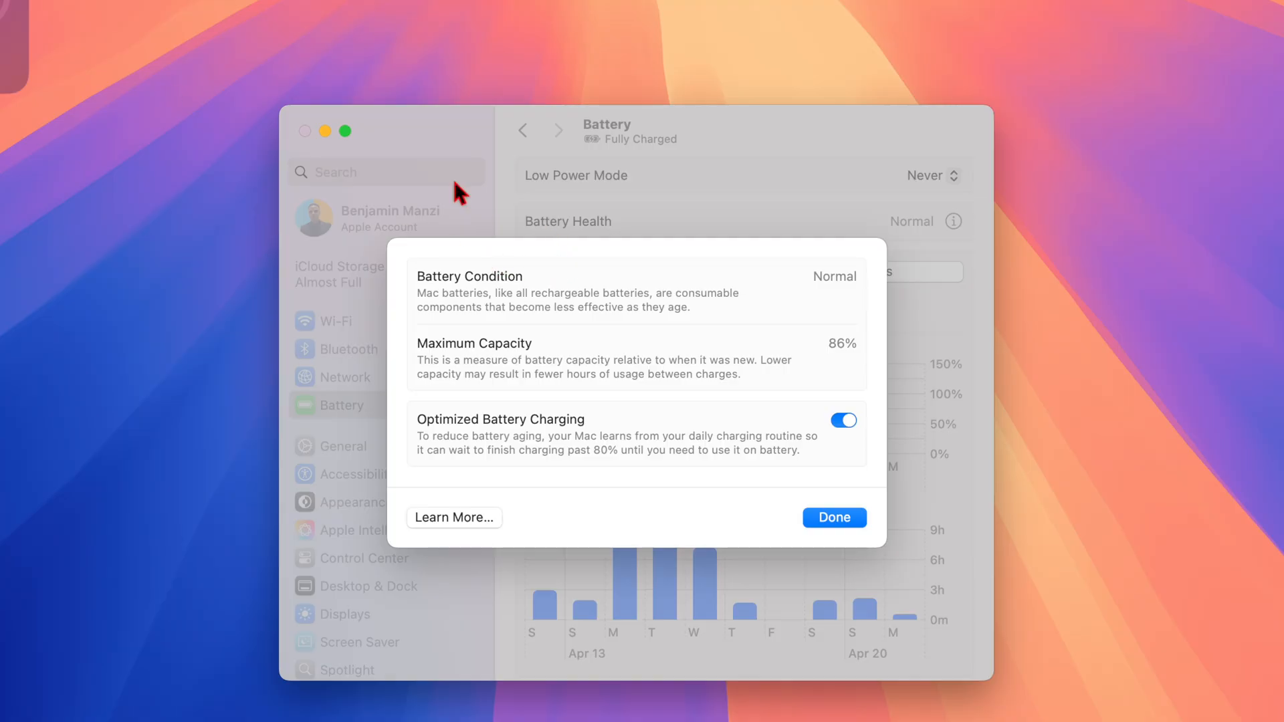
mouse_move(995, 660)
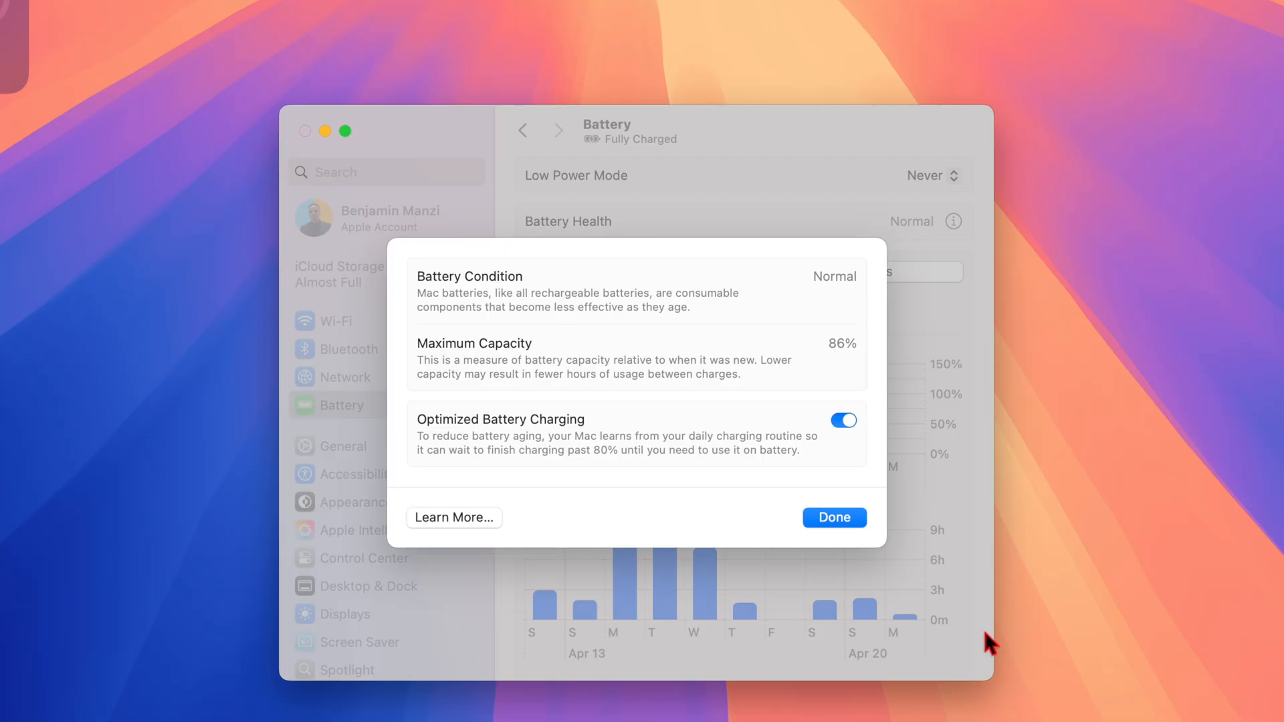
click(835, 517)
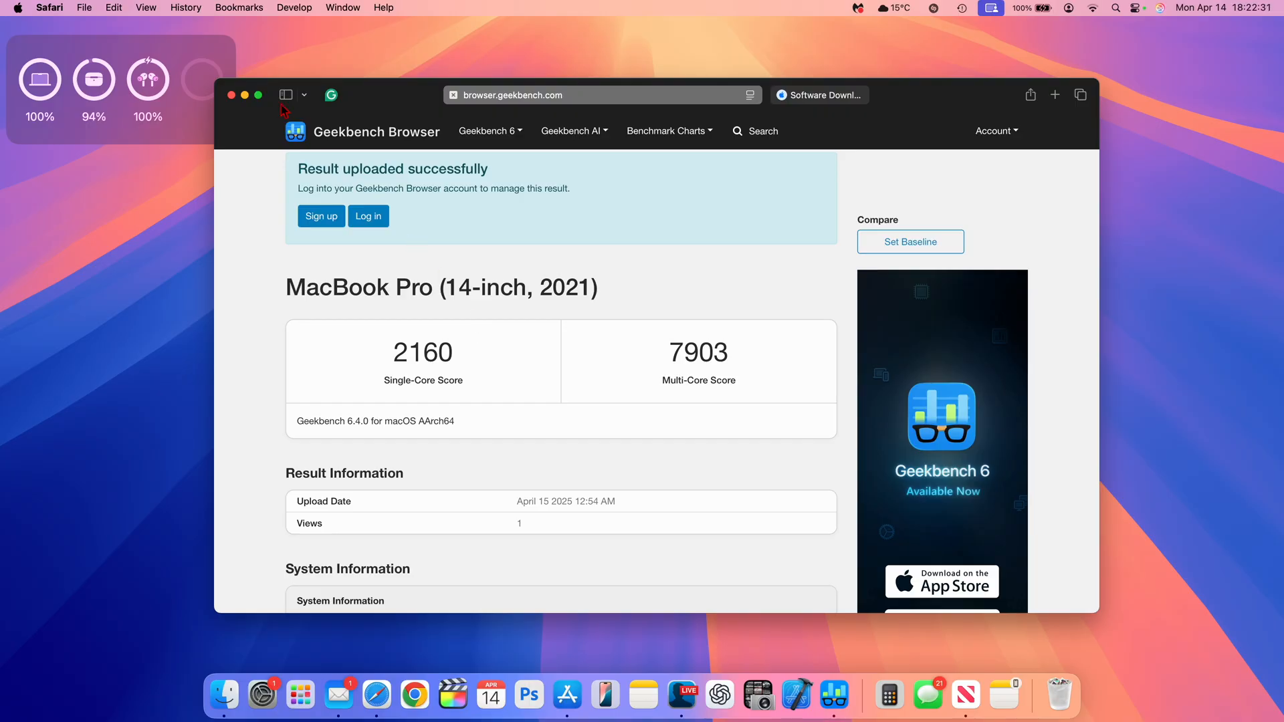
mouse_move(262, 131)
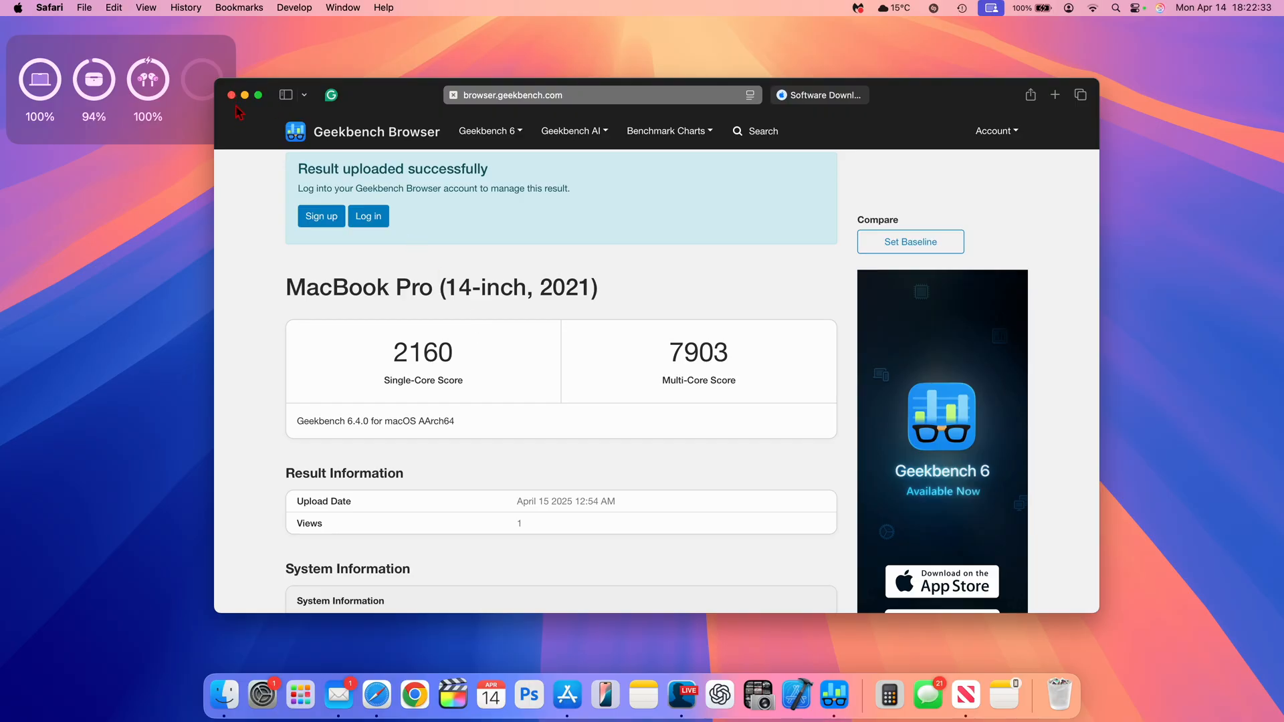
Close the April 15 Geekbench result window to reveal the April 22 result.
click(230, 95)
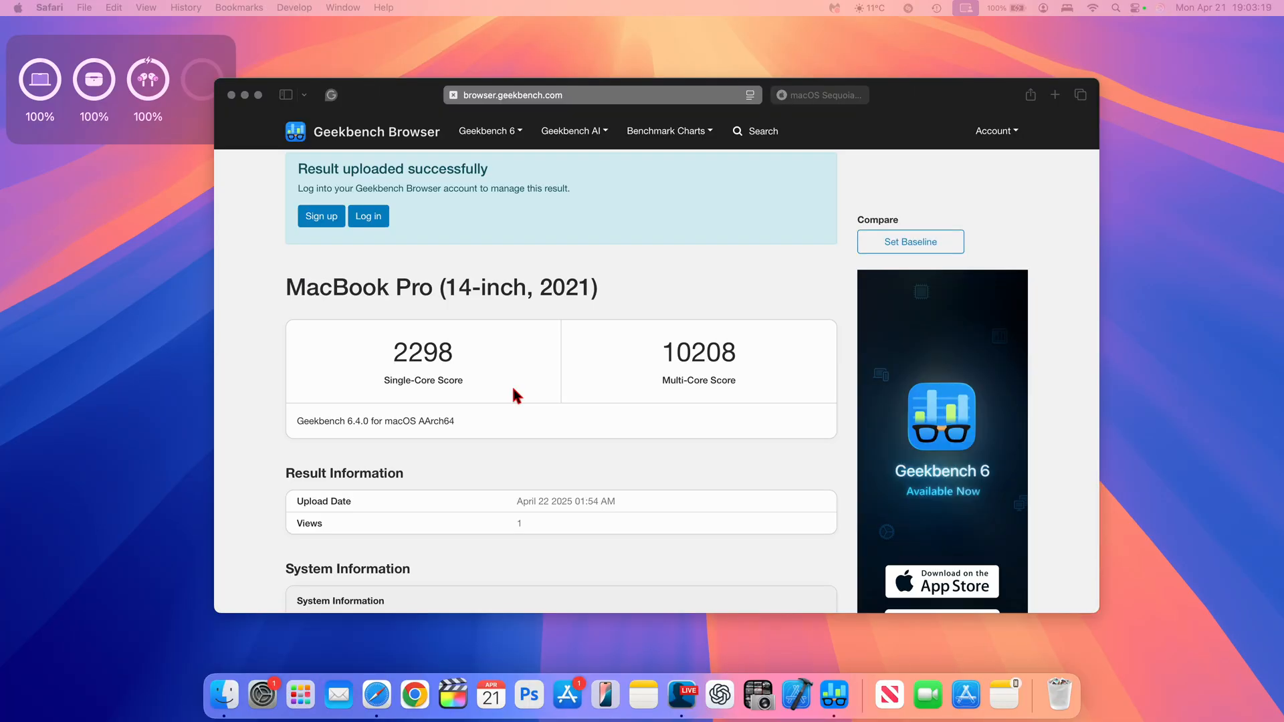
mouse_move(516, 359)
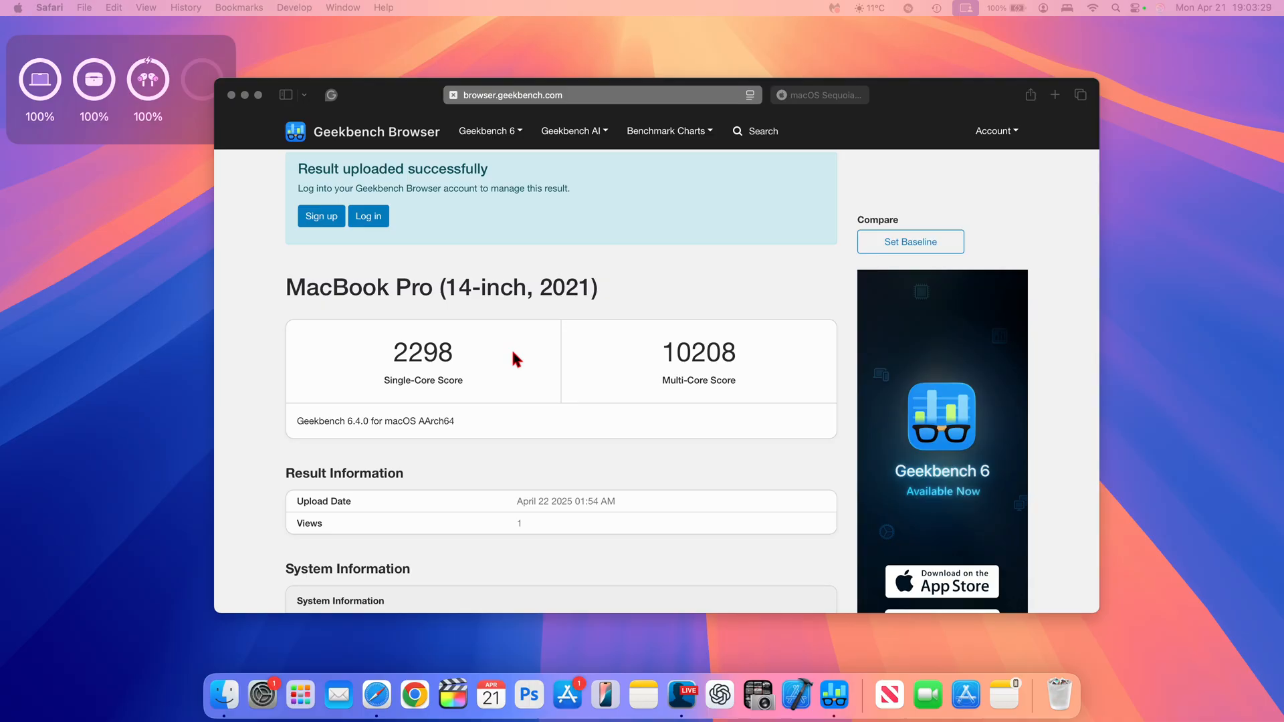
mouse_move(603, 425)
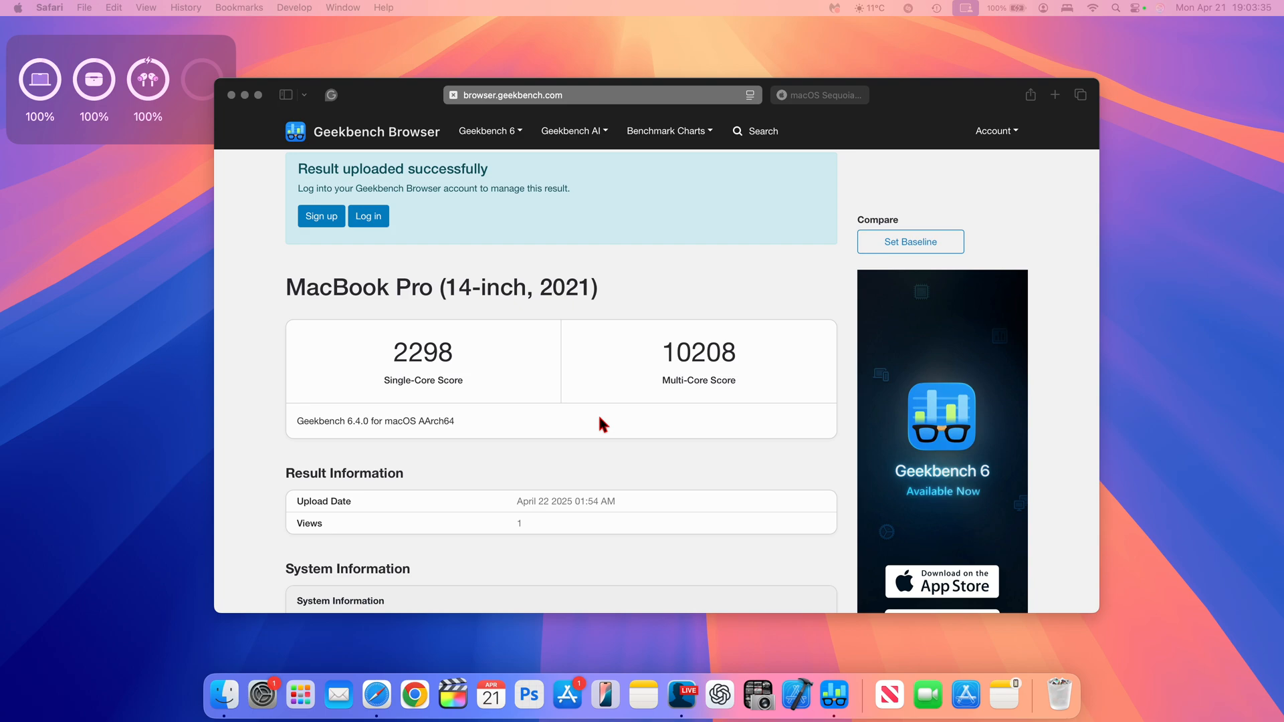
Scroll the April 22 Geekbench result and highlight its 2298 single-core score.
scroll(down, 3)
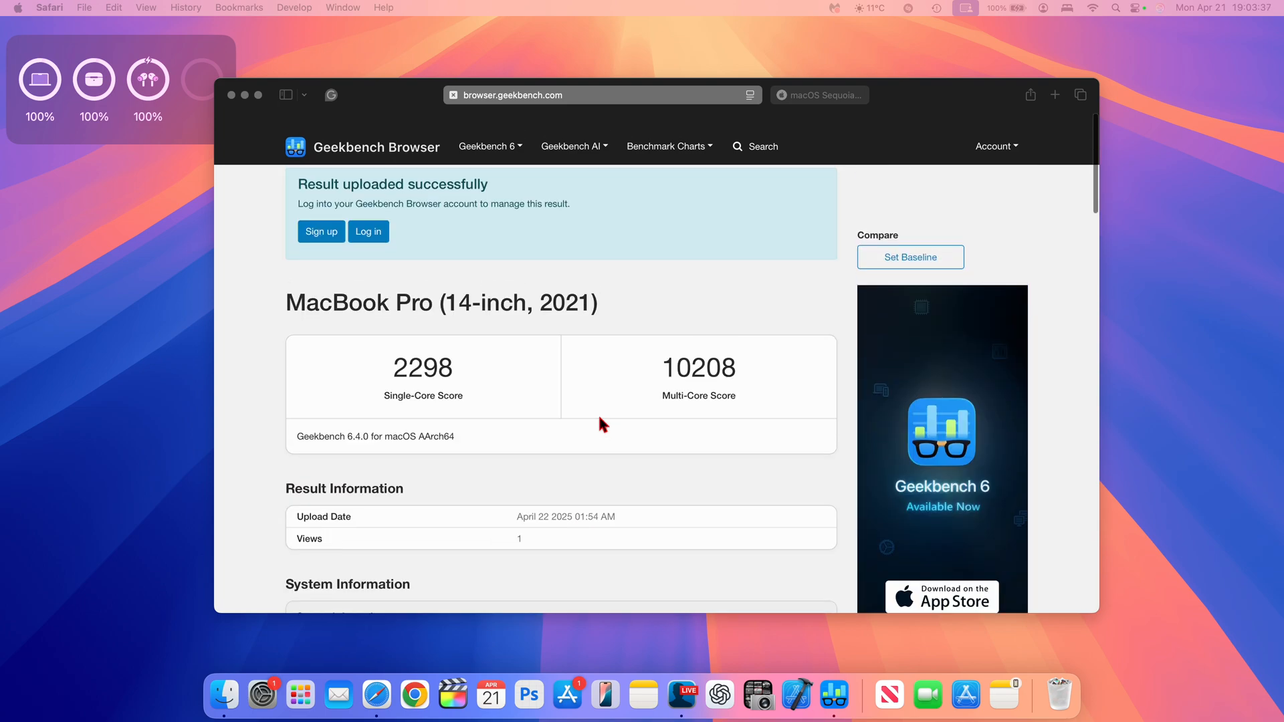
scroll(down, 3)
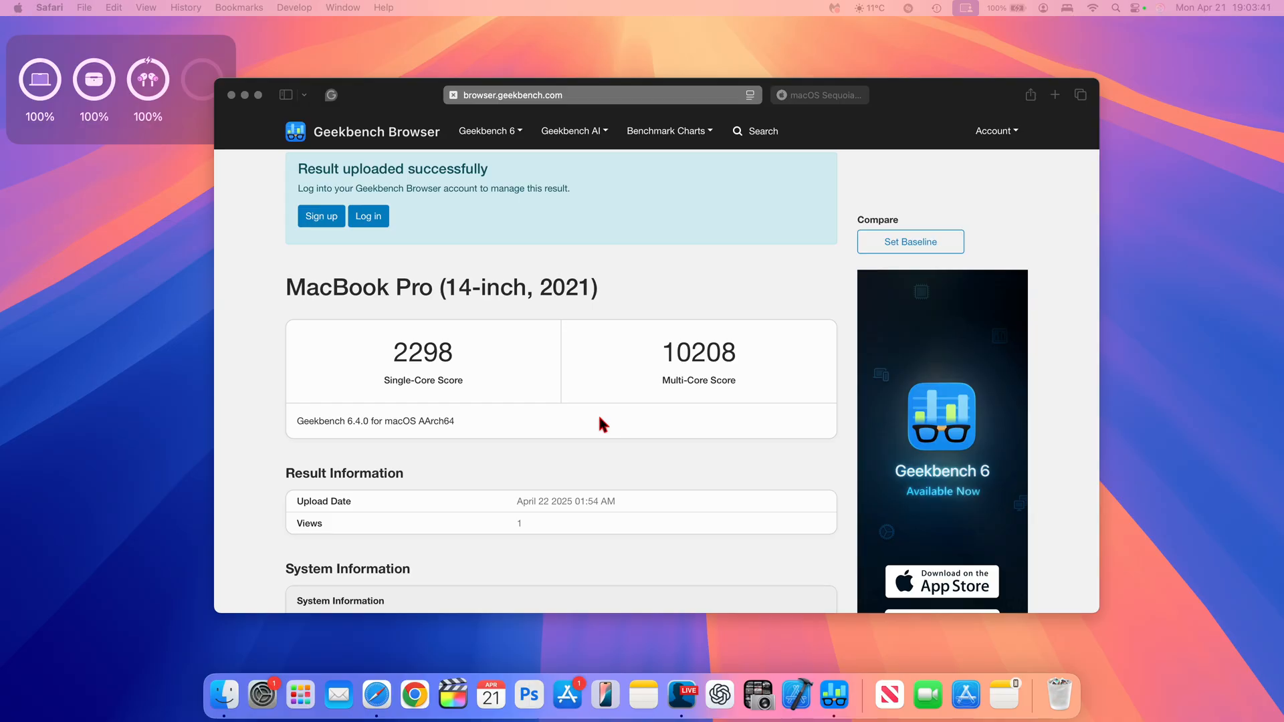
mouse_move(557, 465)
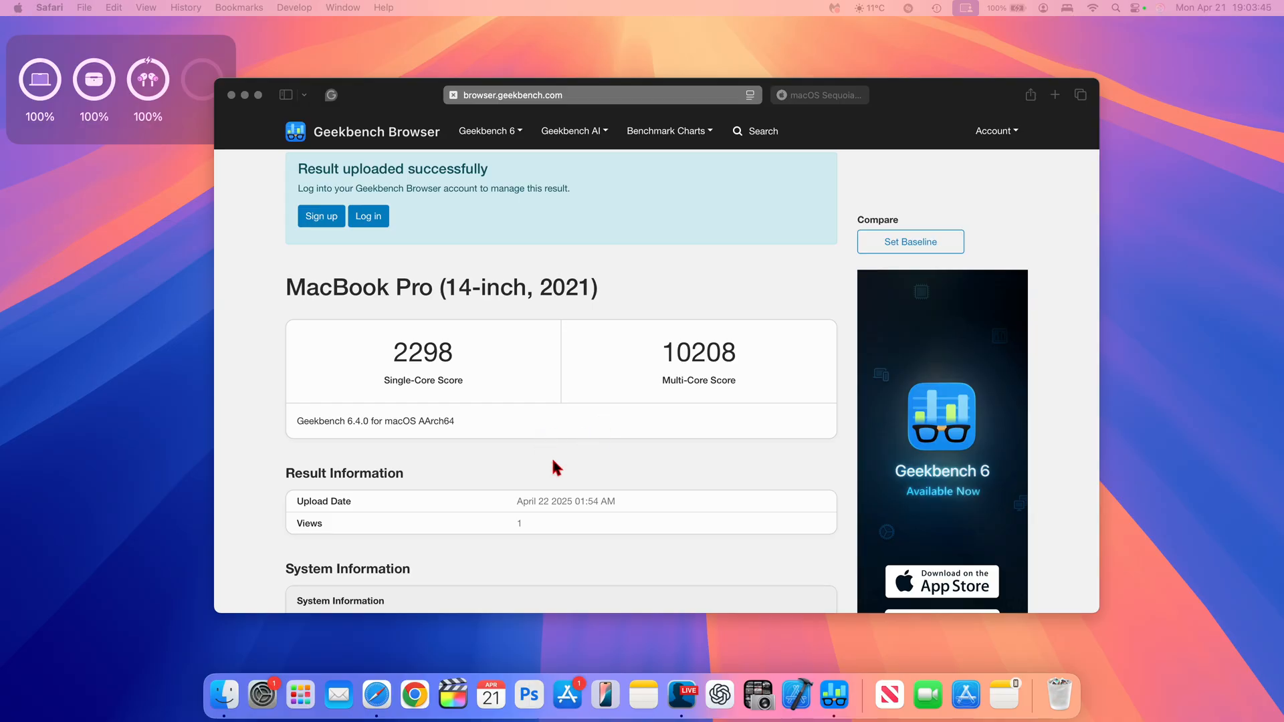
scroll(down, 3)
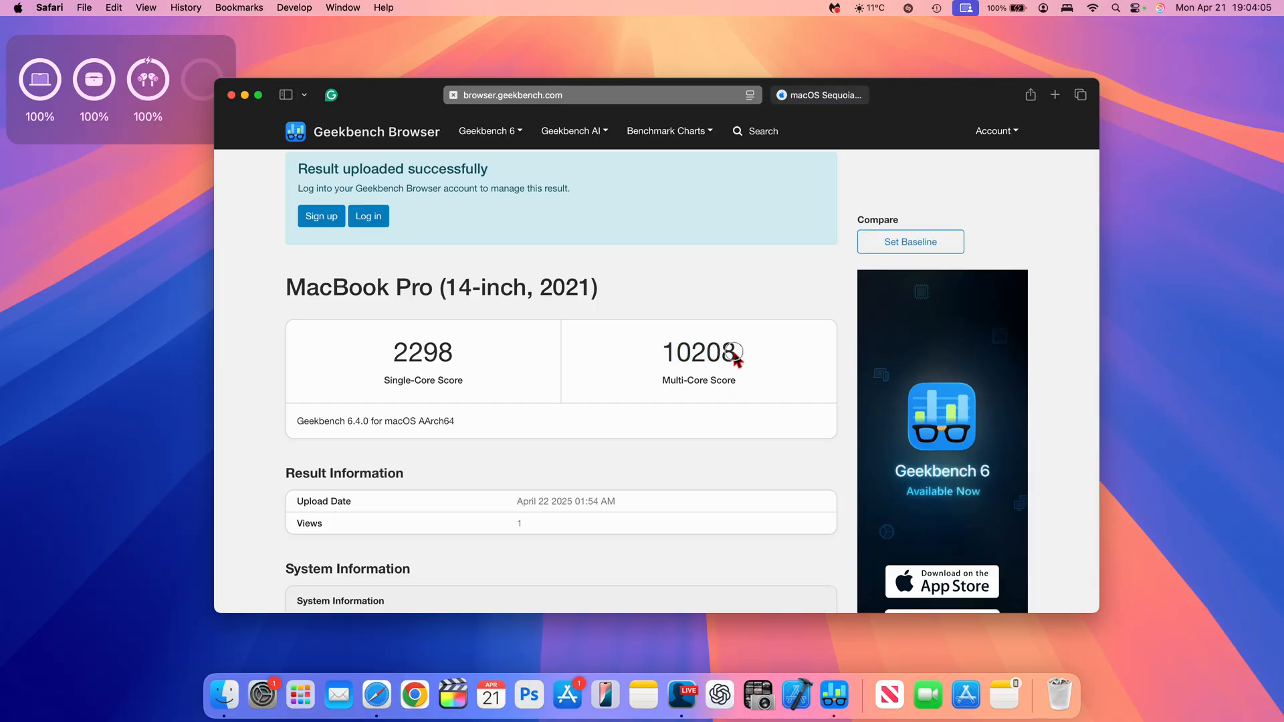
double_click(698, 353)
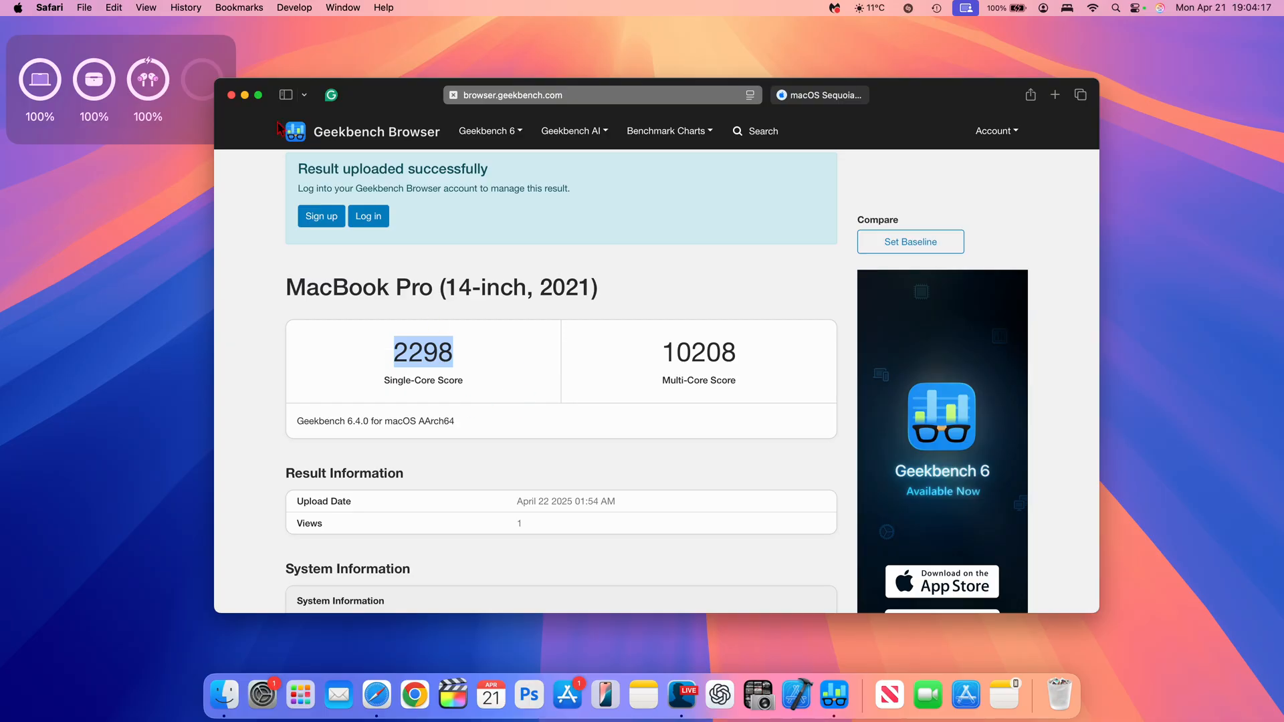
mouse_move(251, 100)
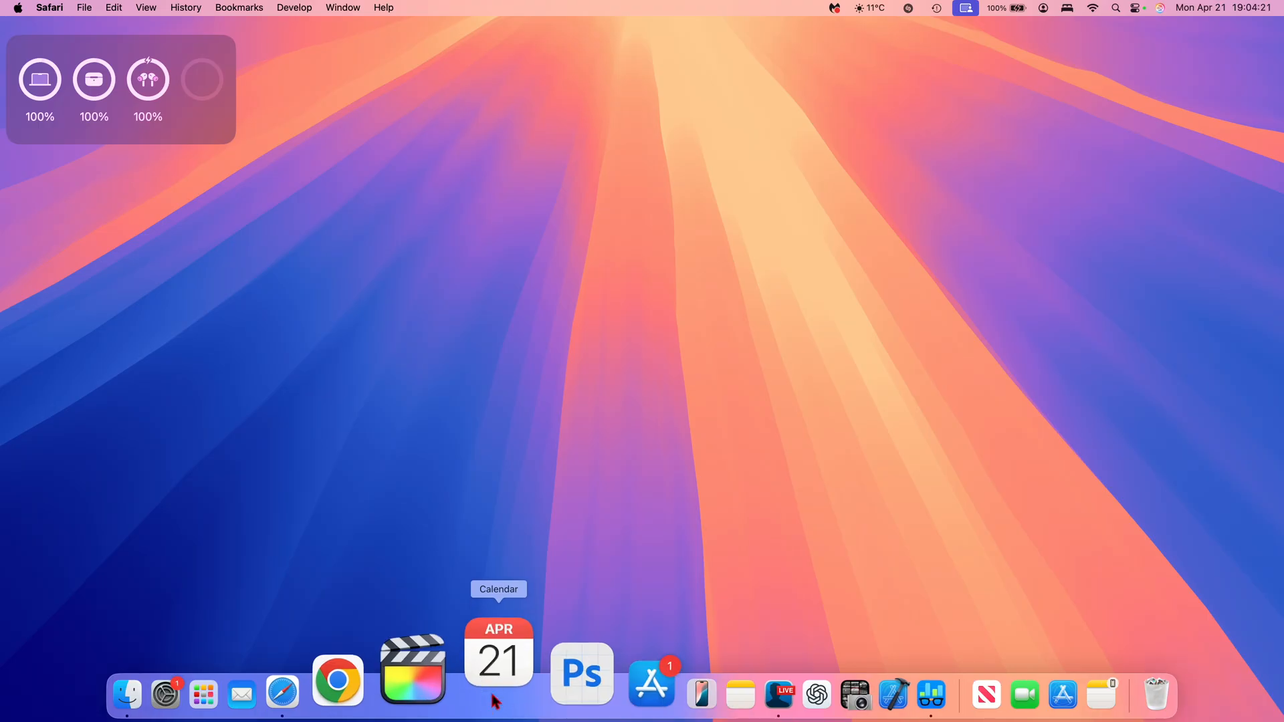
Browse Calendar from April to May and June 2025 and back to May, close it, then bring up Launchpad.
click(497, 661)
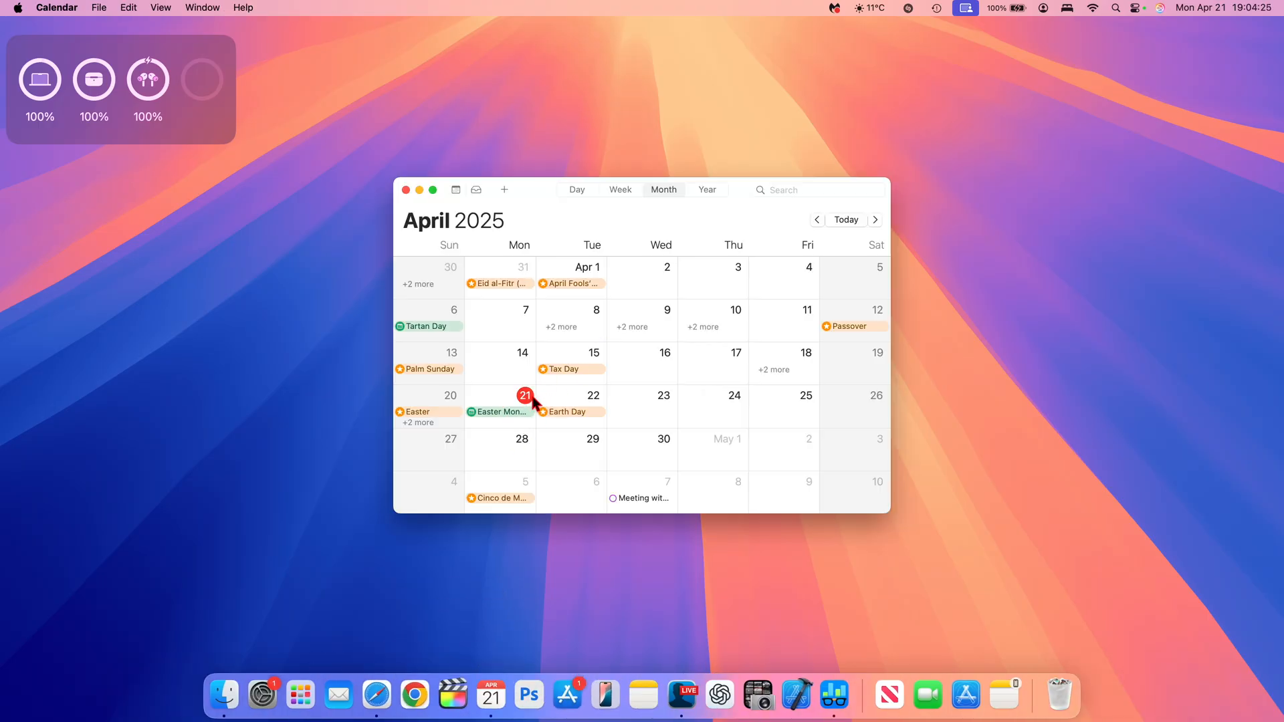
mouse_move(538, 446)
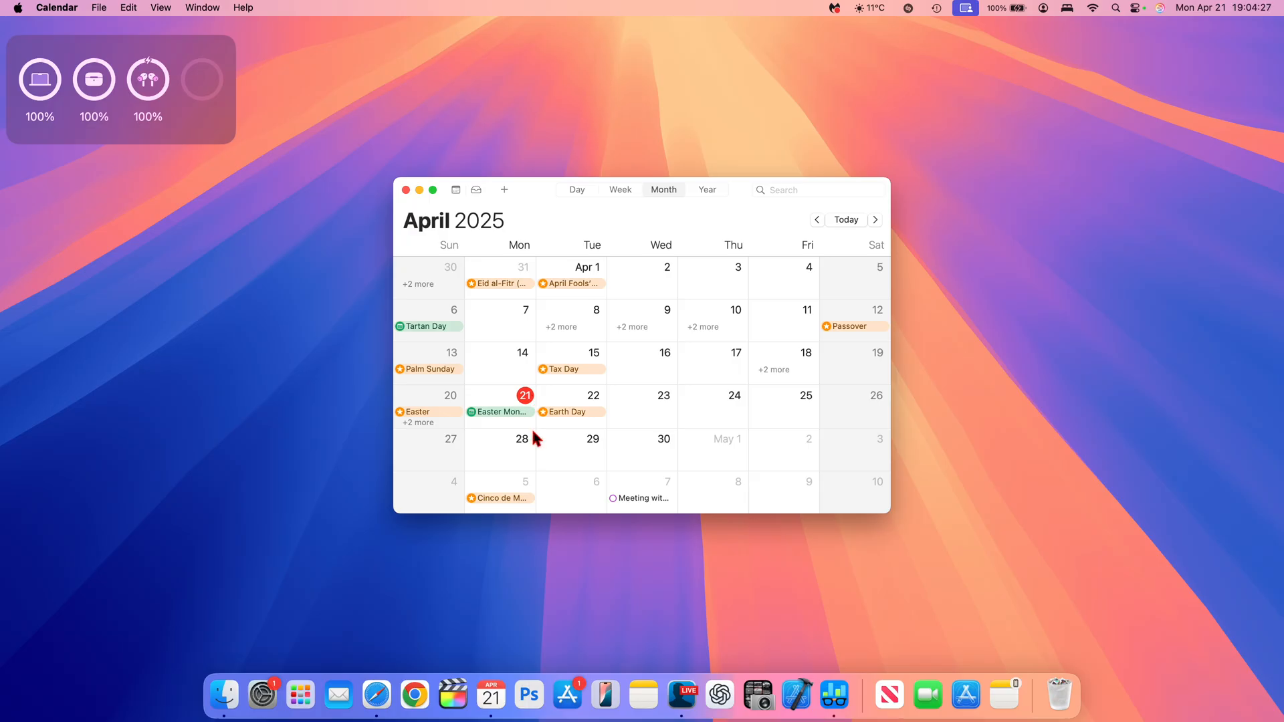
mouse_move(530, 454)
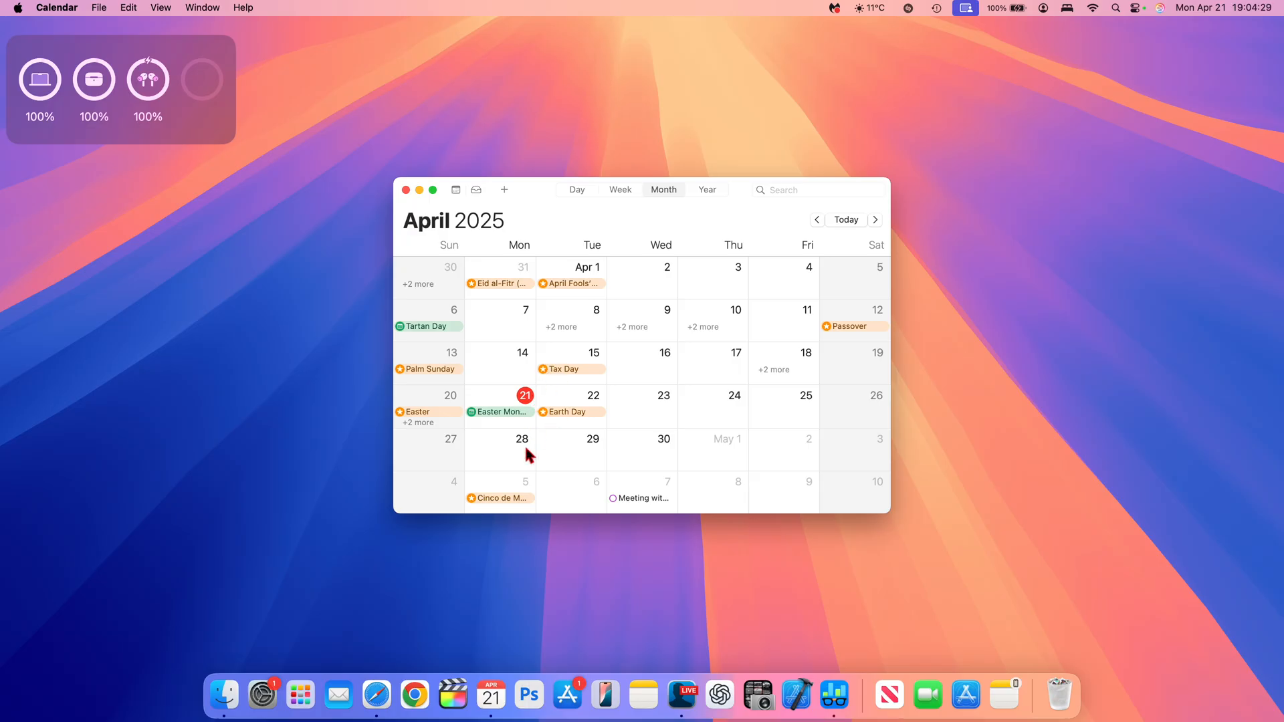
mouse_move(517, 449)
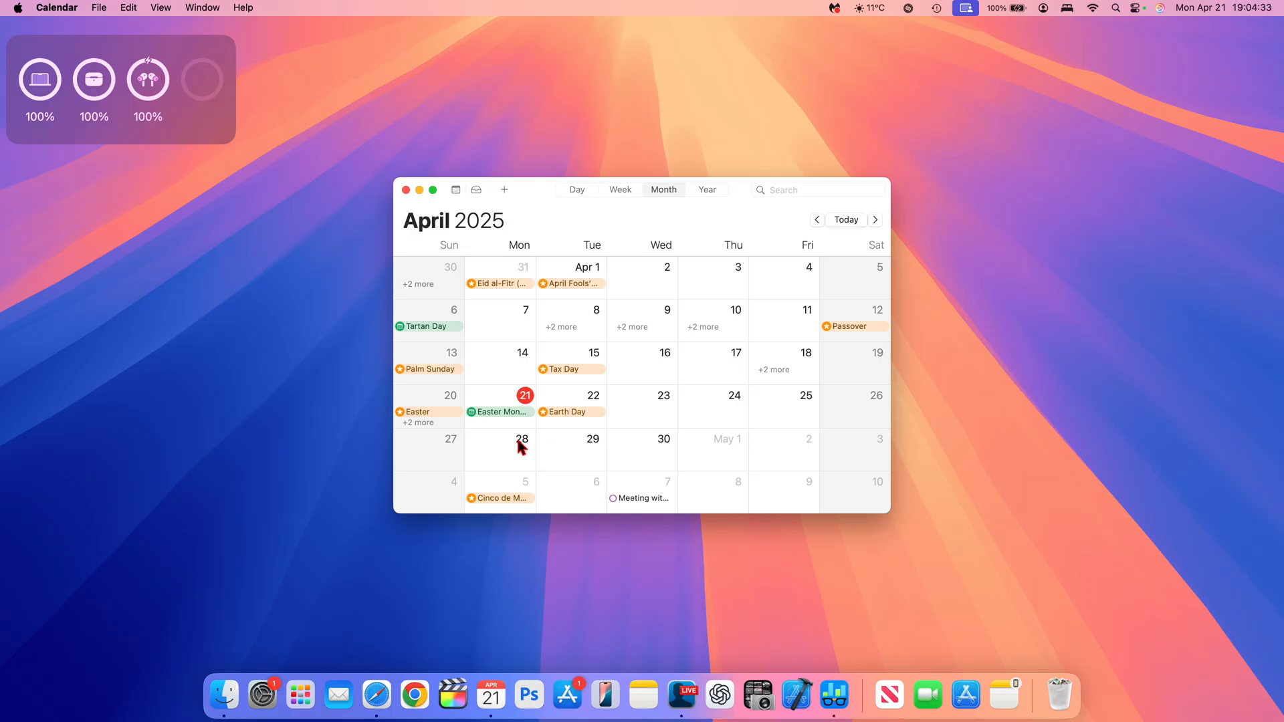
click(875, 220)
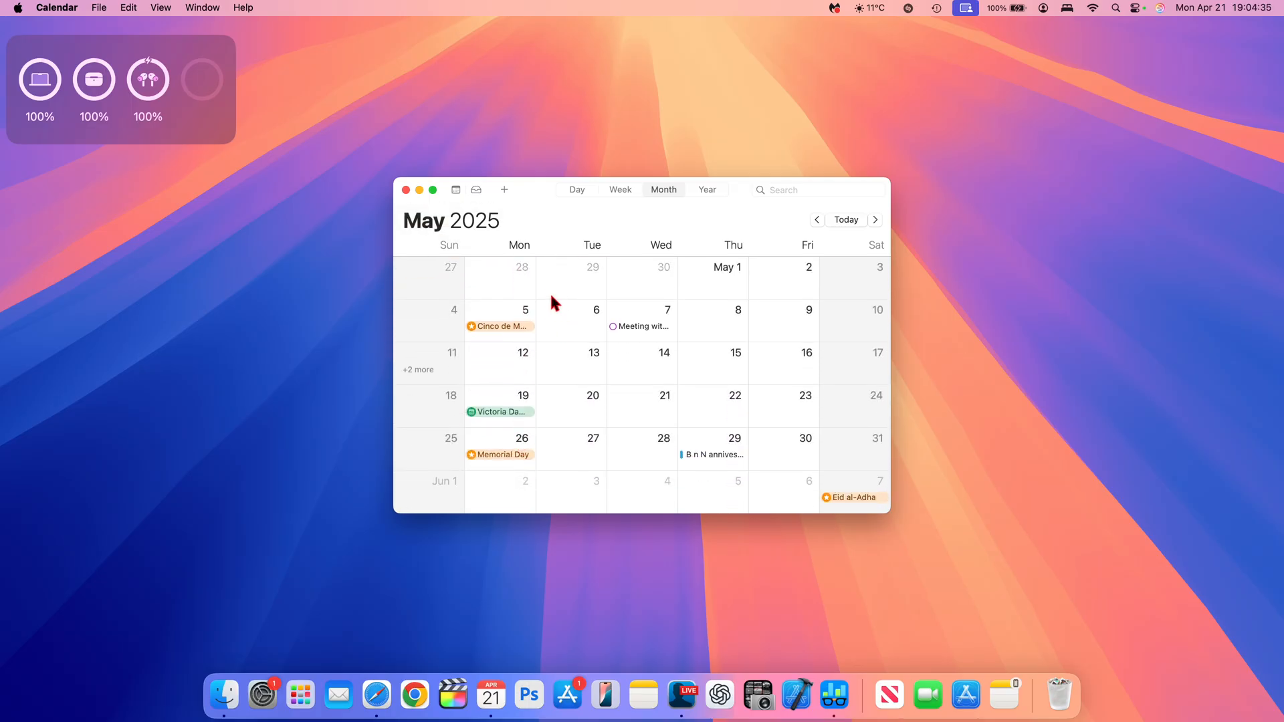
mouse_move(523, 313)
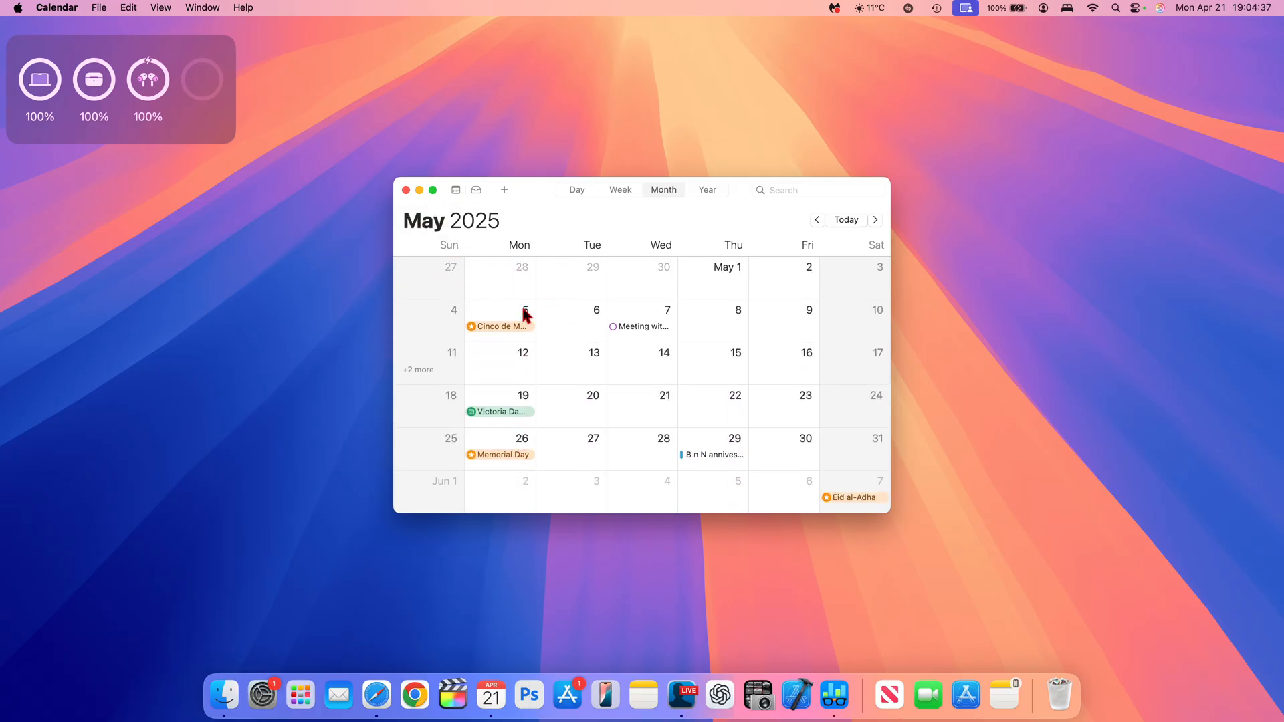
mouse_move(522, 359)
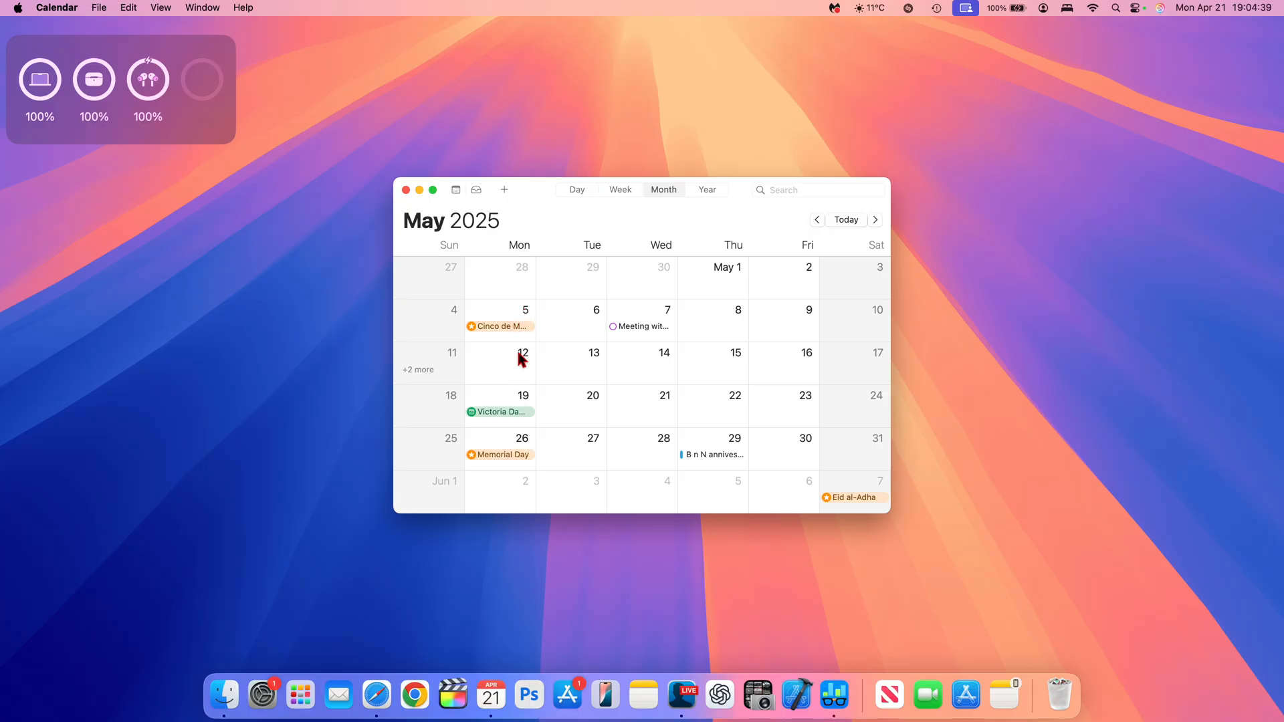
mouse_move(522, 361)
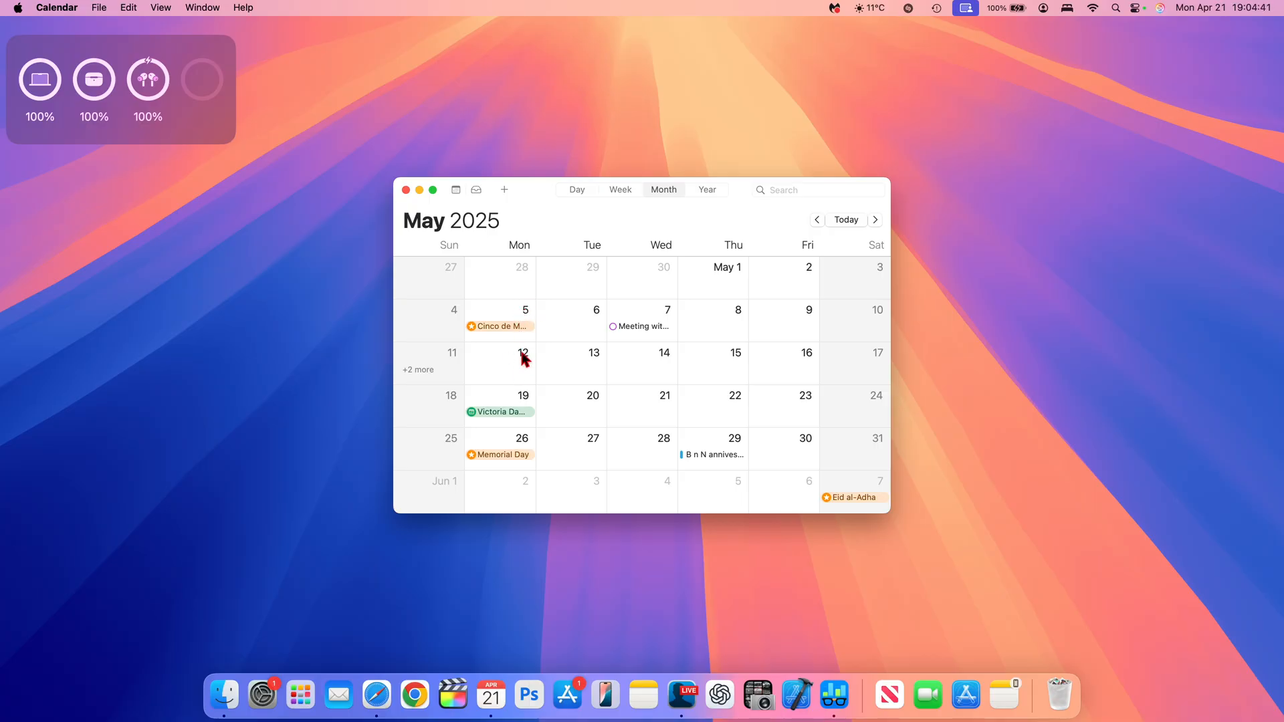
mouse_move(526, 361)
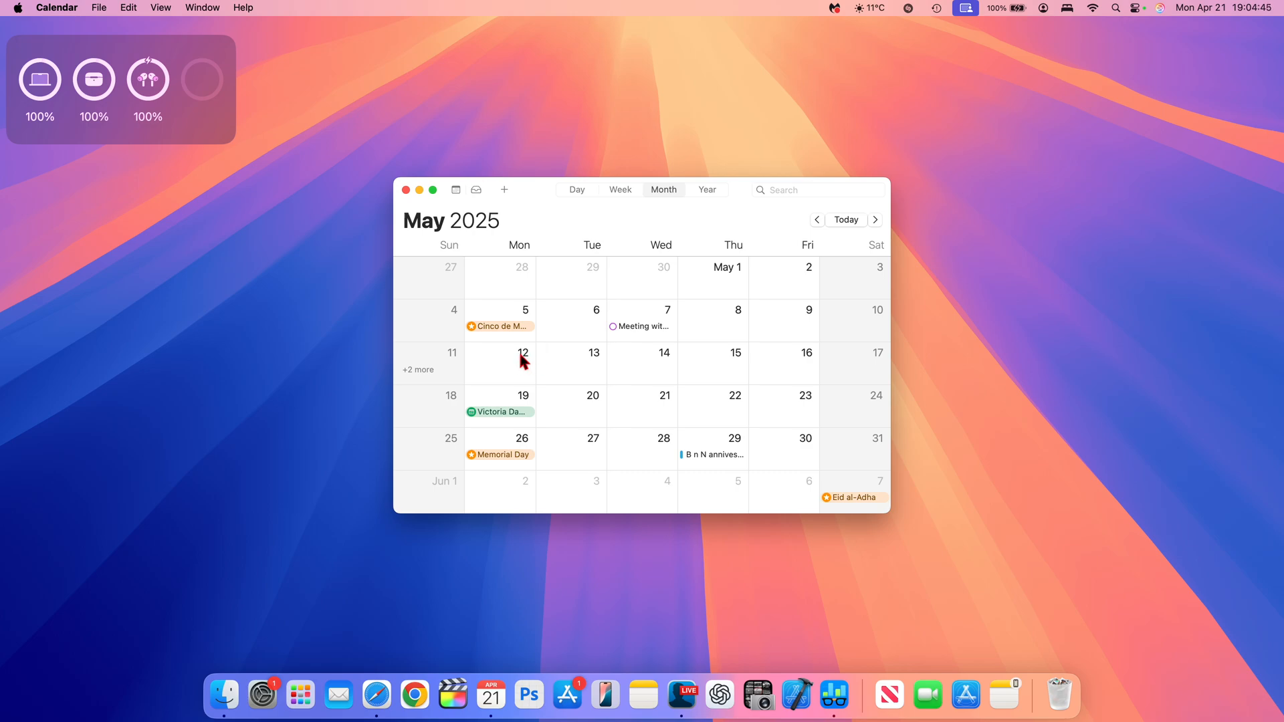
mouse_move(530, 372)
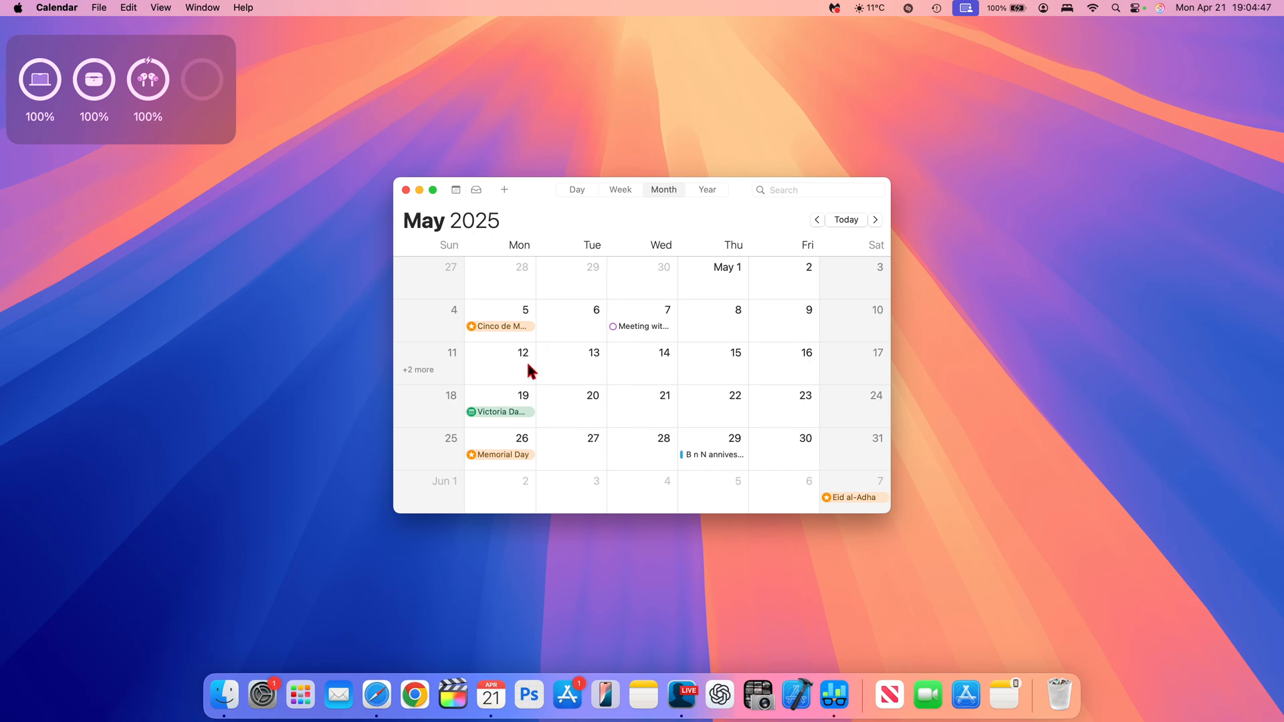
mouse_move(602, 377)
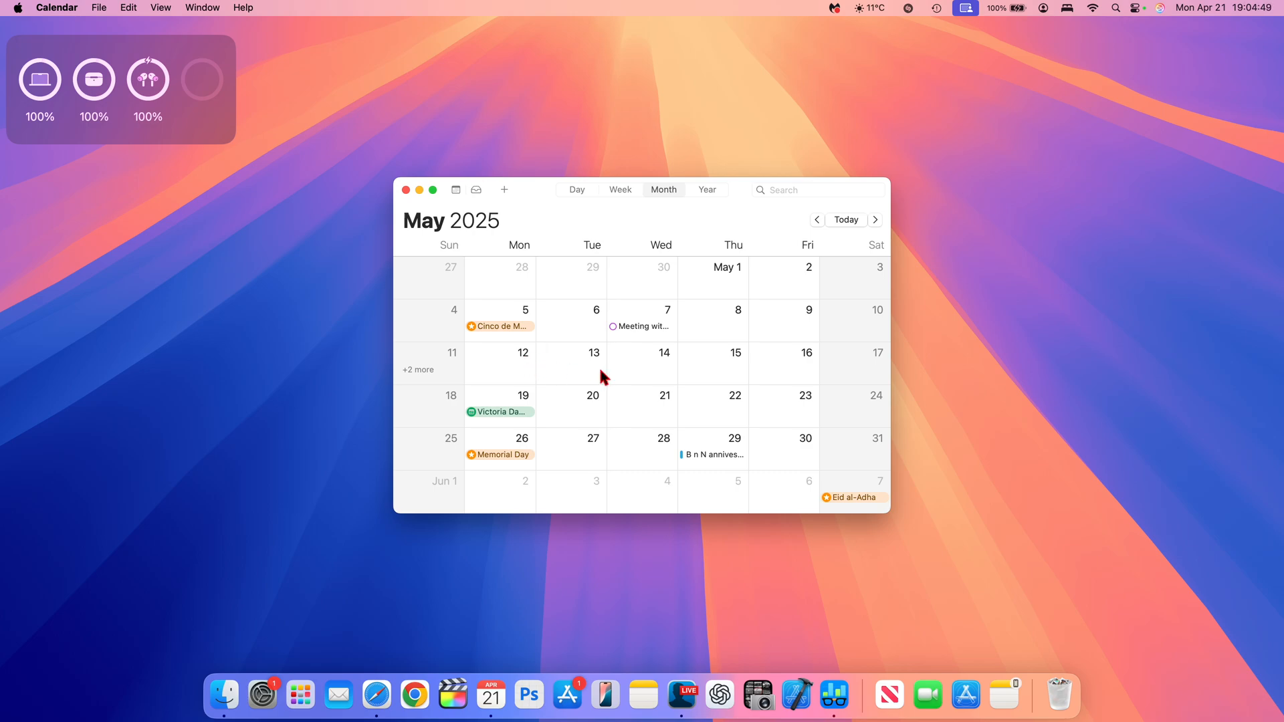
mouse_move(703, 377)
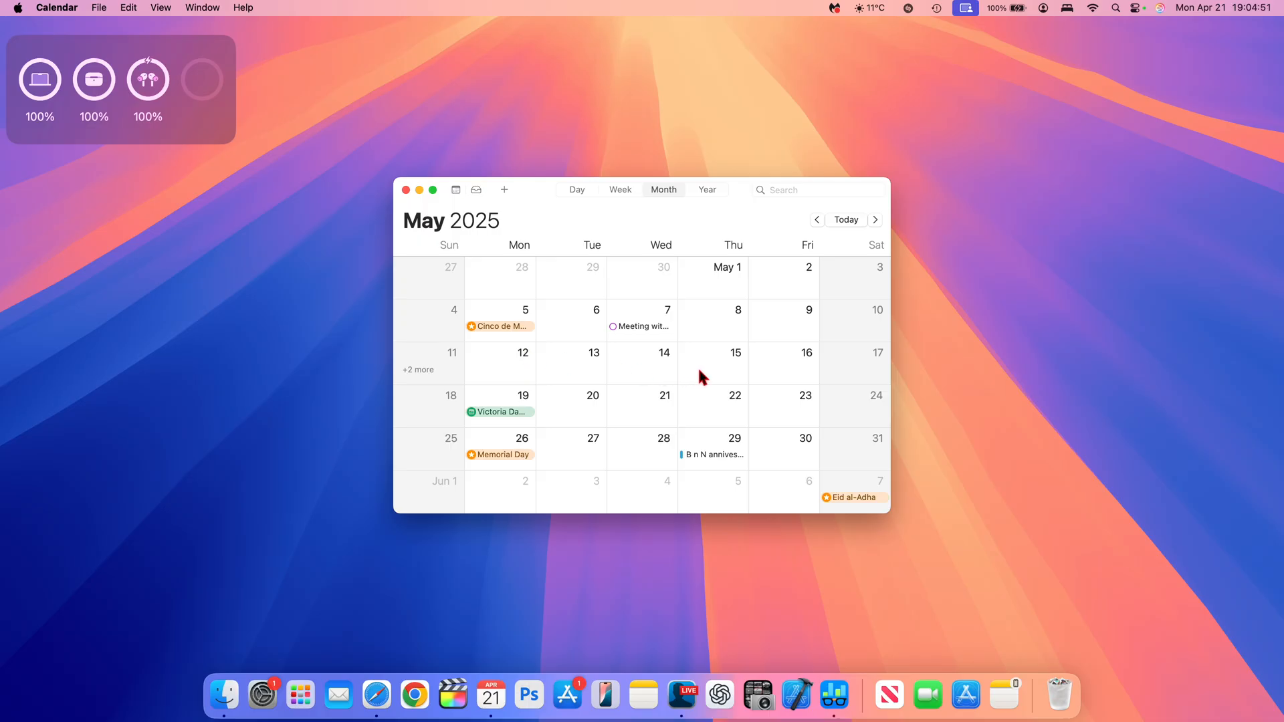
mouse_move(671, 353)
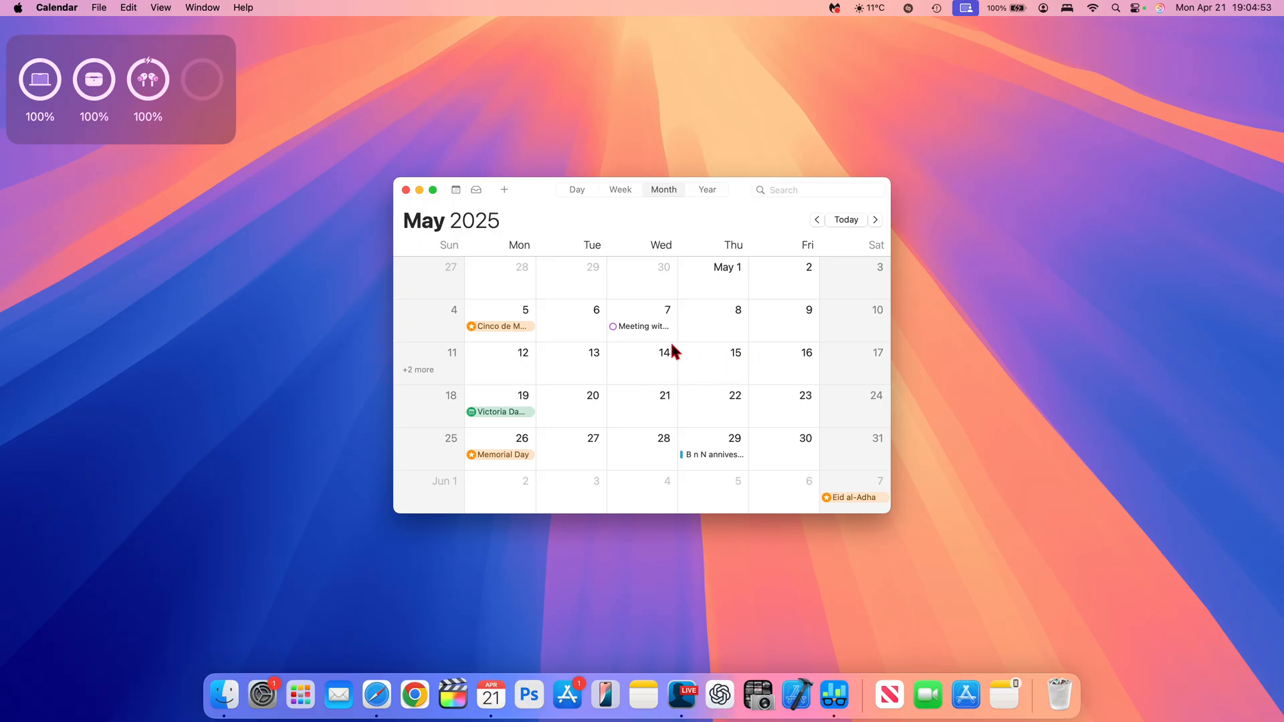
mouse_move(523, 374)
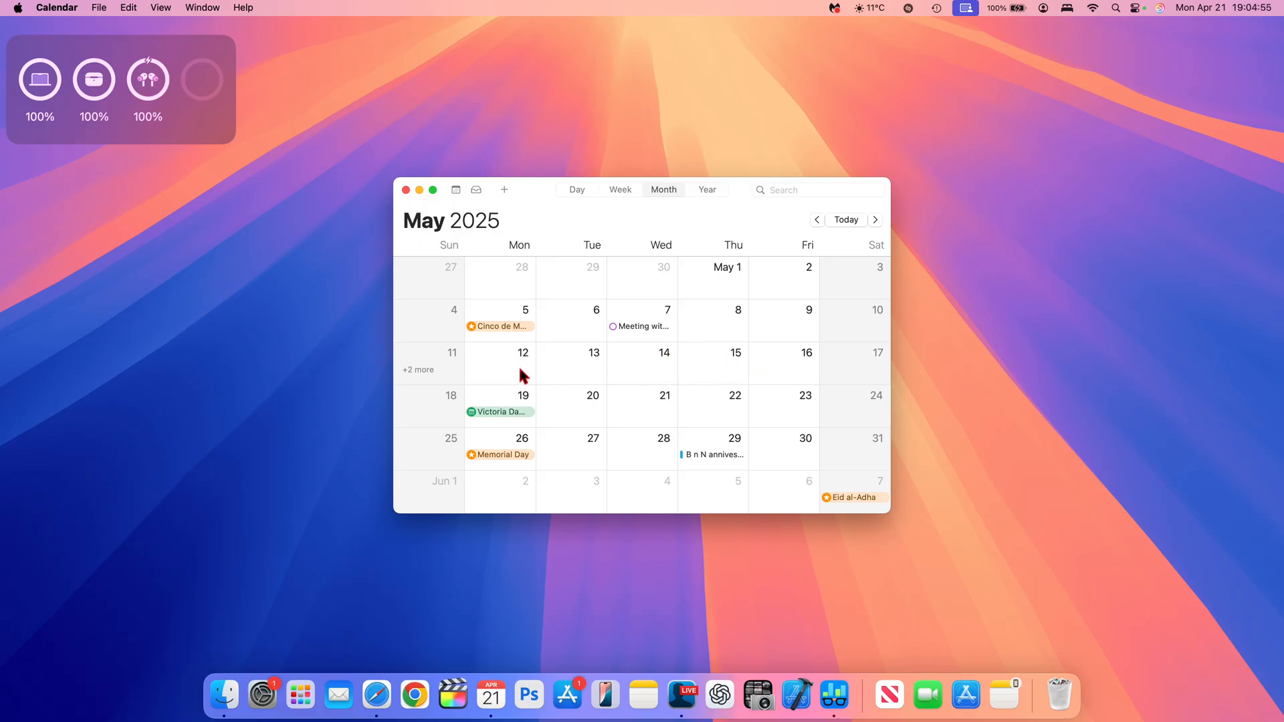
mouse_move(583, 423)
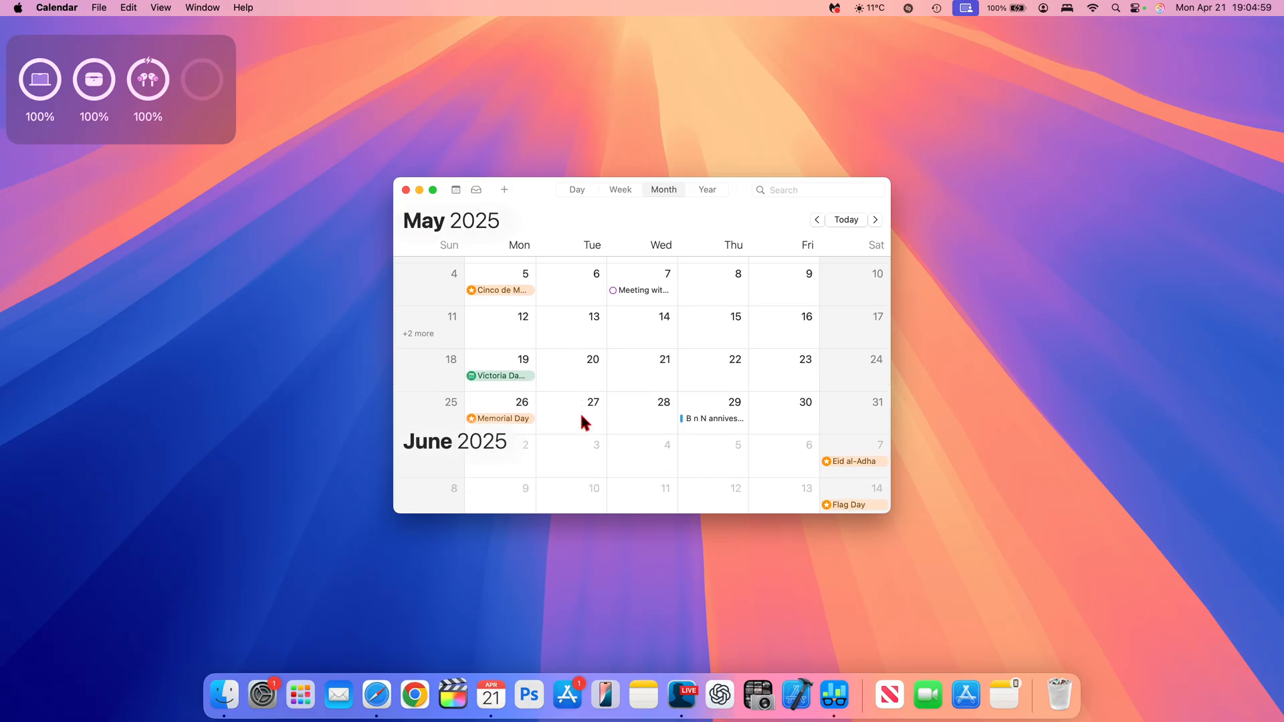
click(875, 219)
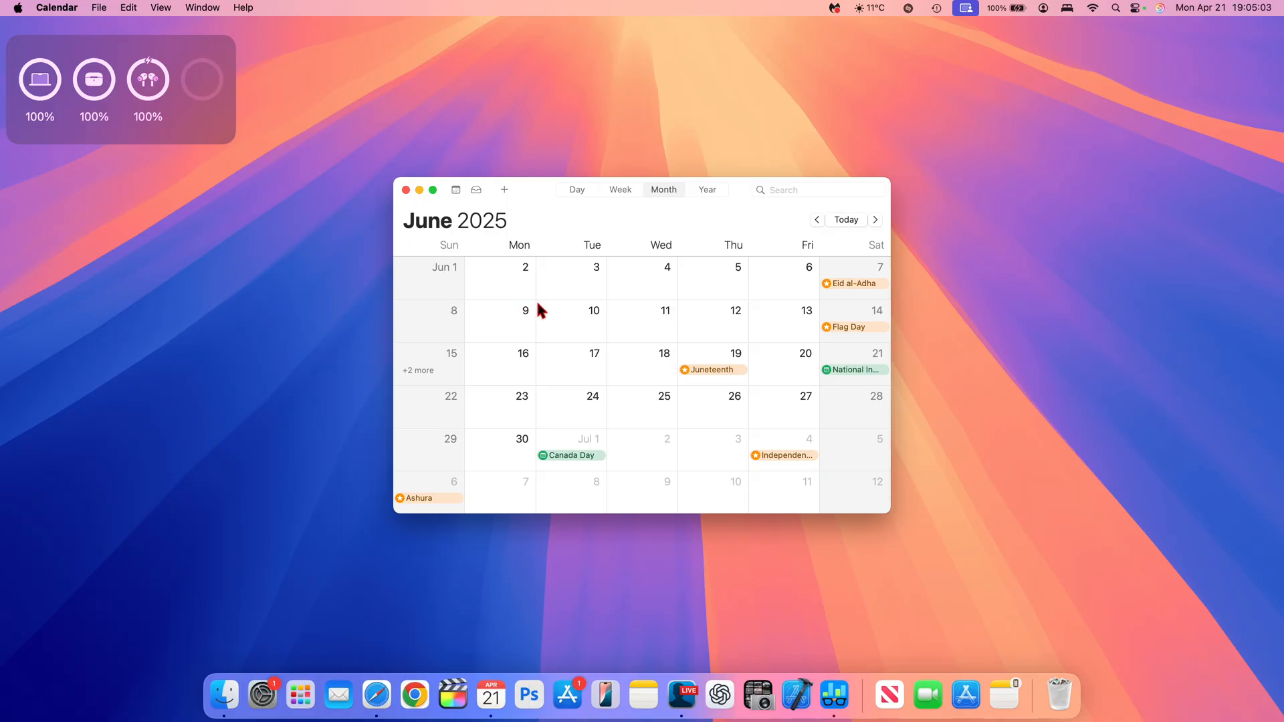
mouse_move(540, 322)
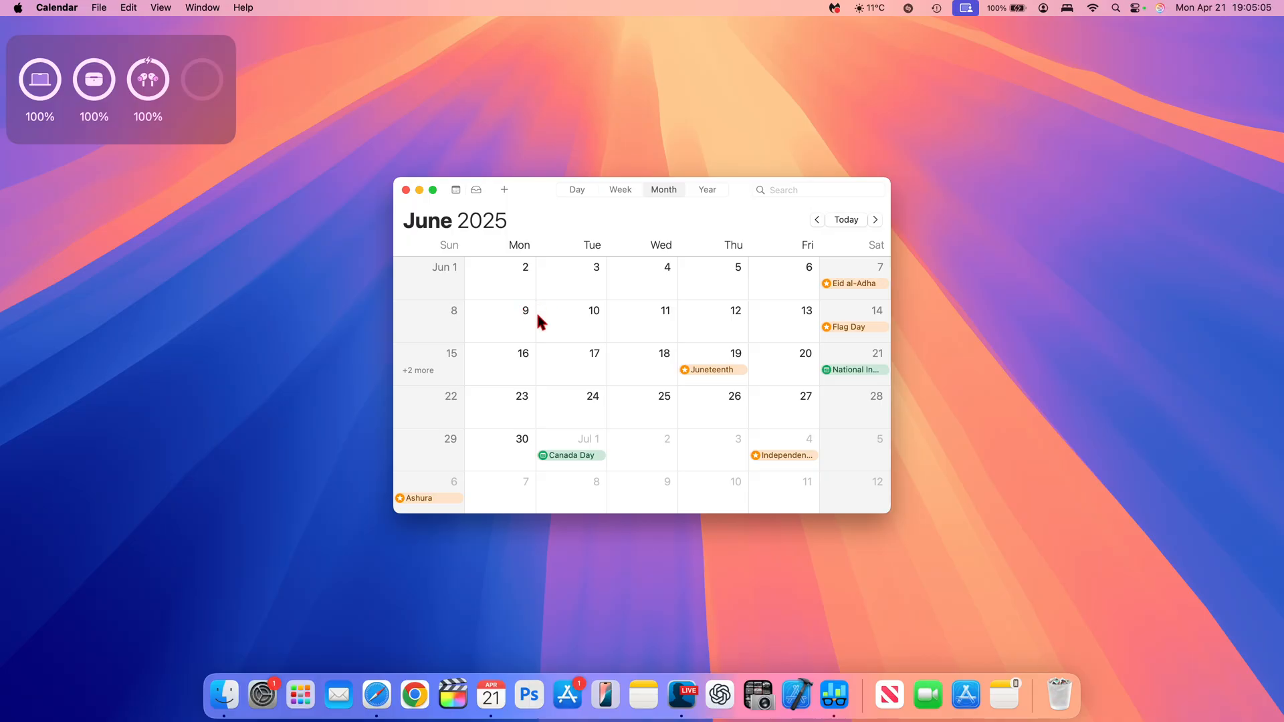
mouse_move(511, 311)
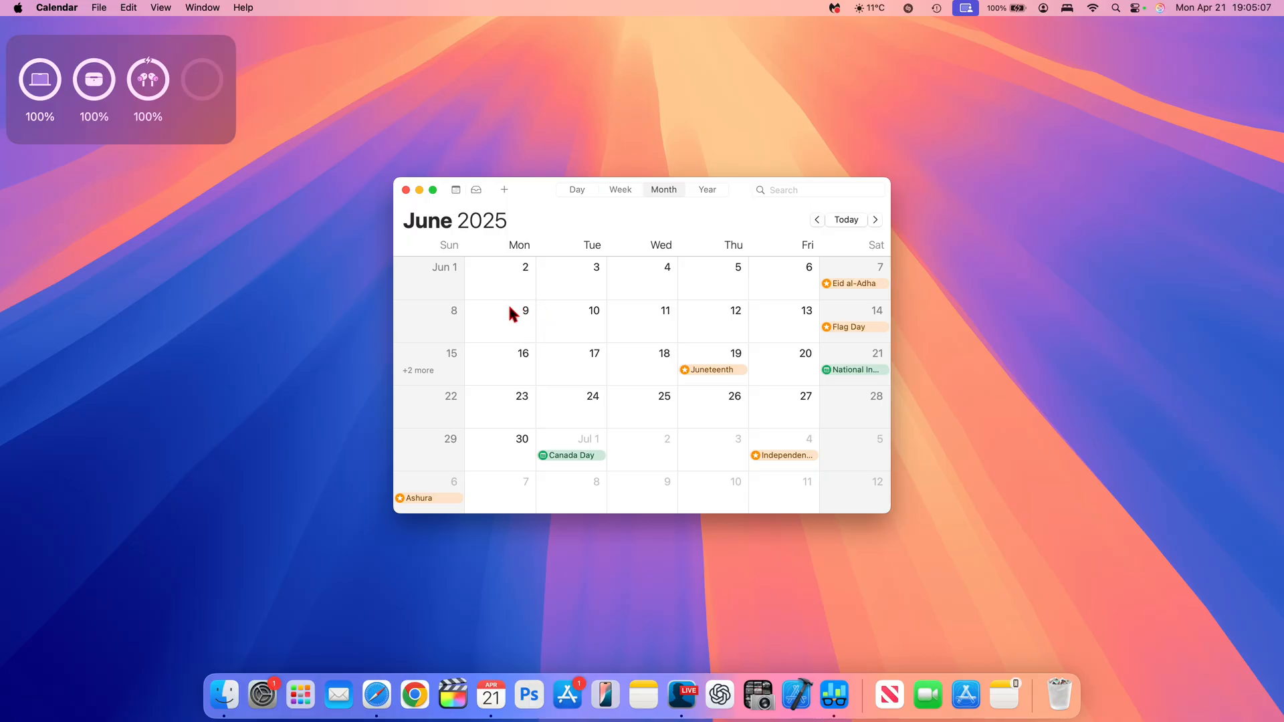
mouse_move(530, 318)
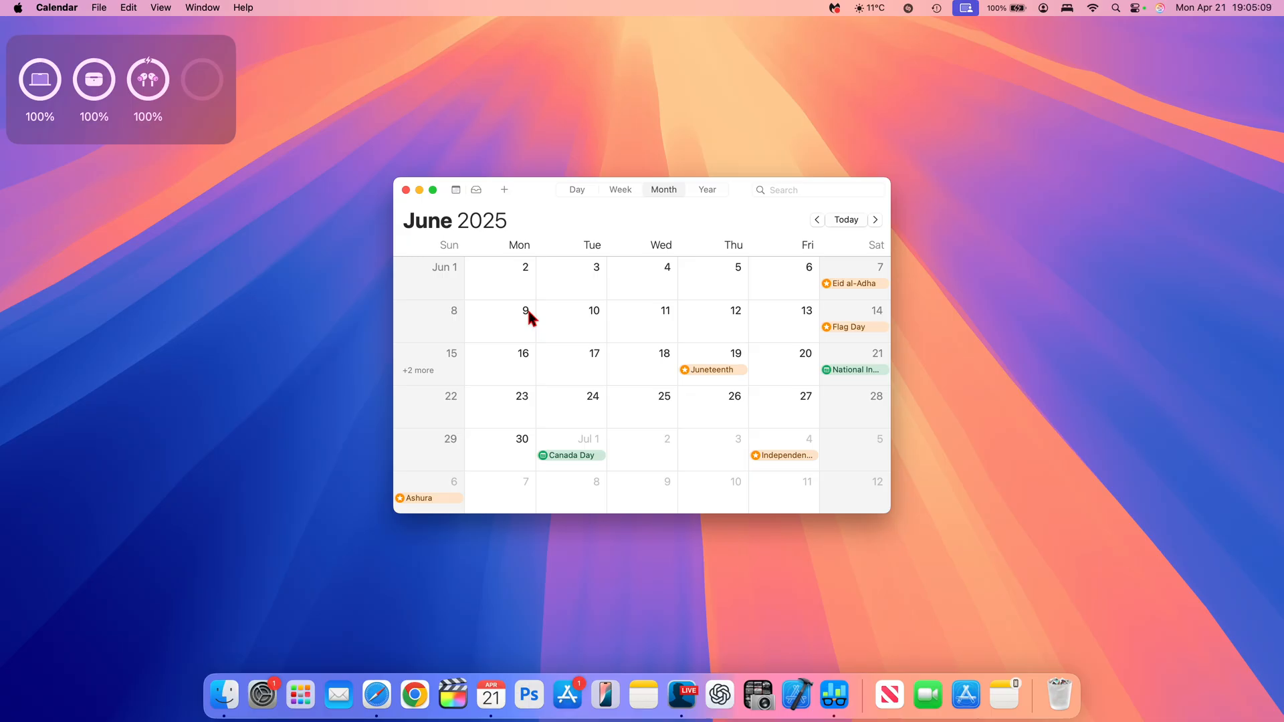
click(817, 219)
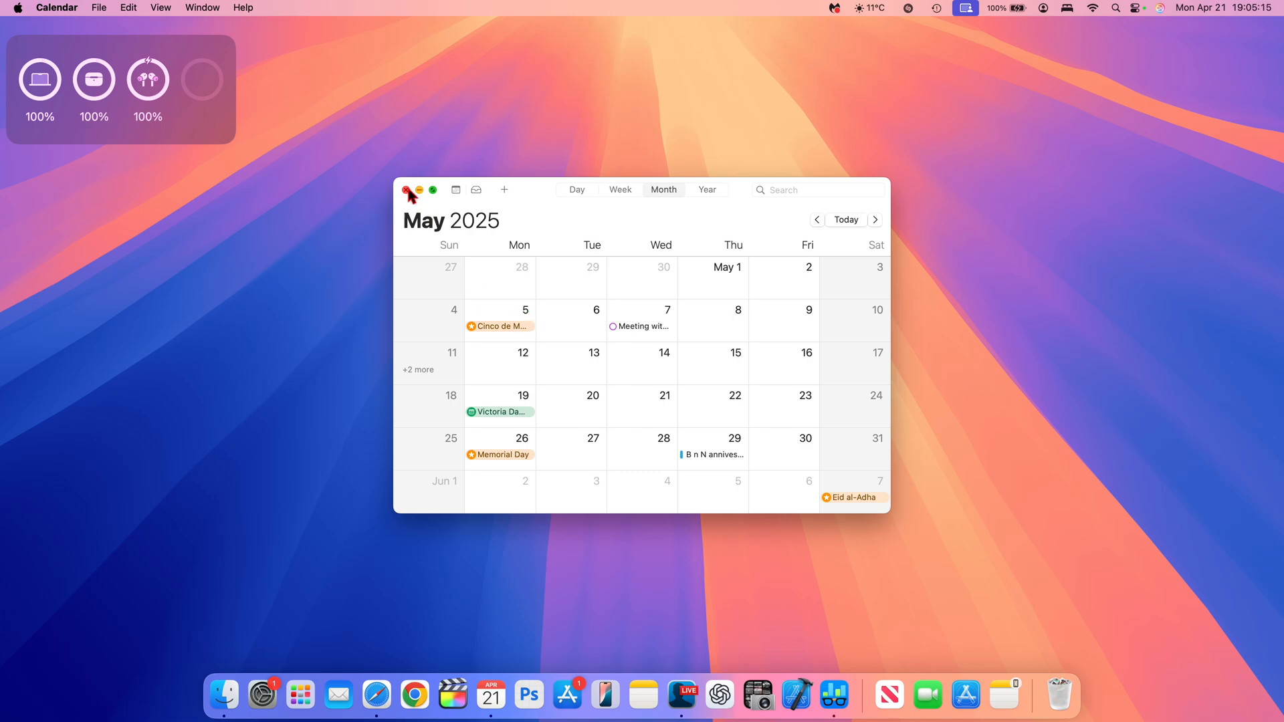
click(410, 190)
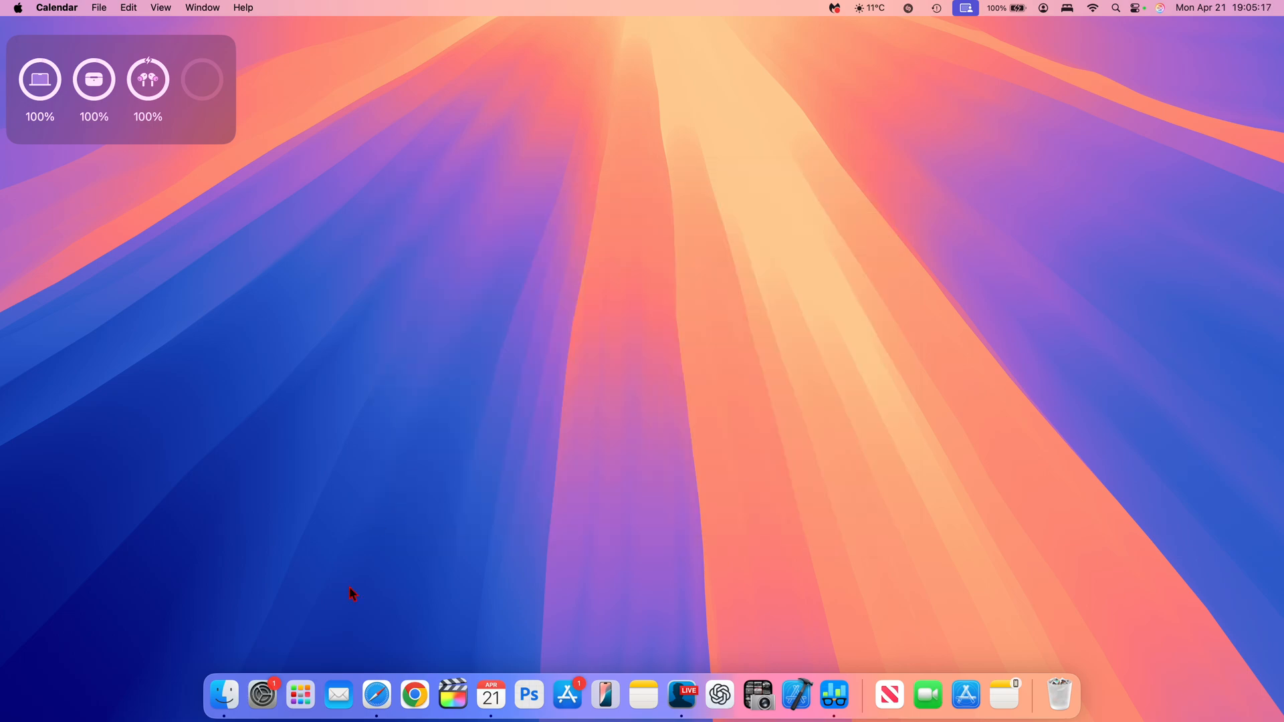
click(299, 694)
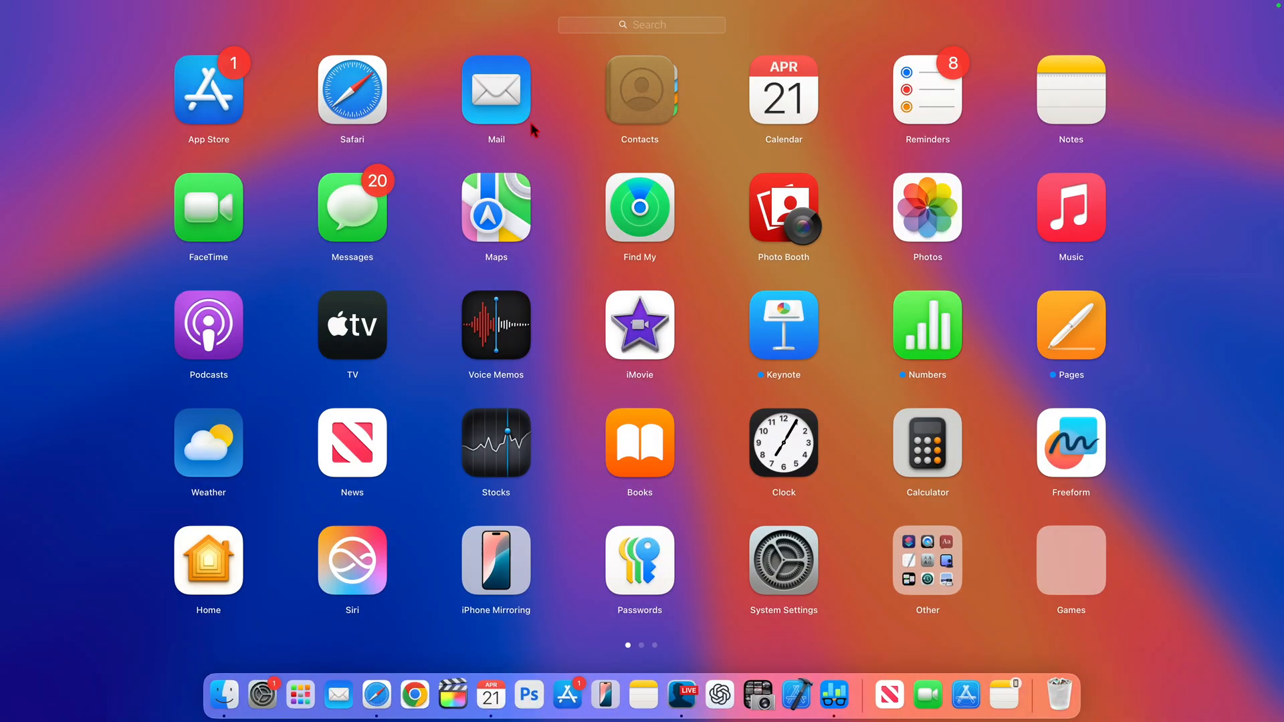
mouse_move(497, 91)
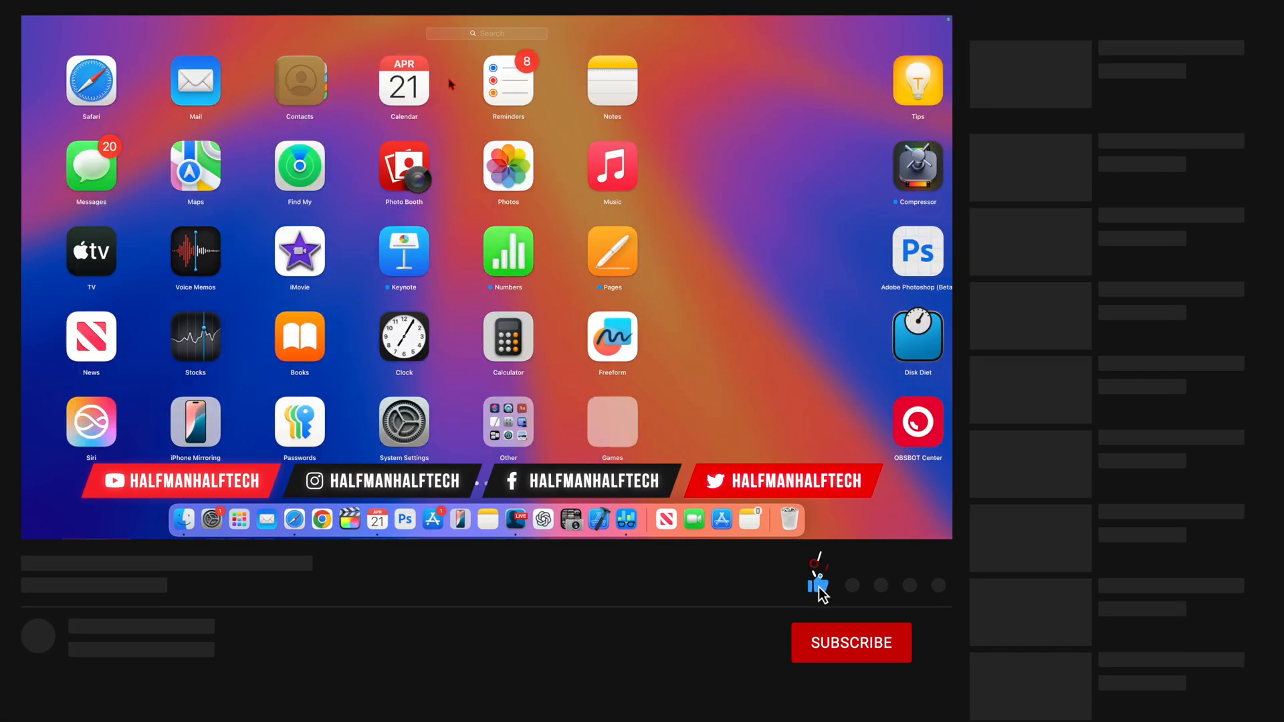
click(851, 642)
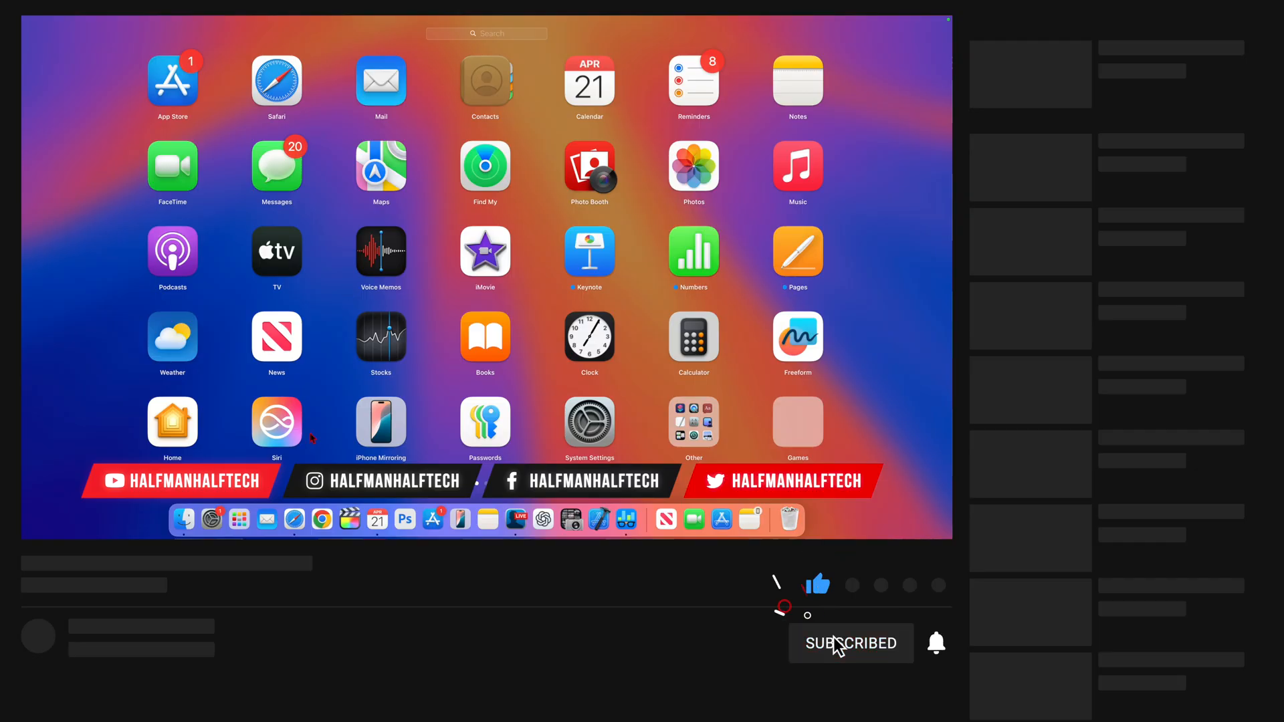